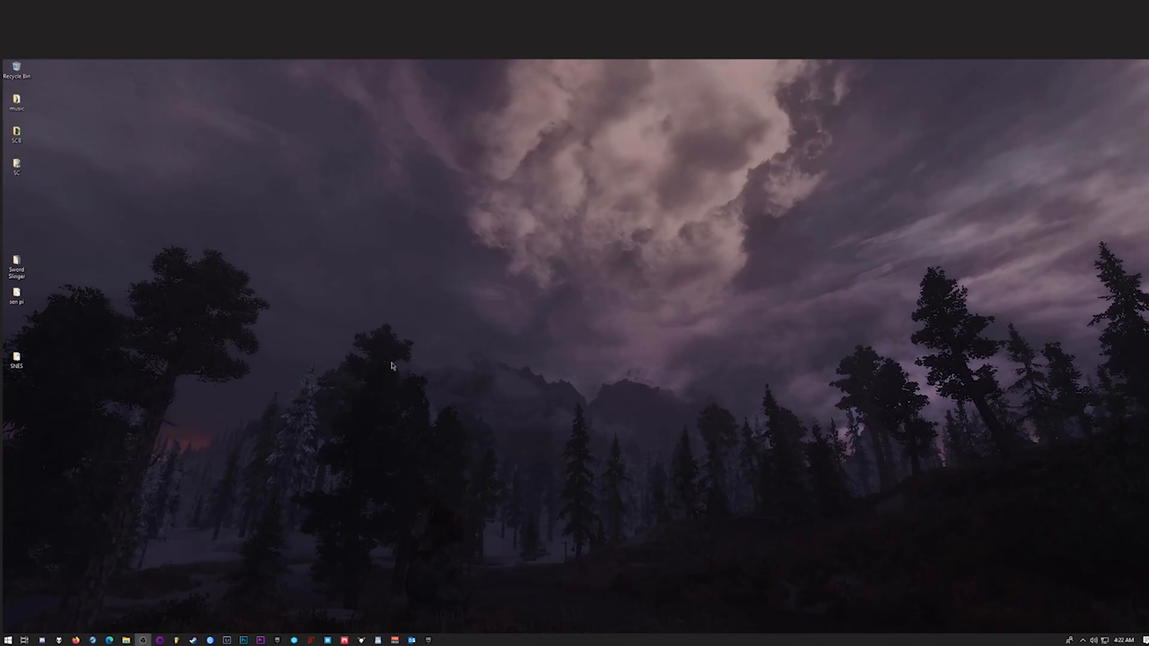
# Reach the Taskbar settings page from the taskbar's right-click menu.
pyautogui.rightClick(393, 366)
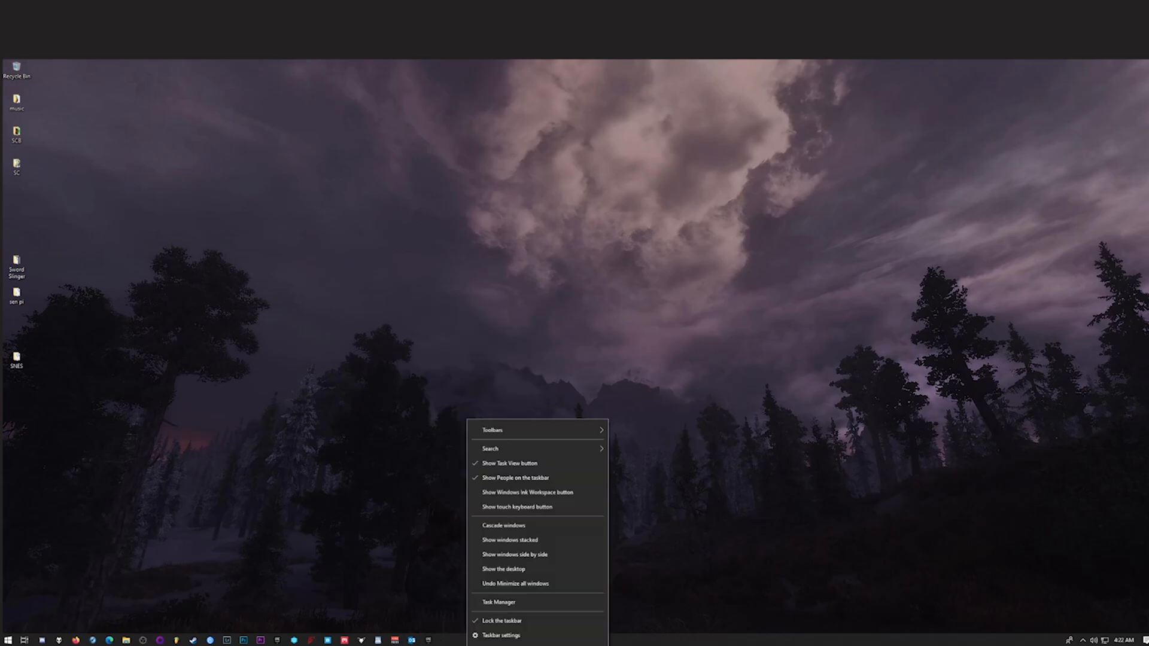
pyautogui.click(502, 635)
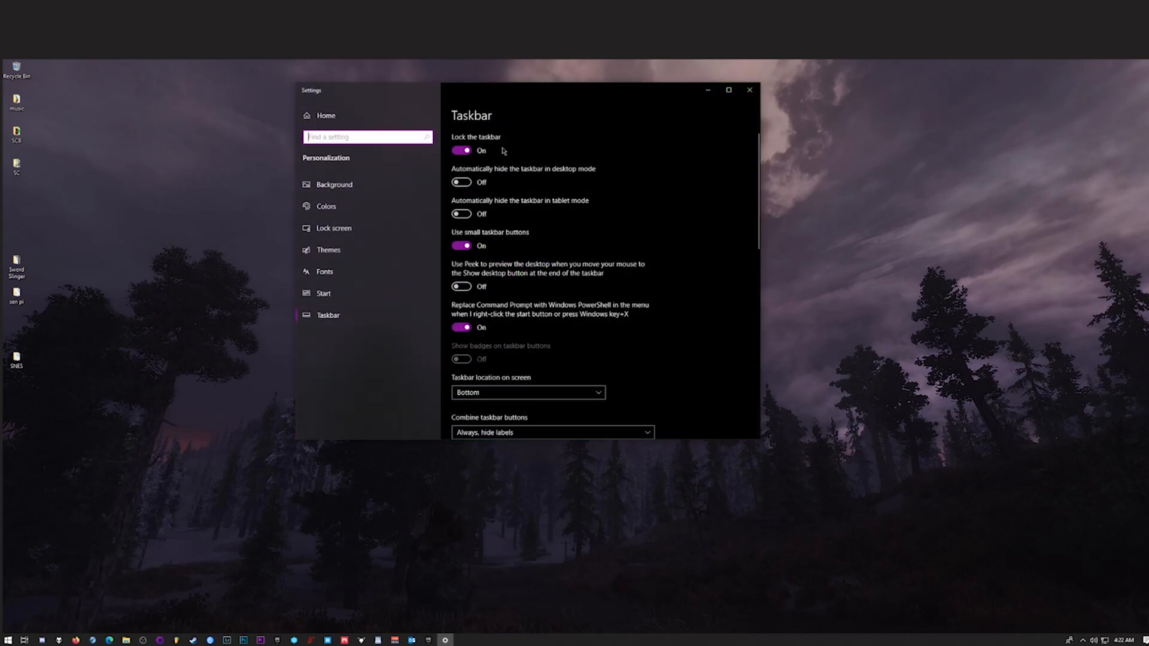
pyautogui.rightClick(241, 337)
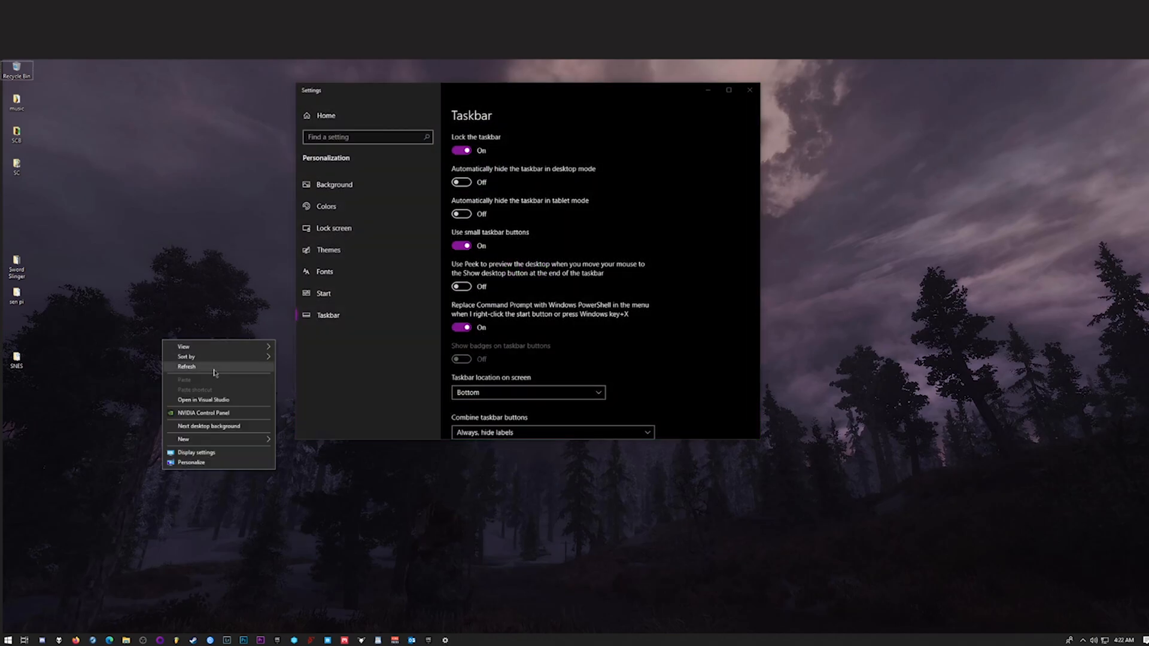
pyautogui.moveTo(380, 514)
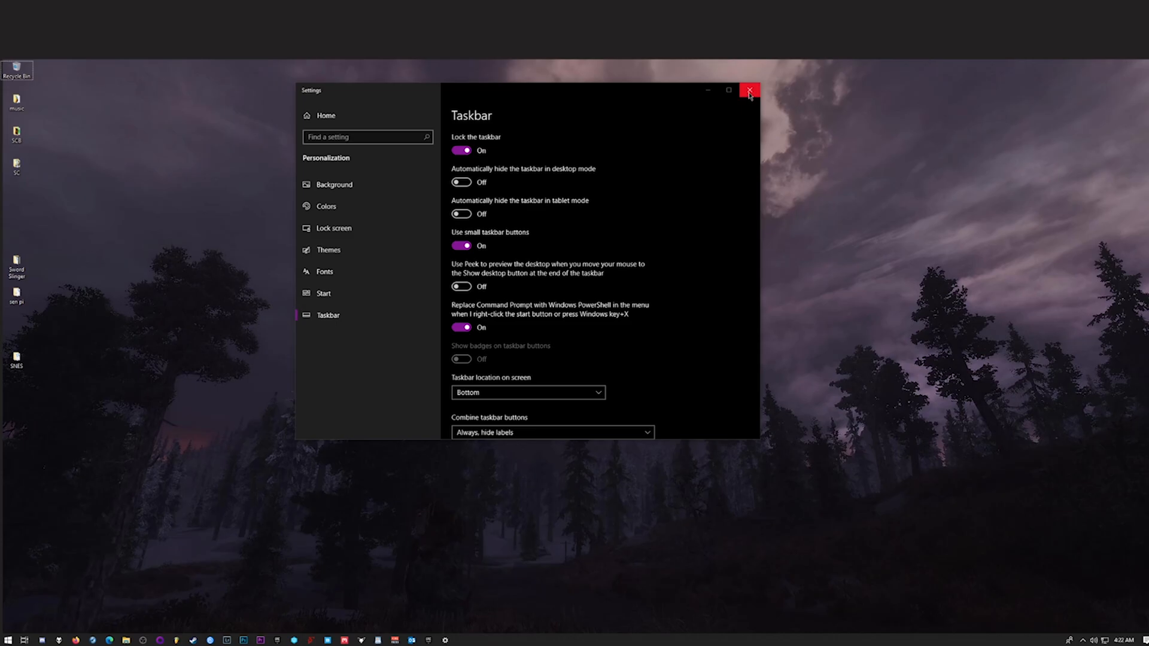
# Close Settings and scroll the BobKeys homepage down to the Windows 10 Pro OEM key listing.
pyautogui.click(749, 90)
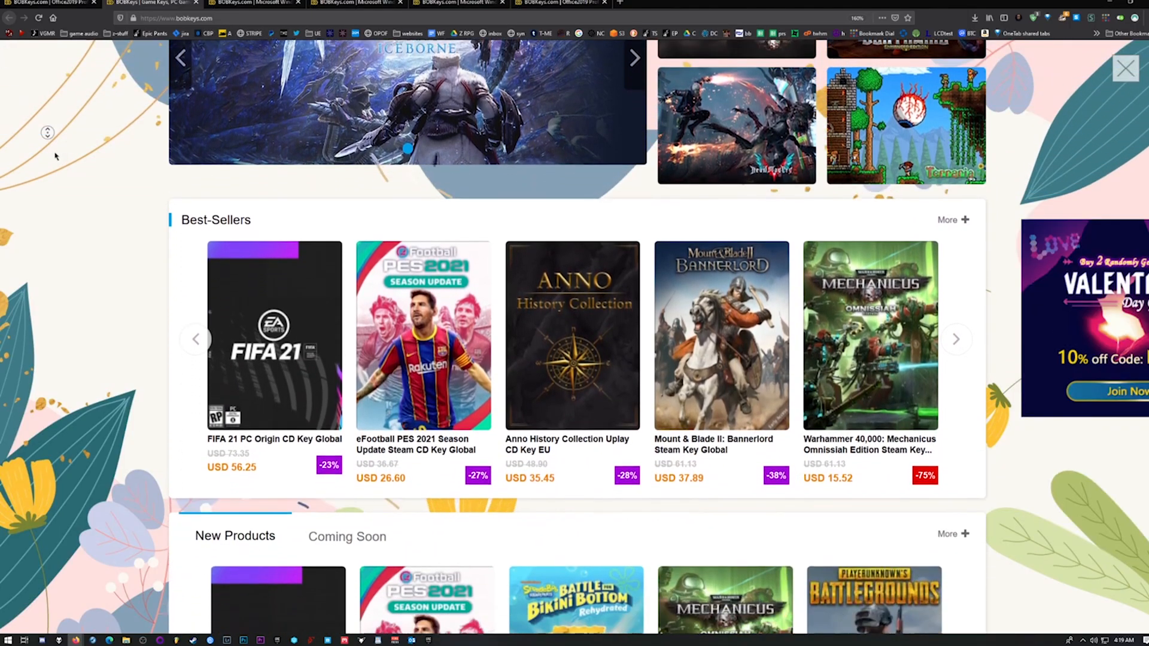
pyautogui.scroll(-3)
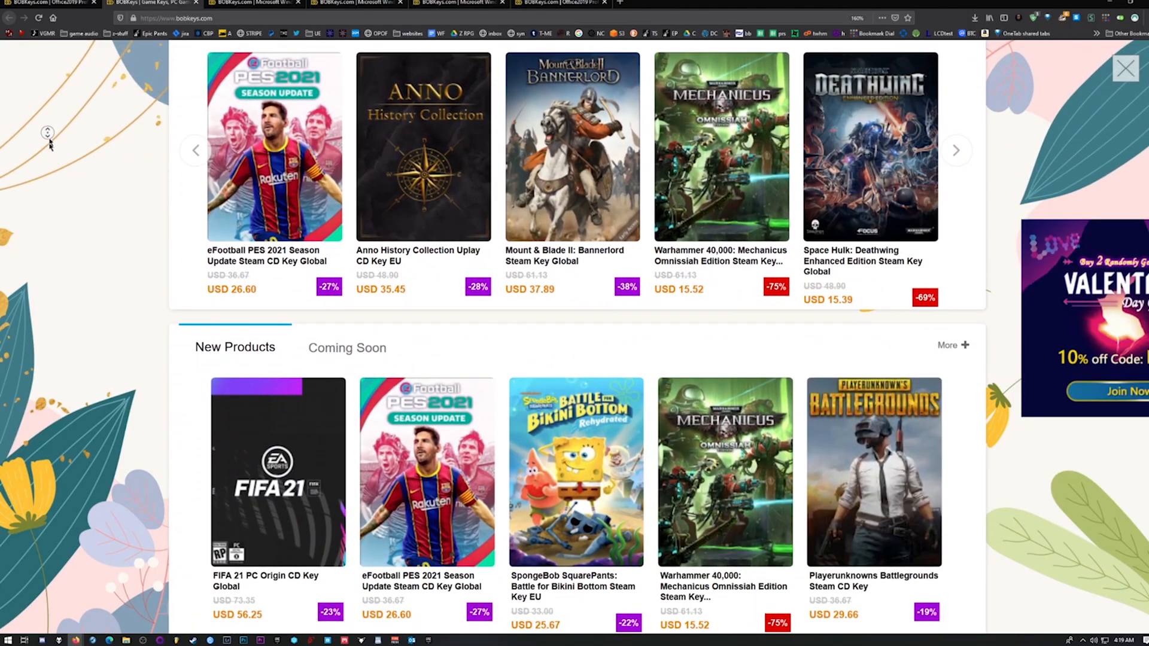
pyautogui.scroll(-3)
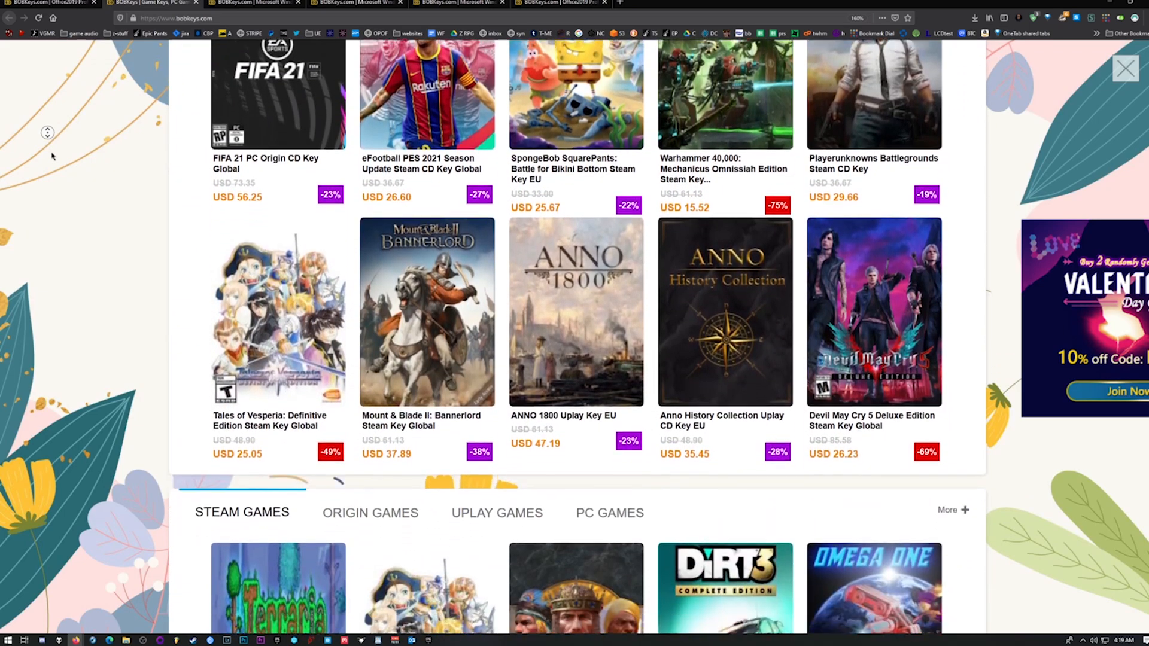
pyautogui.scroll(-3)
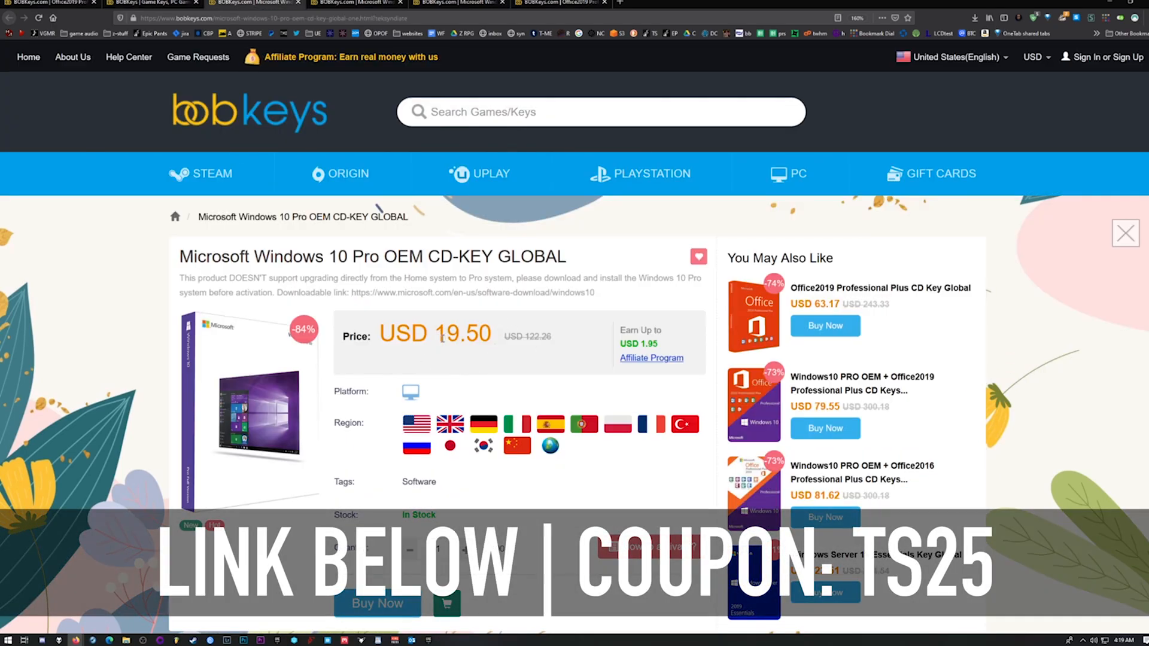
pyautogui.moveTo(446, 354)
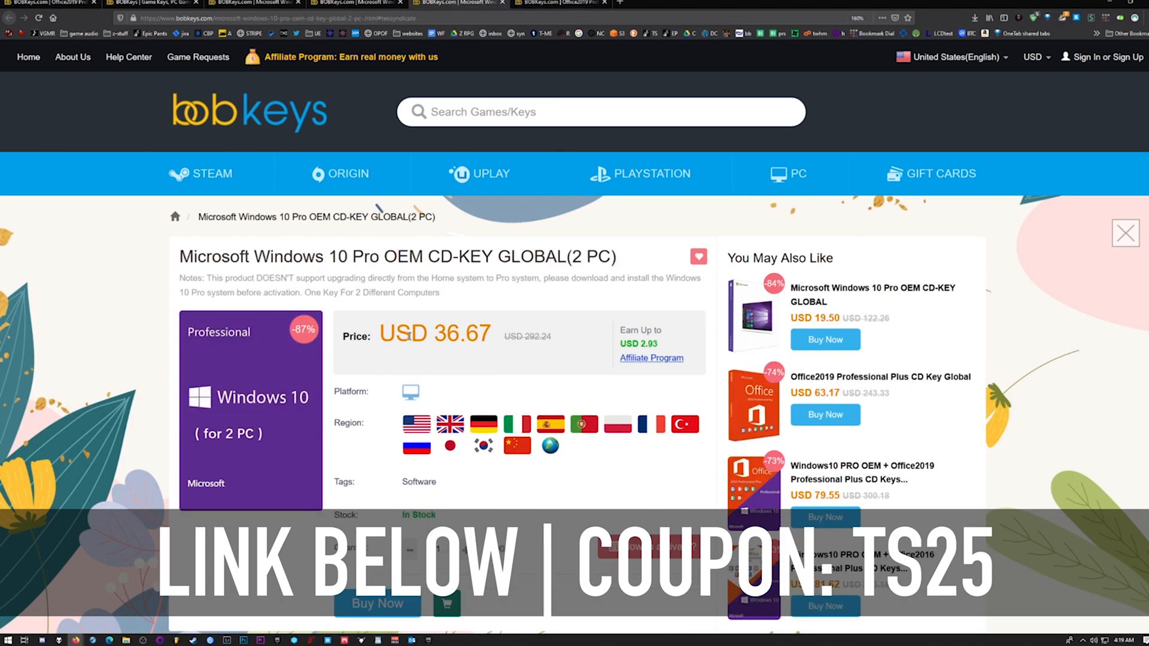
pyautogui.scroll(-3)
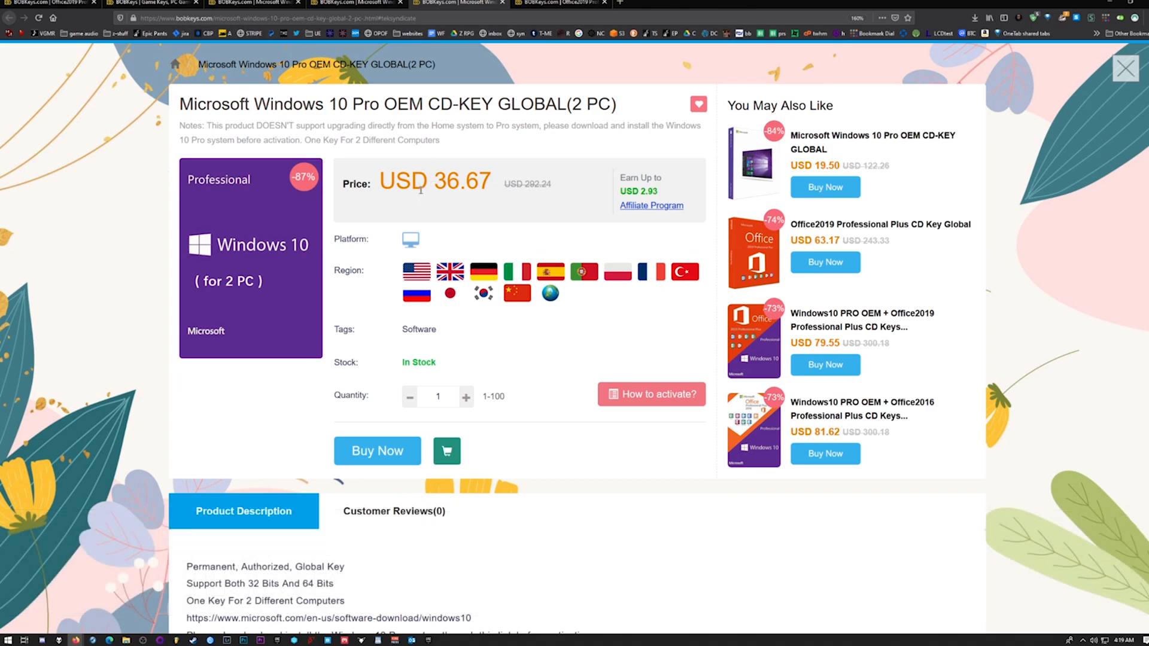
# Show the delivered key for the past Windows 10 Pro order via User Center > My Purchased Orders.
pyautogui.click(880, 224)
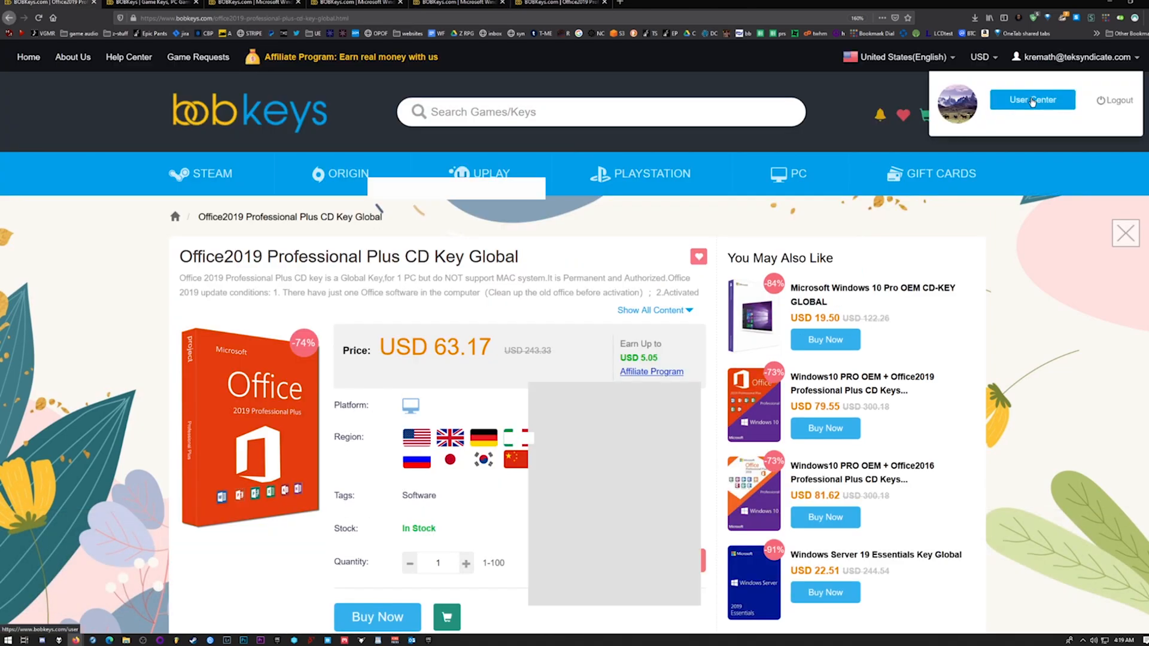
pyautogui.click(1032, 100)
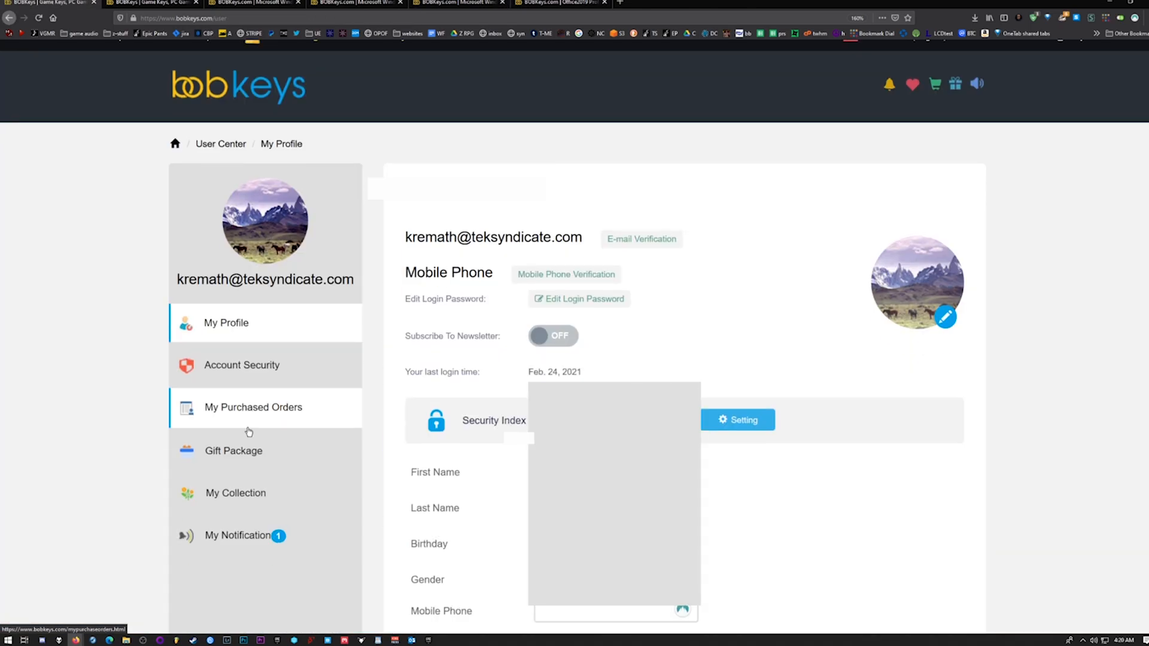
pyautogui.click(252, 407)
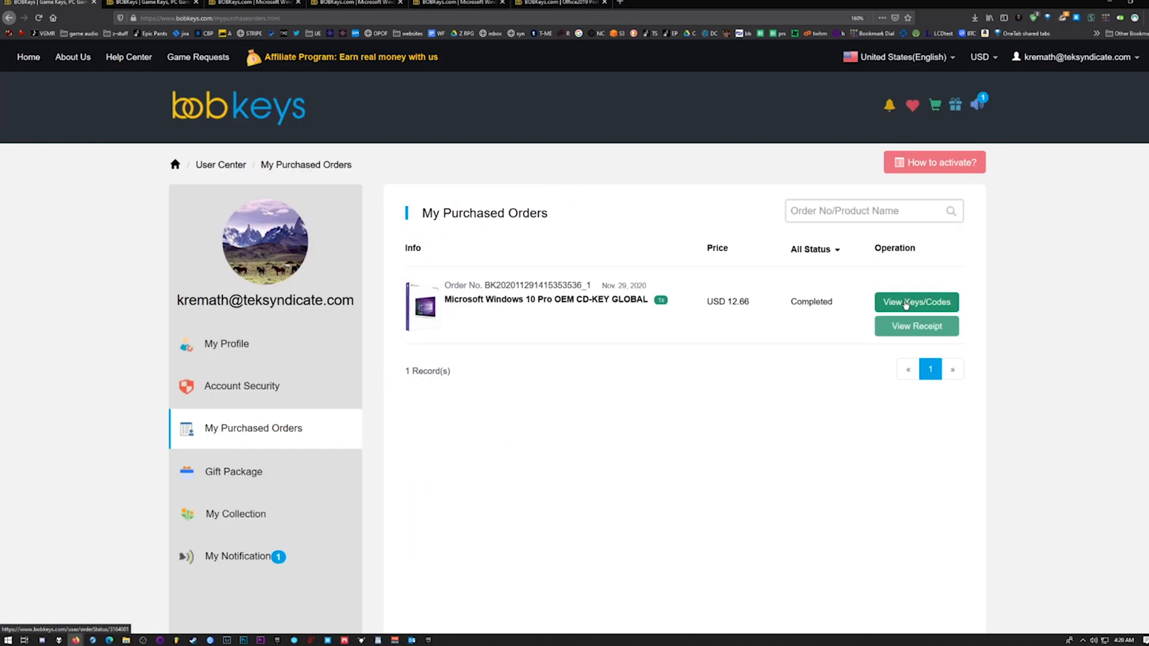
pyautogui.click(915, 301)
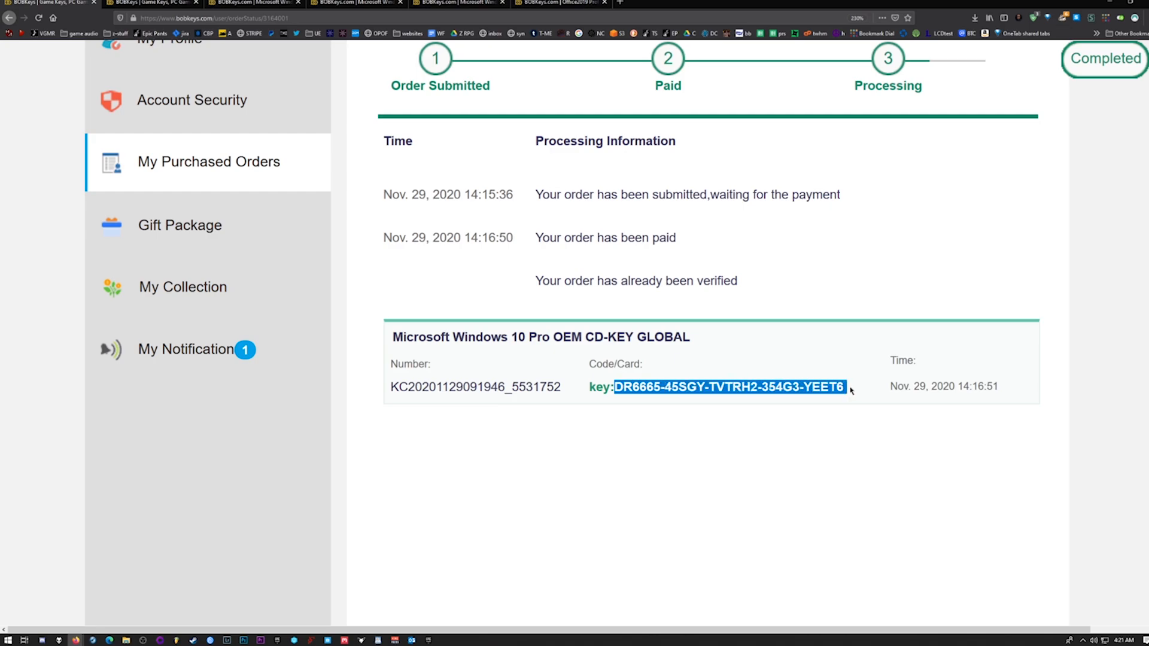
pyautogui.moveTo(842, 404)
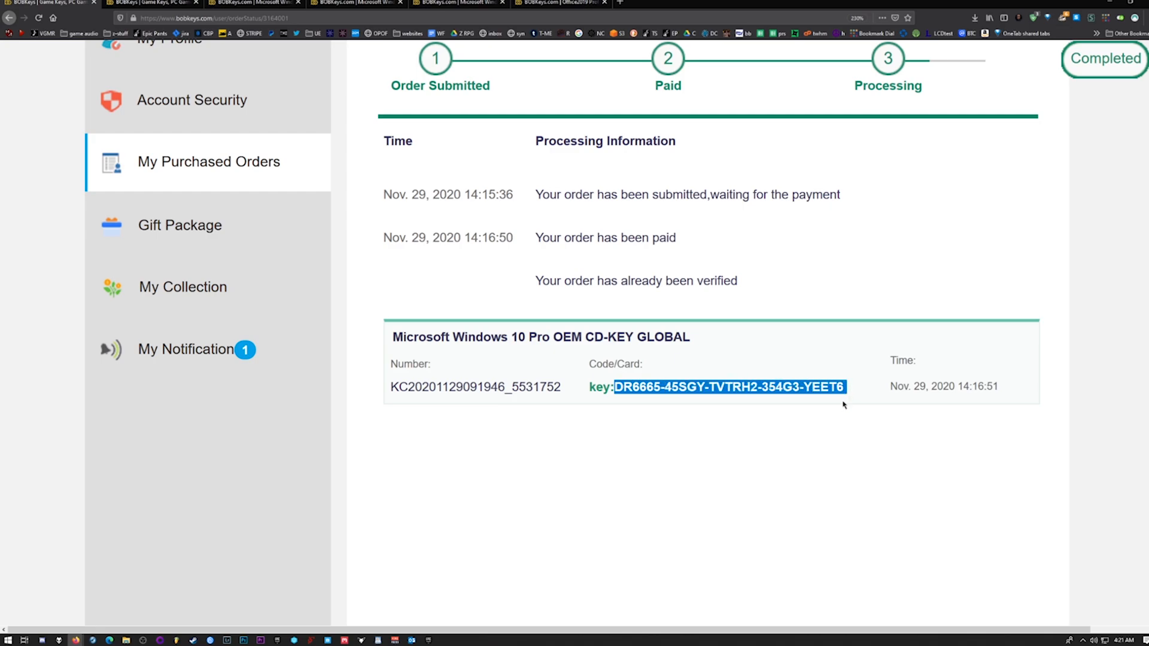
# Search the Start menu for 'ac' and choose Activation settings.
pyautogui.click(8, 639)
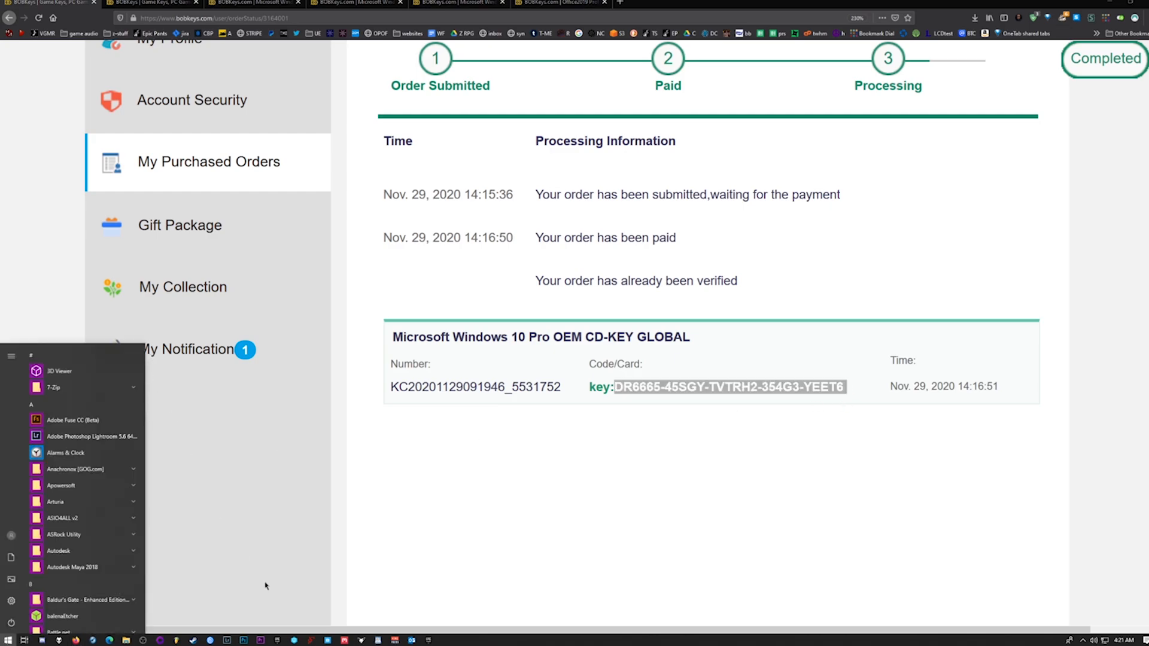
pyautogui.write('ac')
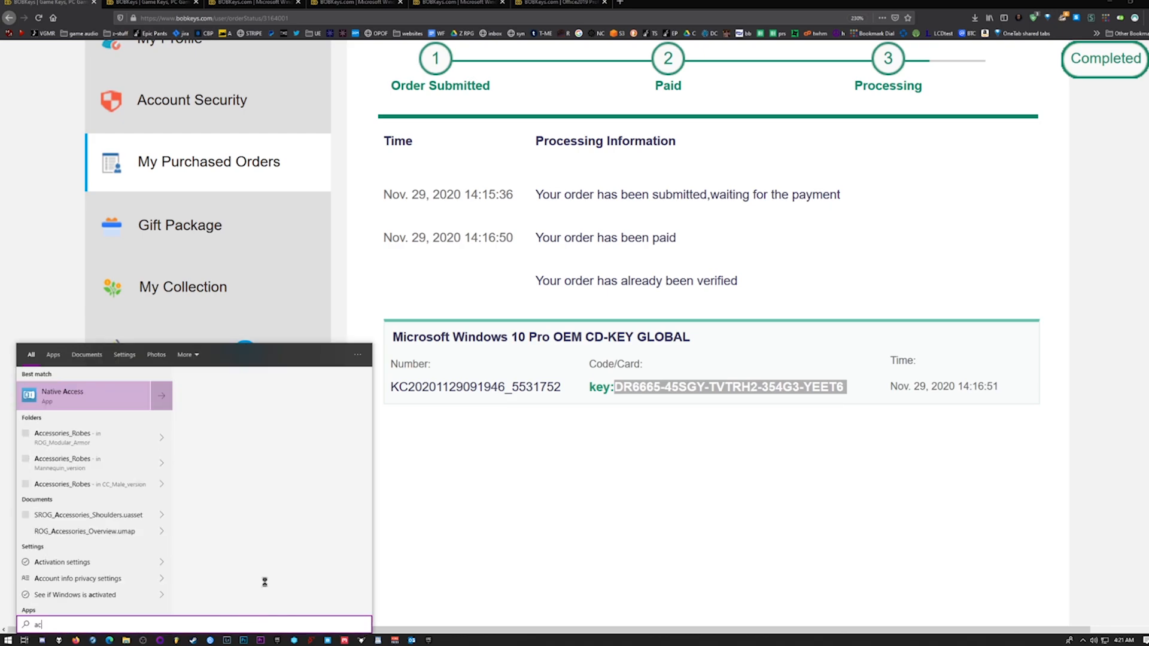
pyautogui.click(63, 396)
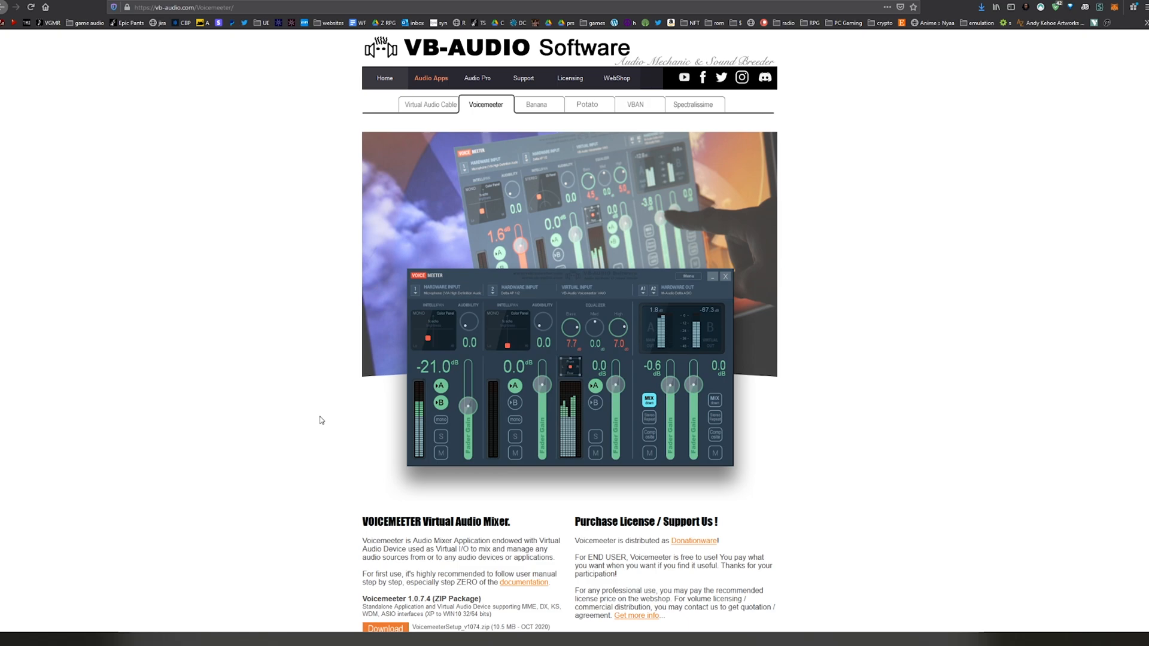
pyautogui.moveTo(309, 427)
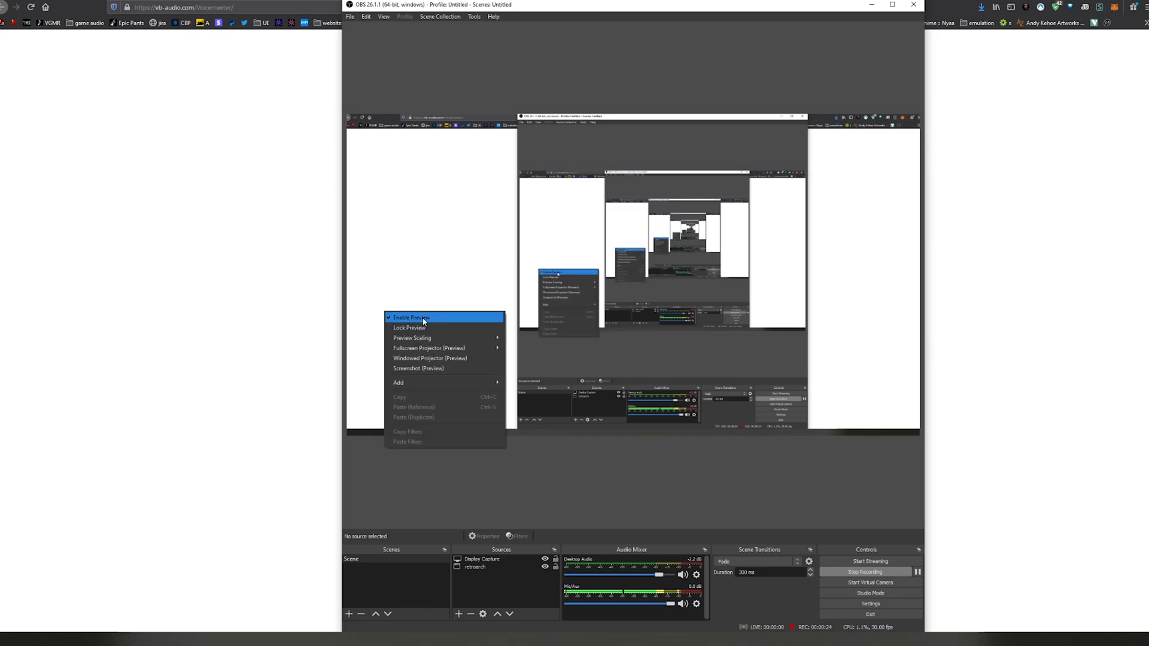
# Disable the canvas preview, then check the Stream page of OBS Settings showing Twitch.
pyautogui.click(410, 317)
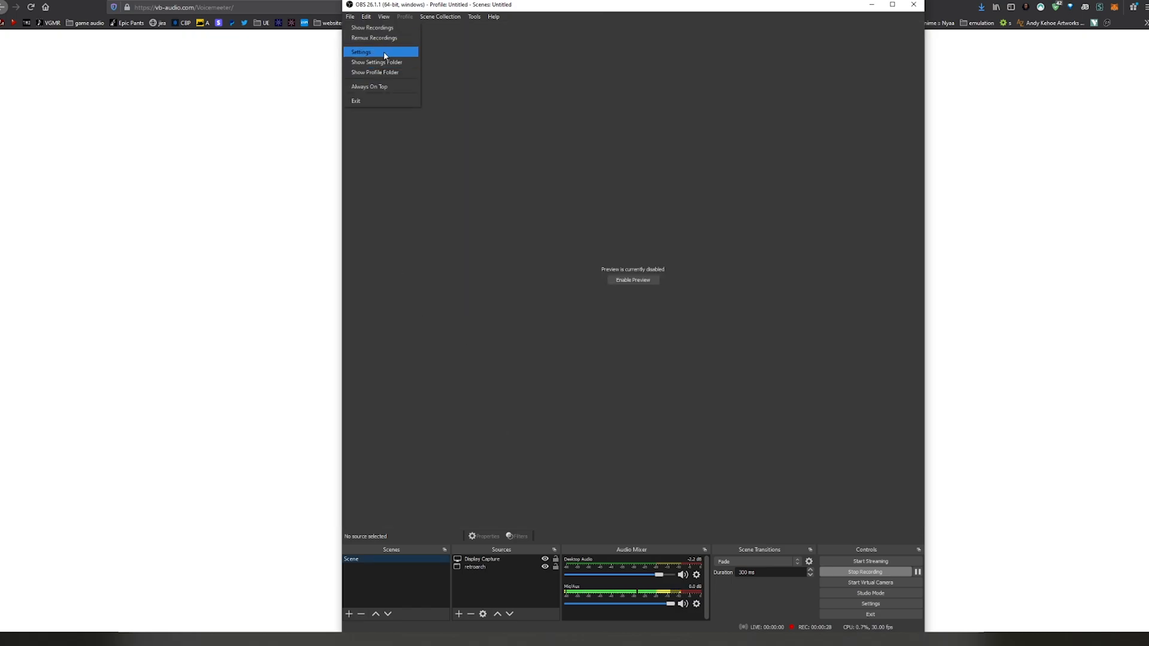
pyautogui.click(360, 51)
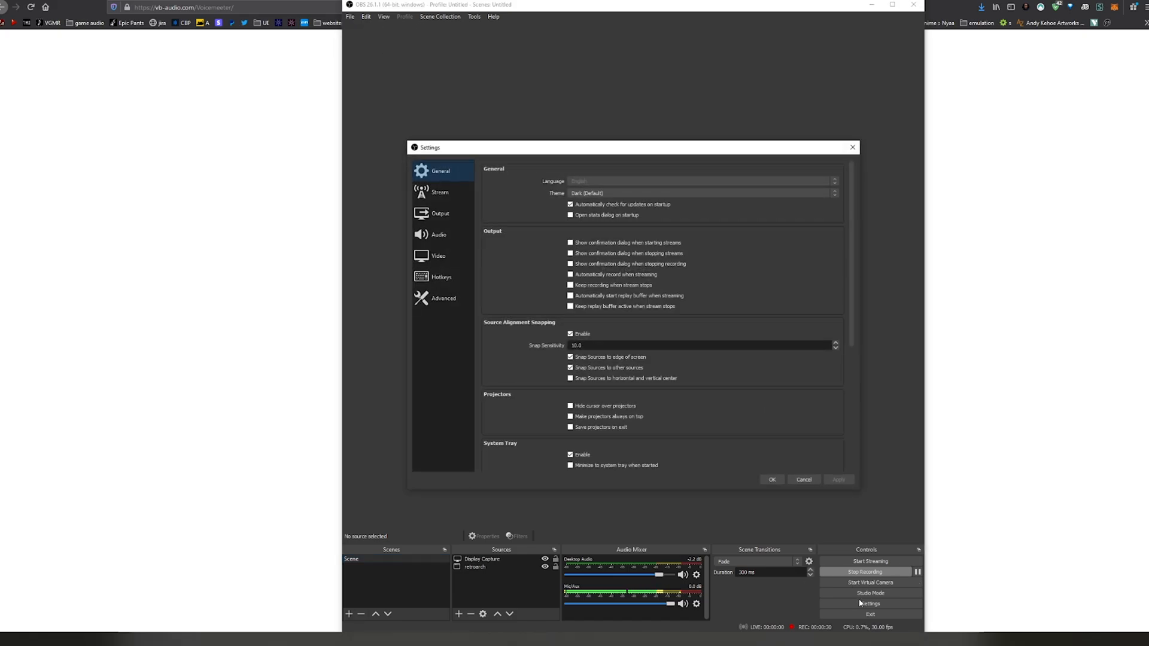
pyautogui.click(439, 192)
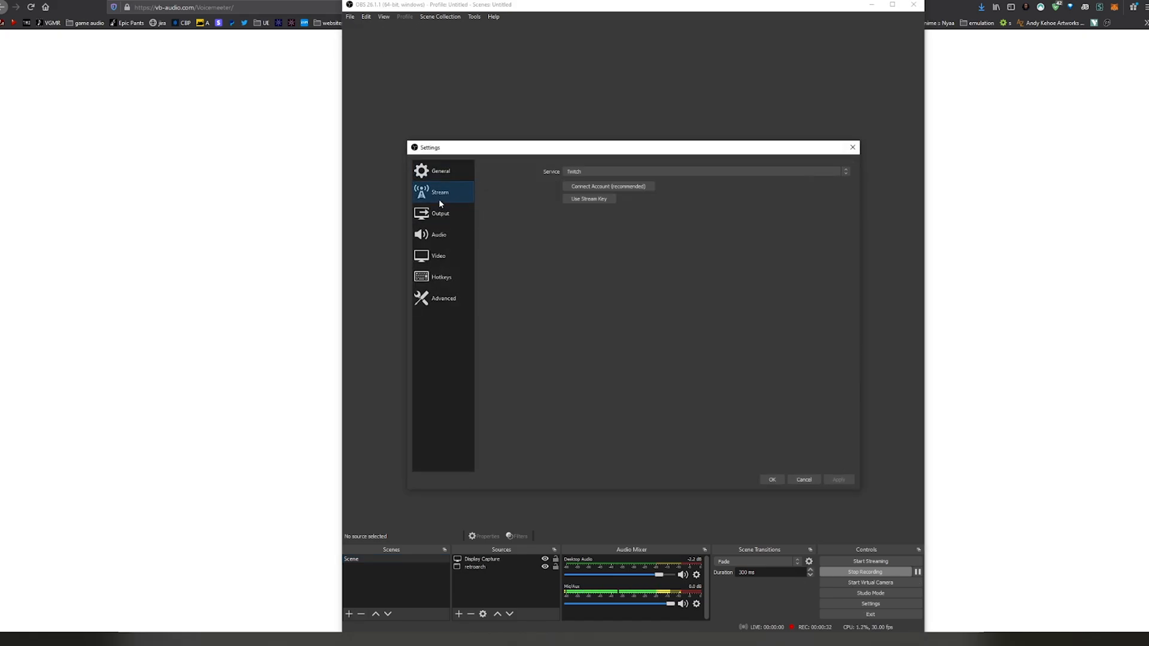
pyautogui.click(439, 212)
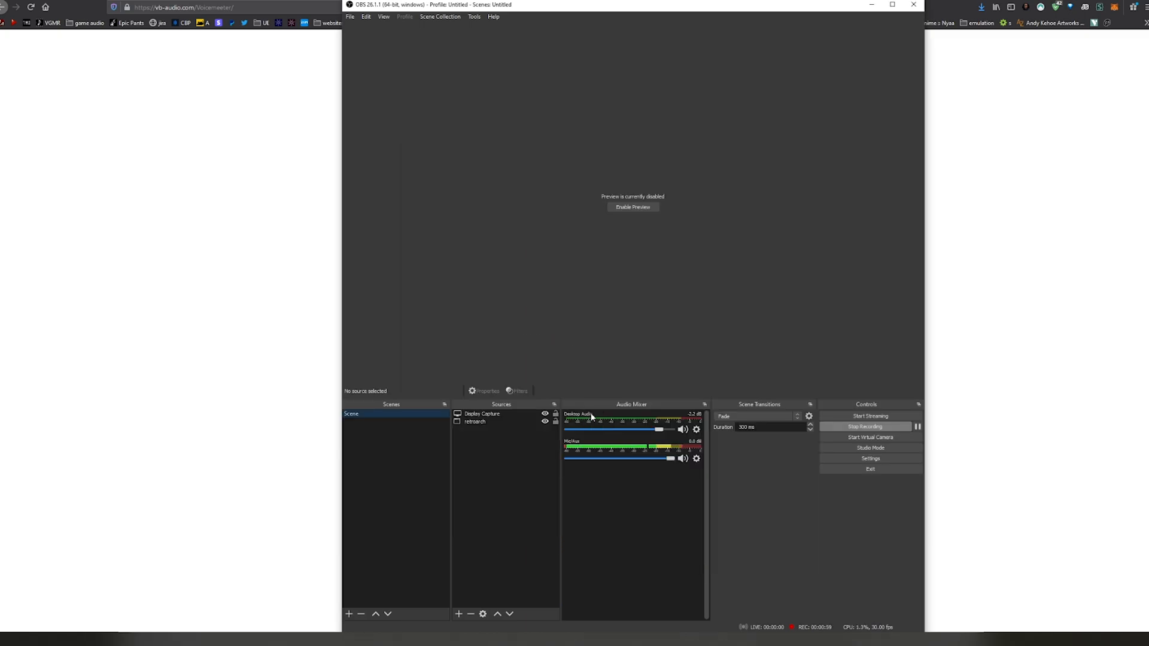
pyautogui.moveTo(584, 544)
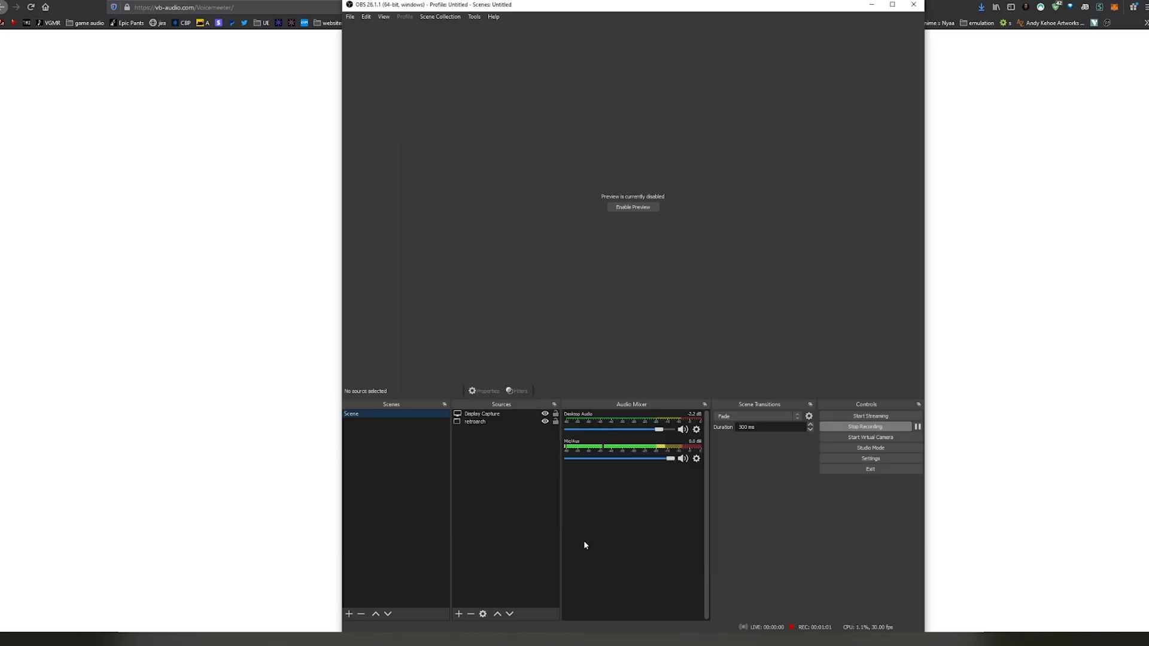
pyautogui.moveTo(658, 483)
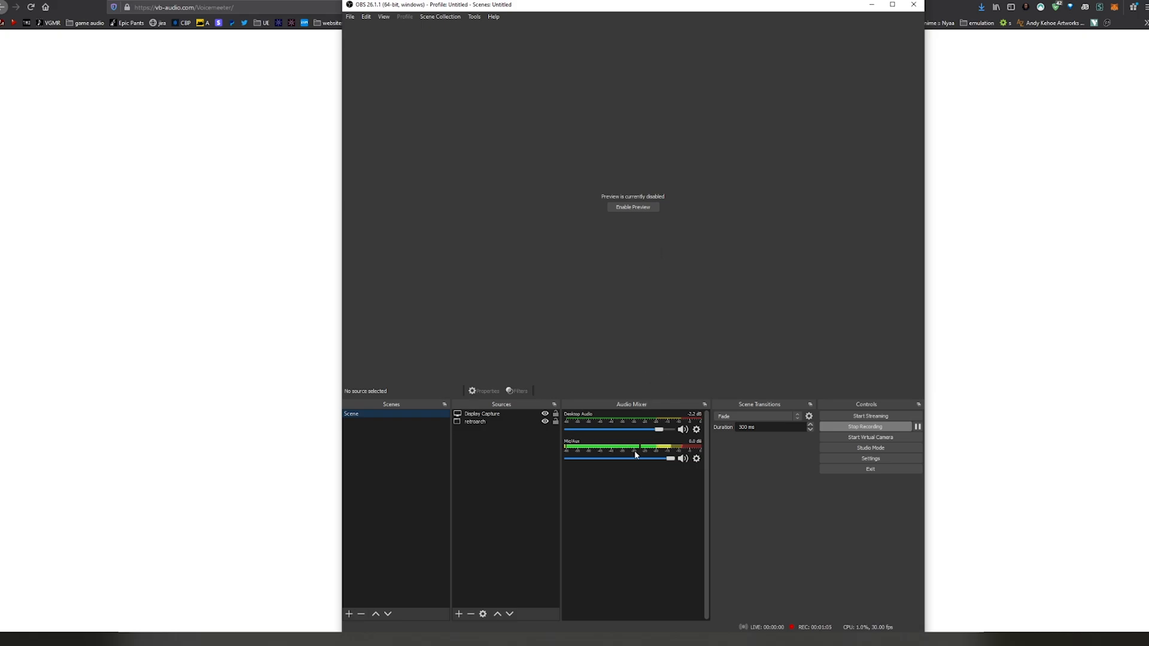
pyautogui.moveTo(628, 478)
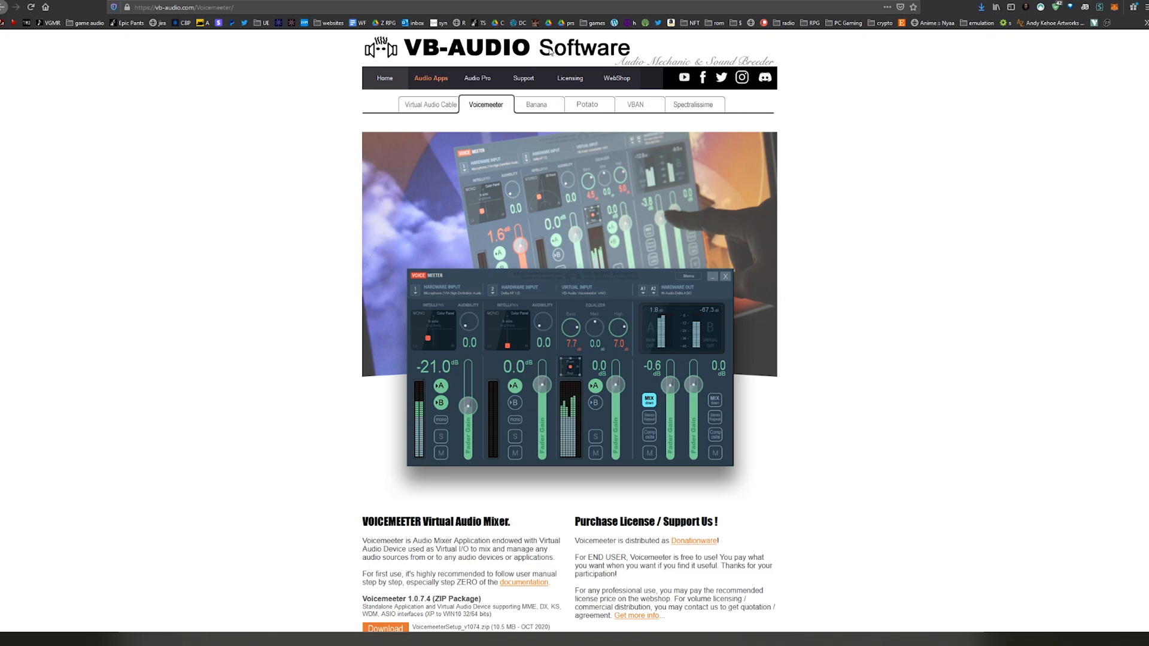
pyautogui.moveTo(544, 118)
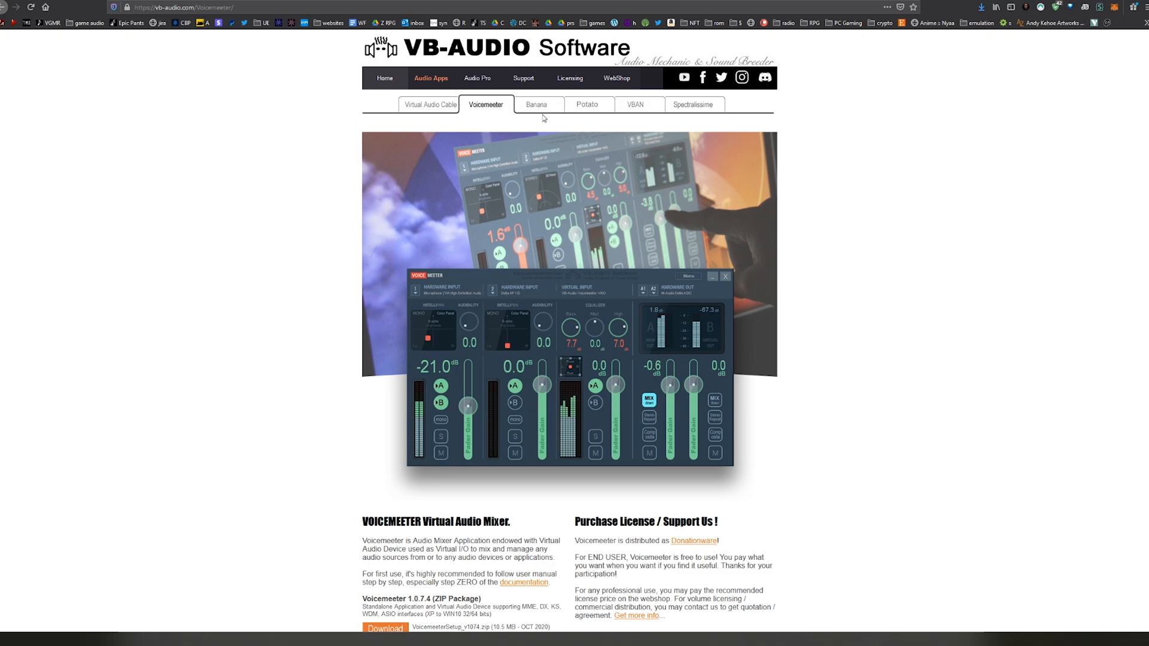
# Visit the Voicemeeter Banana page, glance at Potato, and return to Banana.
pyautogui.click(536, 104)
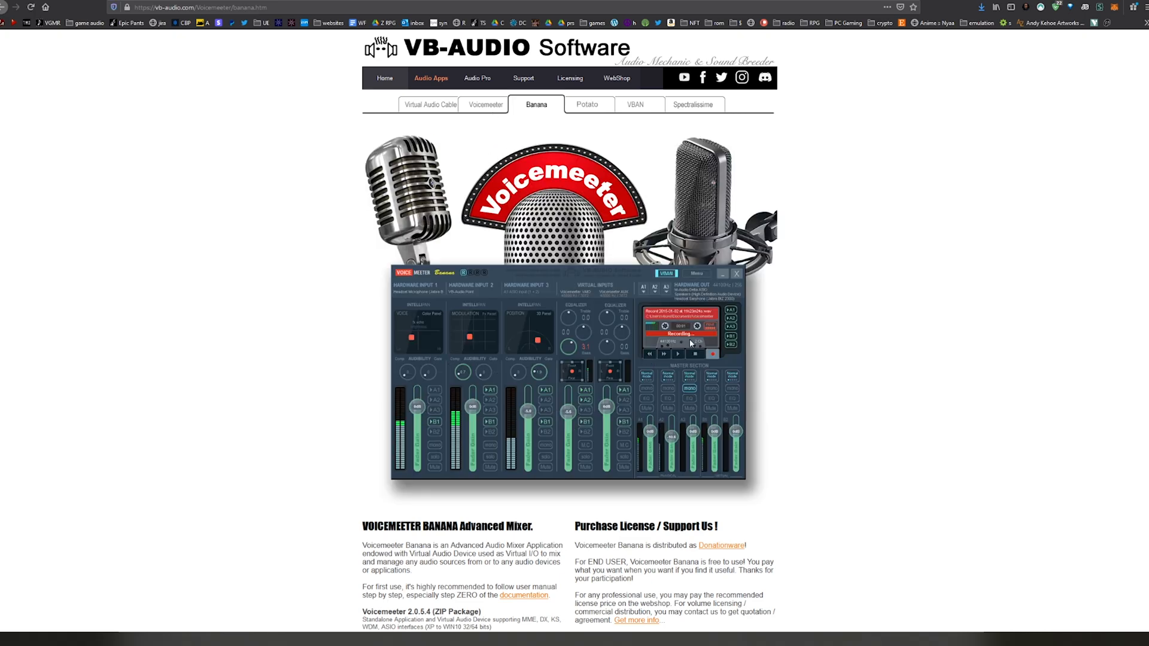
pyautogui.moveTo(447, 370)
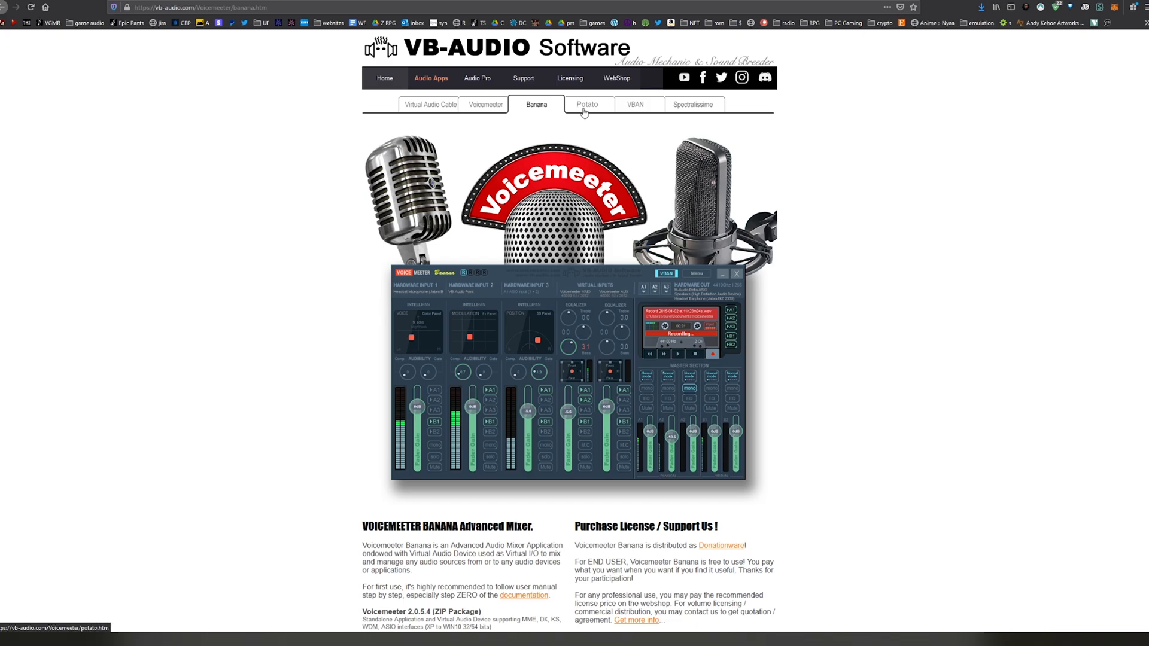
pyautogui.click(586, 104)
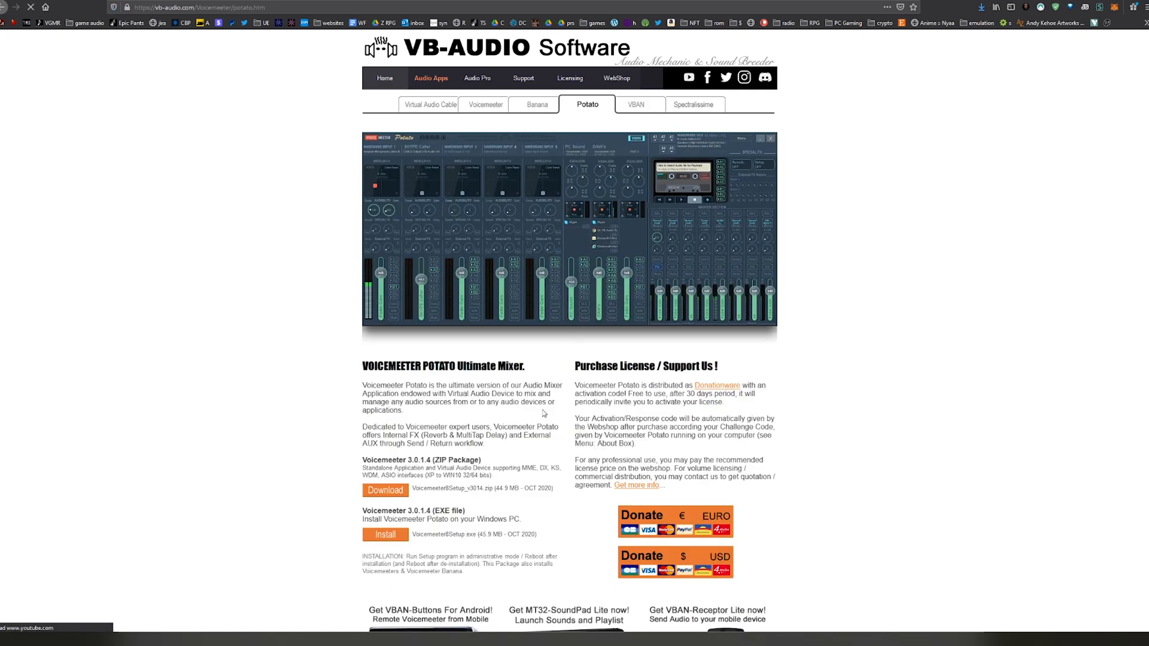
pyautogui.moveTo(541, 298)
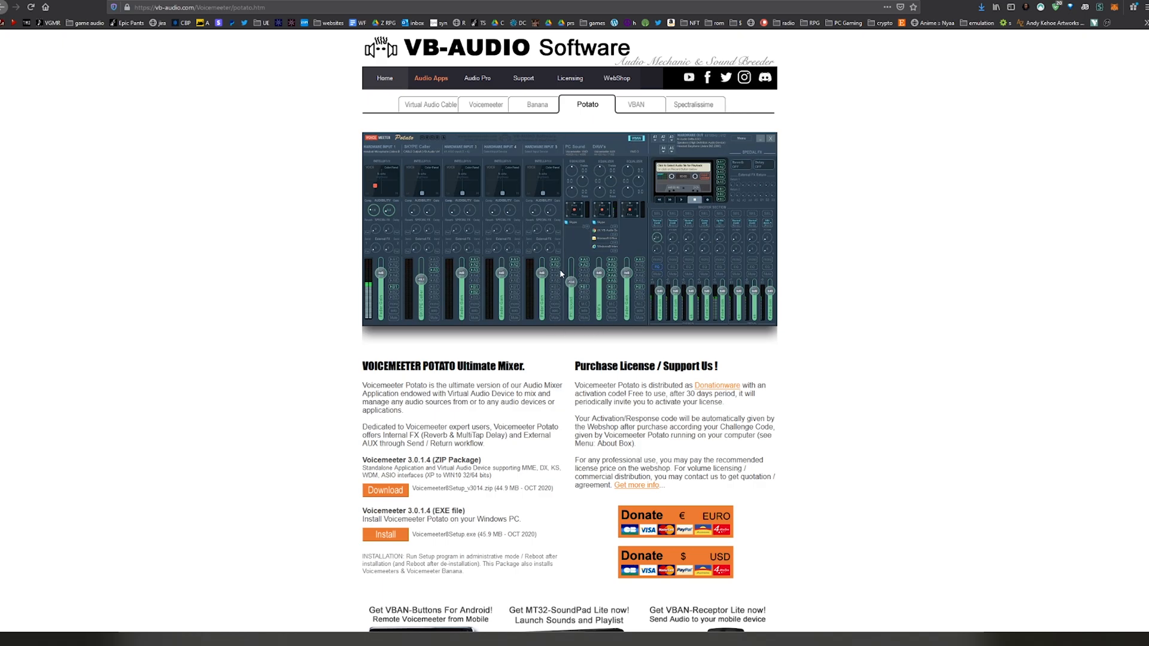
pyautogui.moveTo(396, 276)
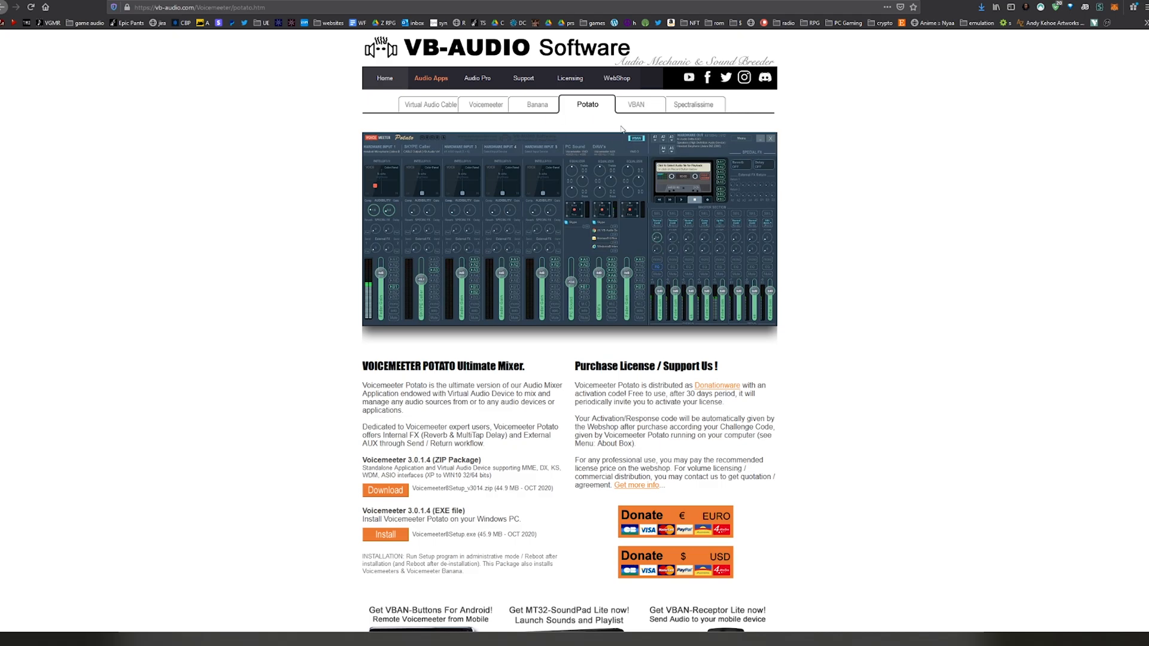
pyautogui.click(536, 104)
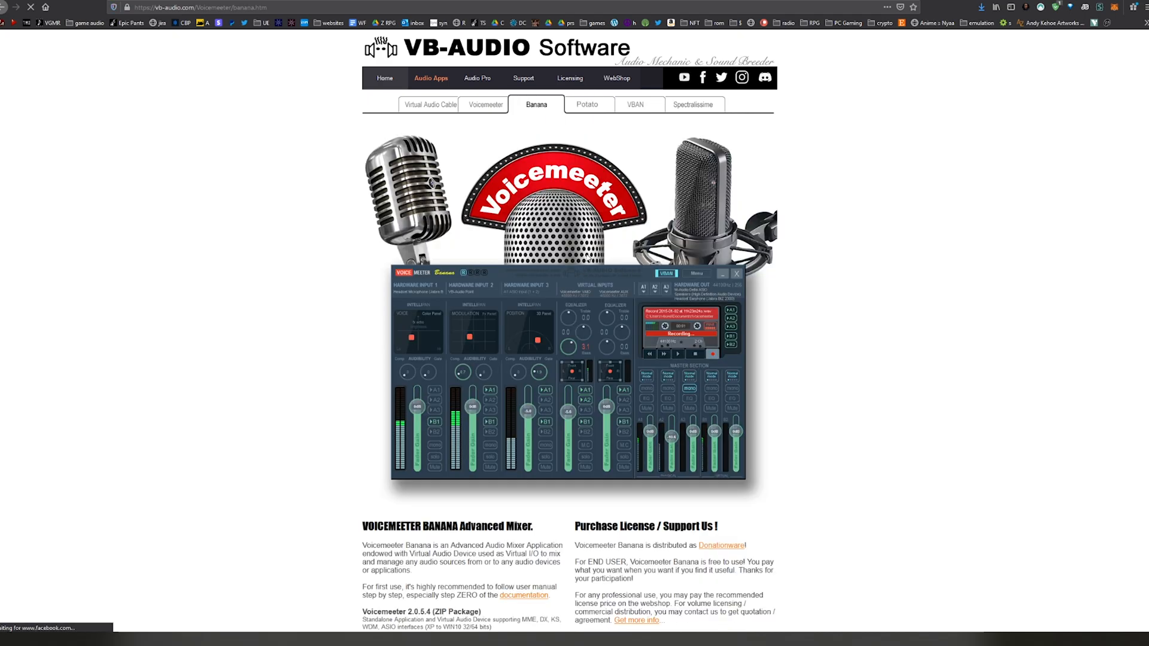
pyautogui.moveTo(443, 358)
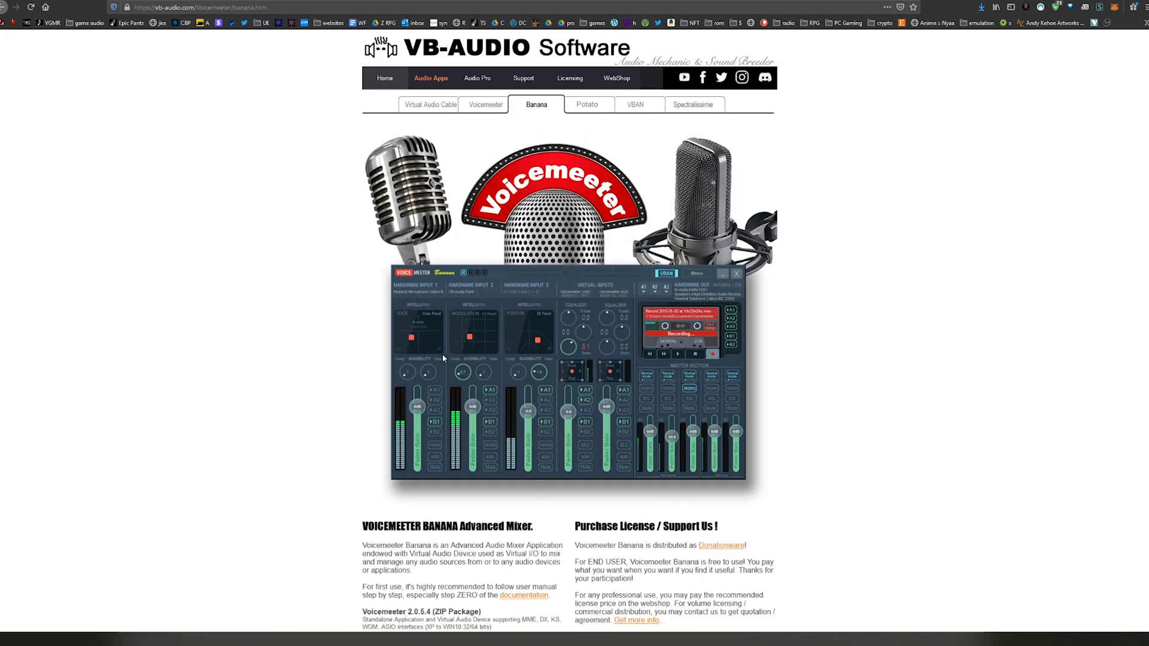
pyautogui.moveTo(571, 351)
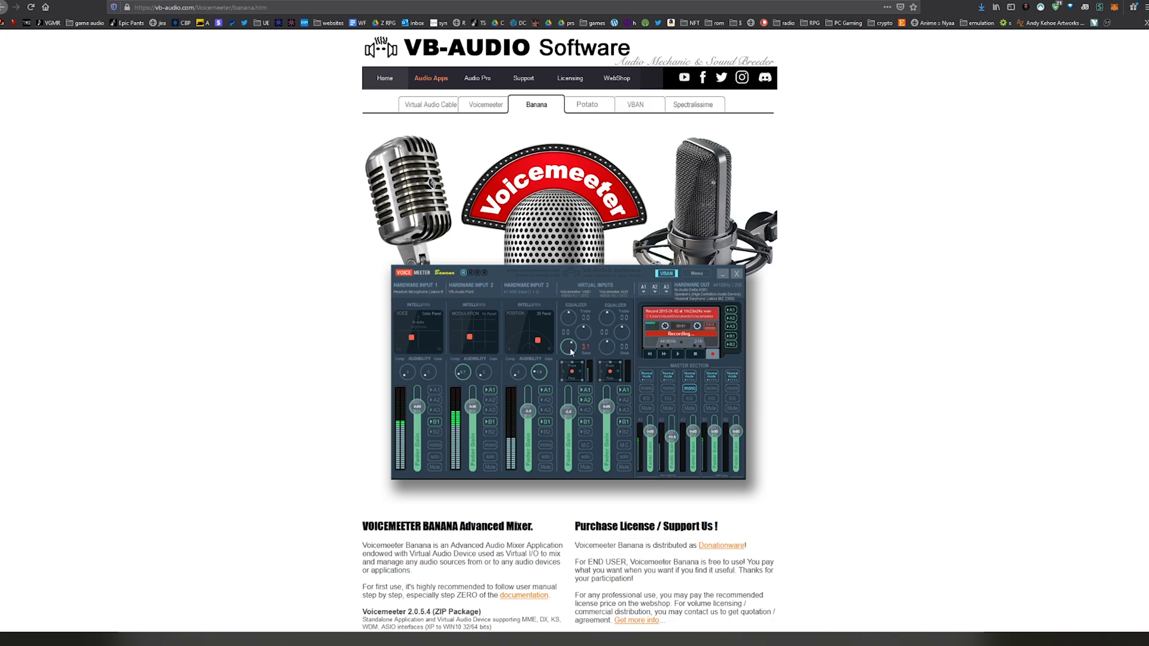
pyautogui.scroll(-3)
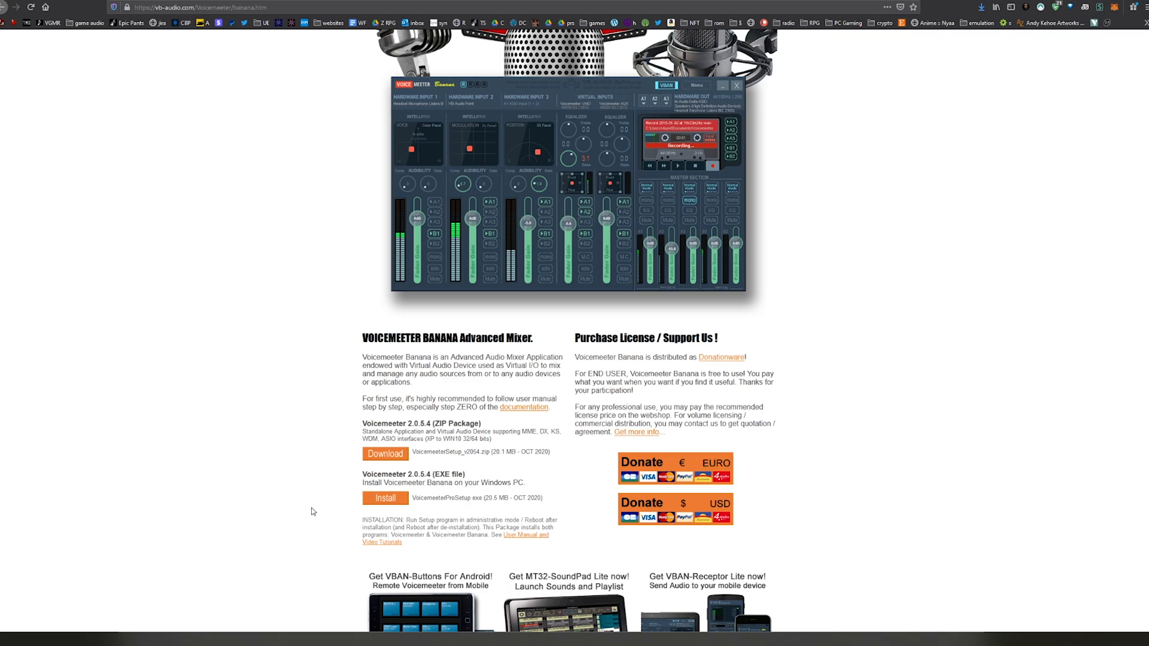
pyautogui.moveTo(415, 498)
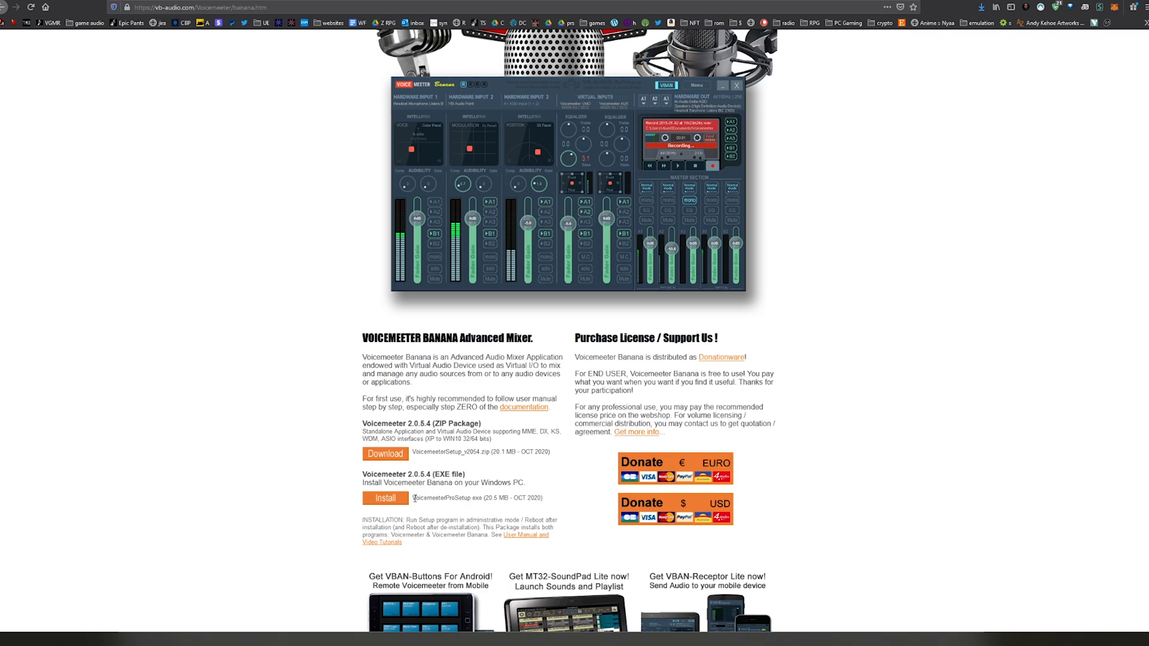
pyautogui.scroll(3)
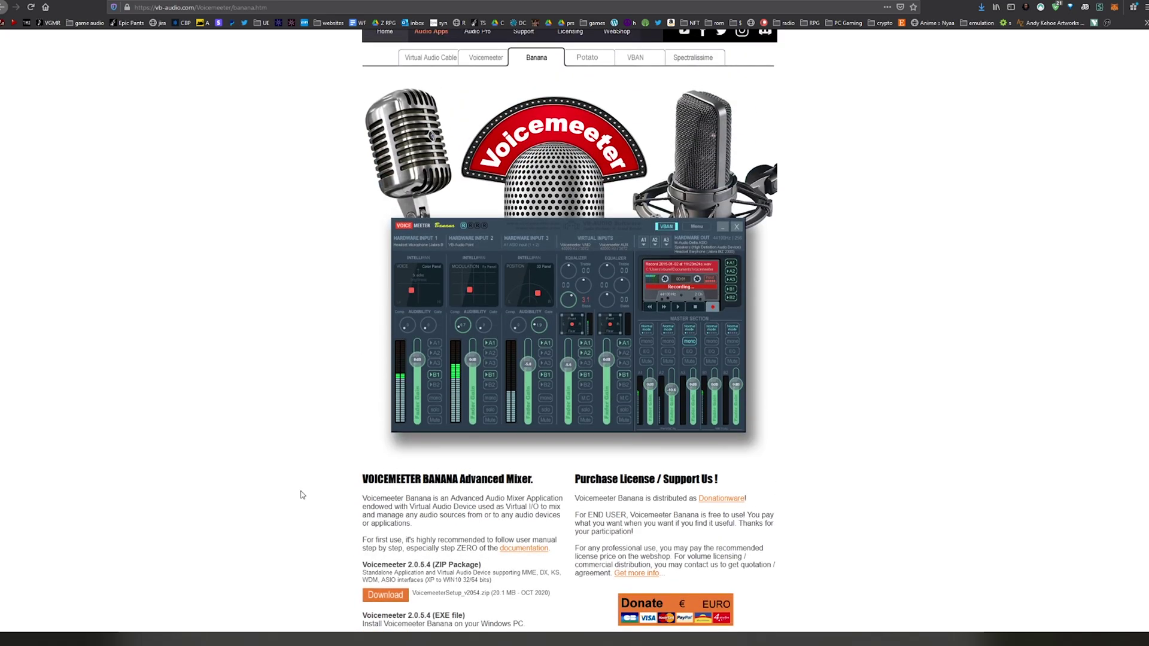
pyautogui.moveTo(299, 494)
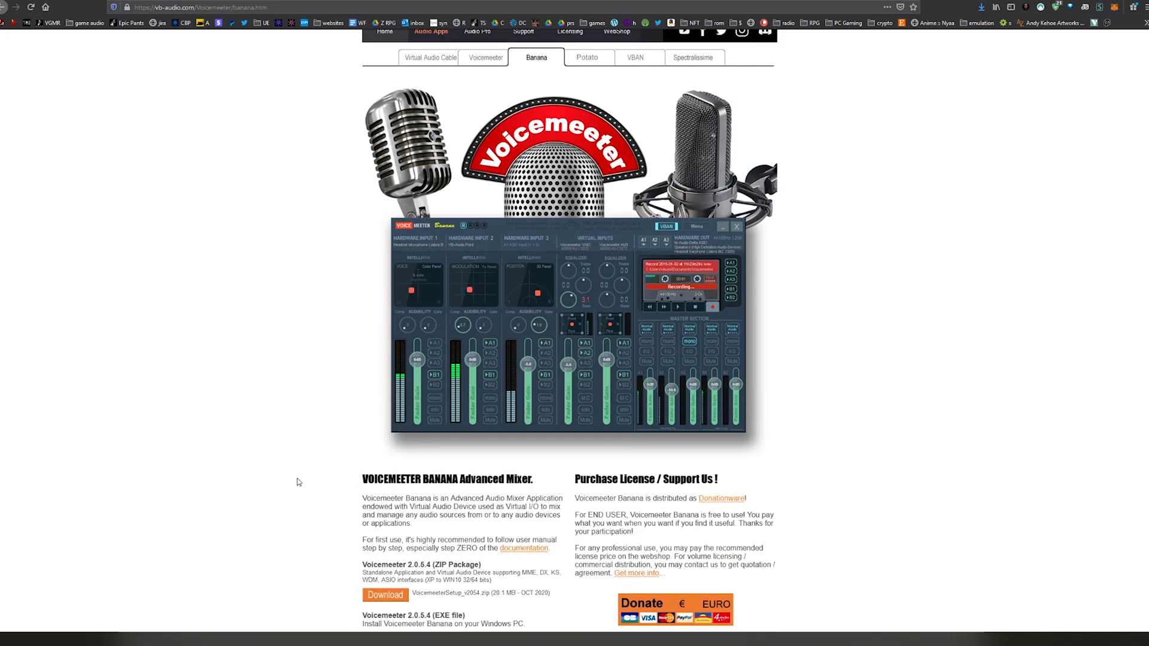
pyautogui.scroll(-3)
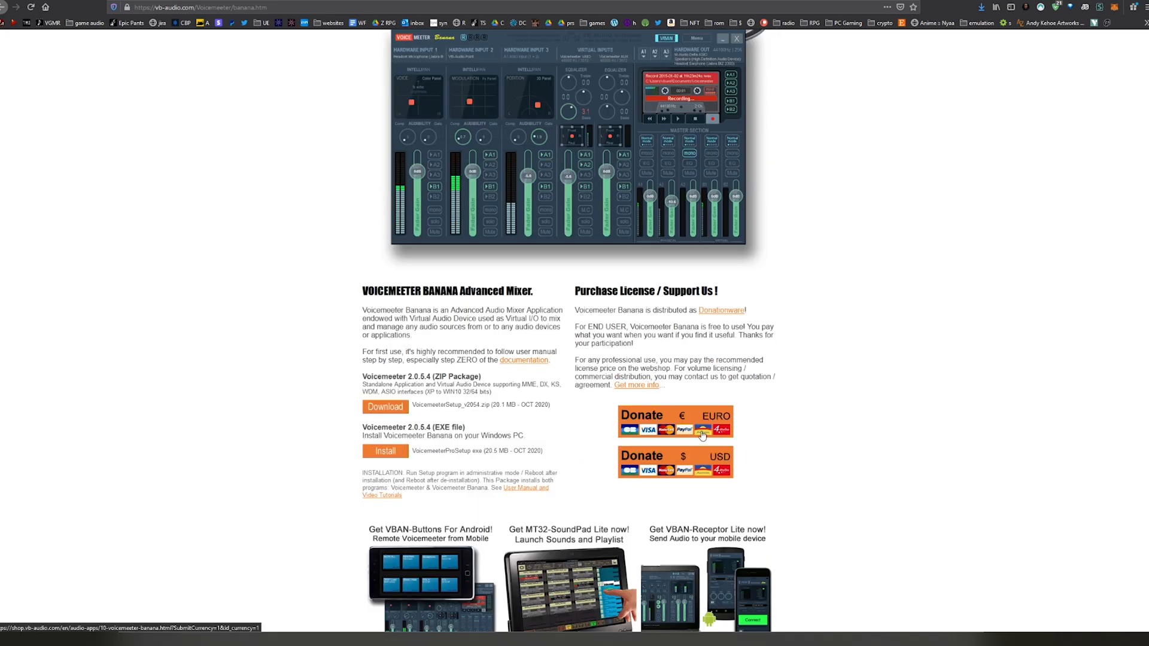
pyautogui.moveTo(84, 393)
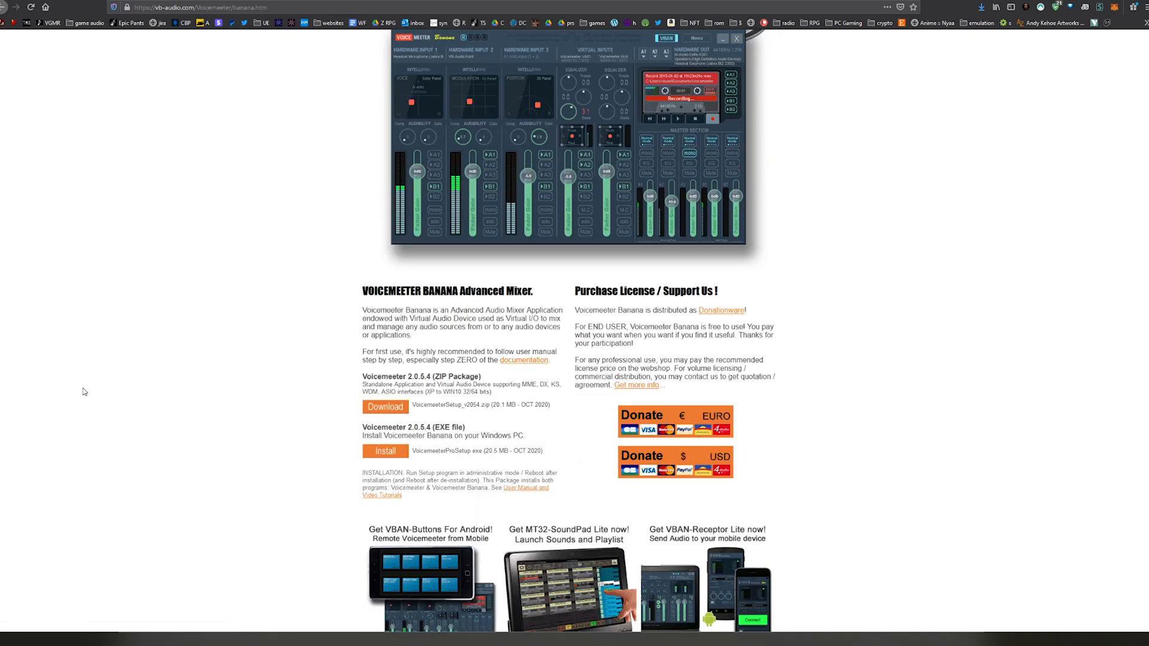
pyautogui.scroll(3)
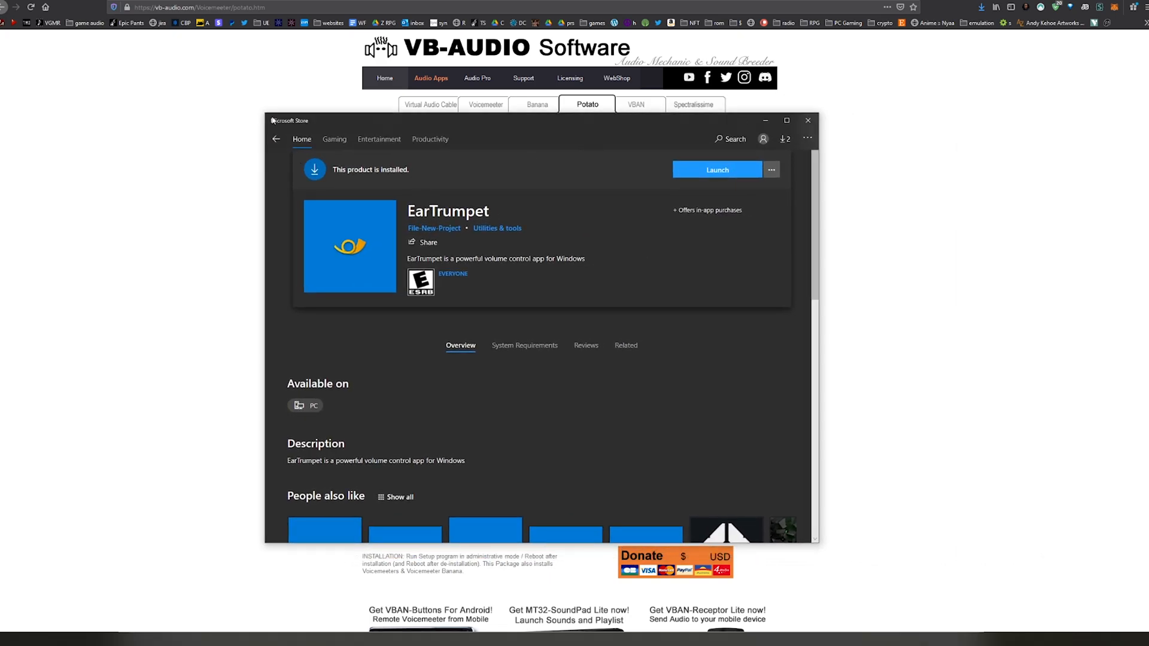
pyautogui.moveTo(343, 253)
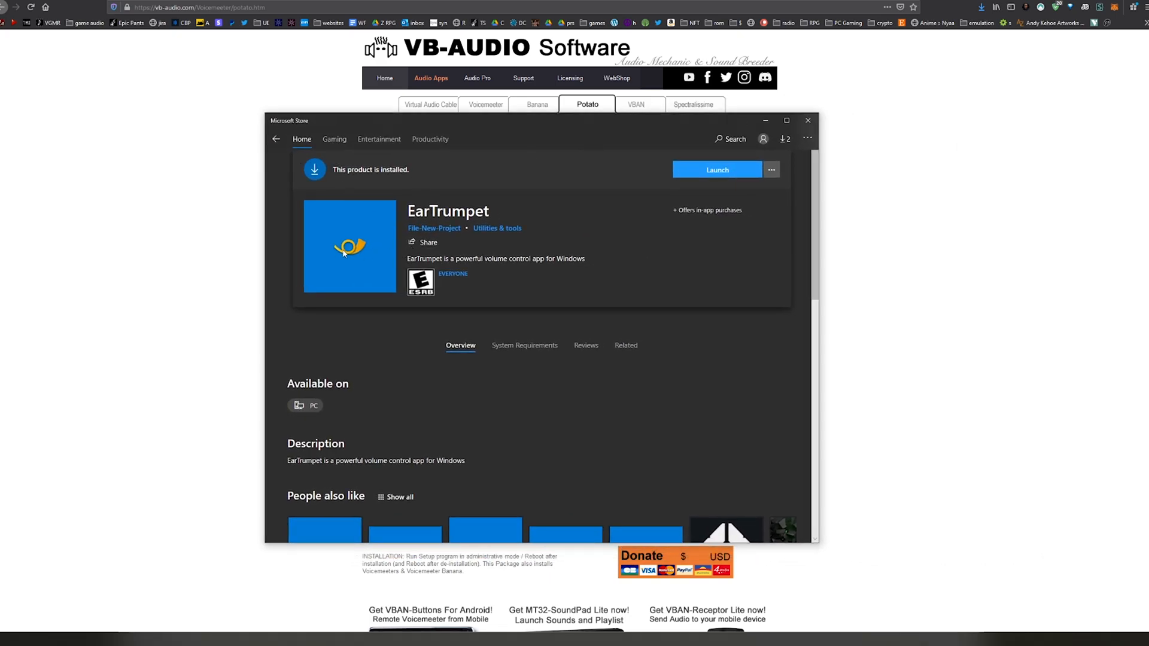
pyautogui.moveTo(434, 213)
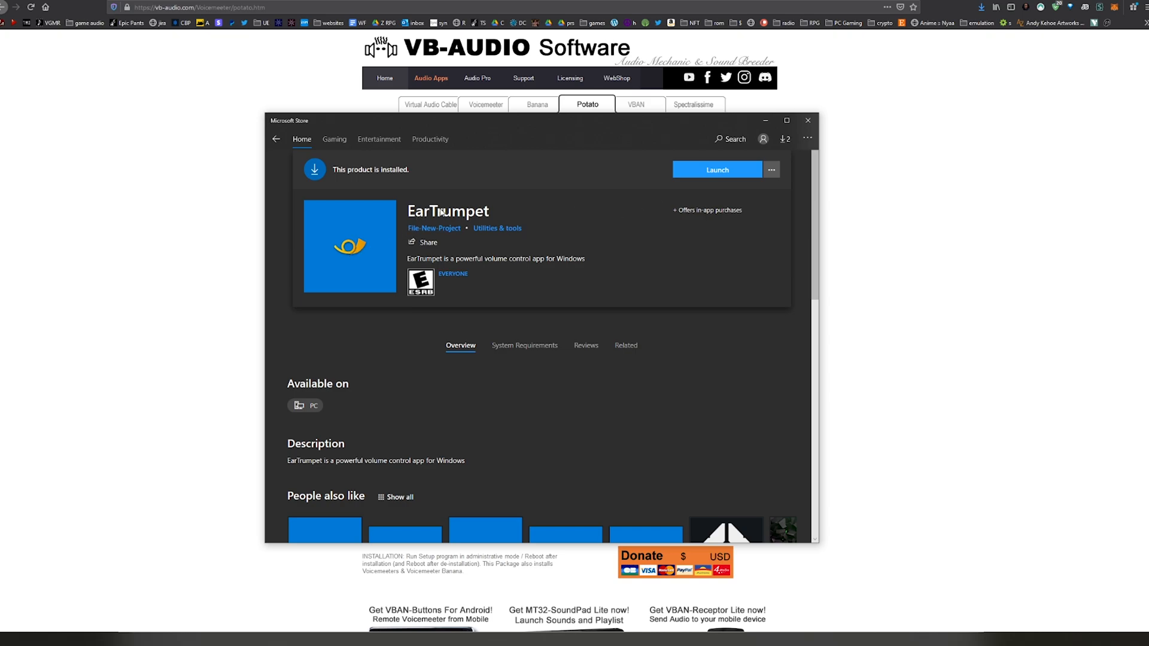
pyautogui.moveTo(713, 195)
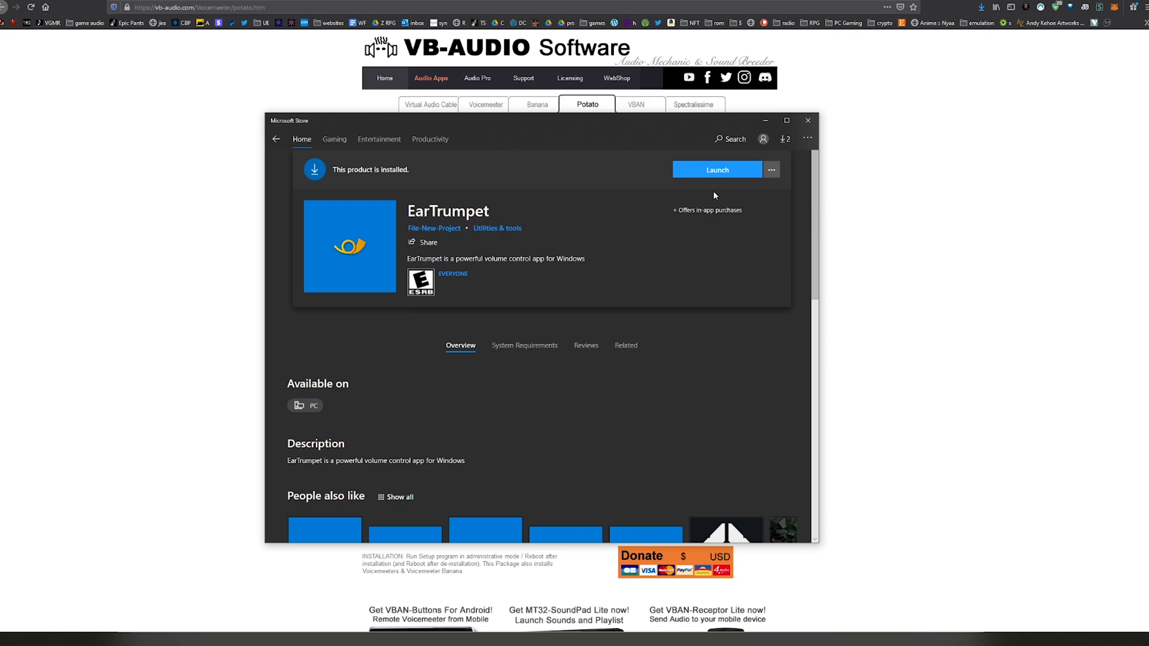
pyautogui.moveTo(716, 168)
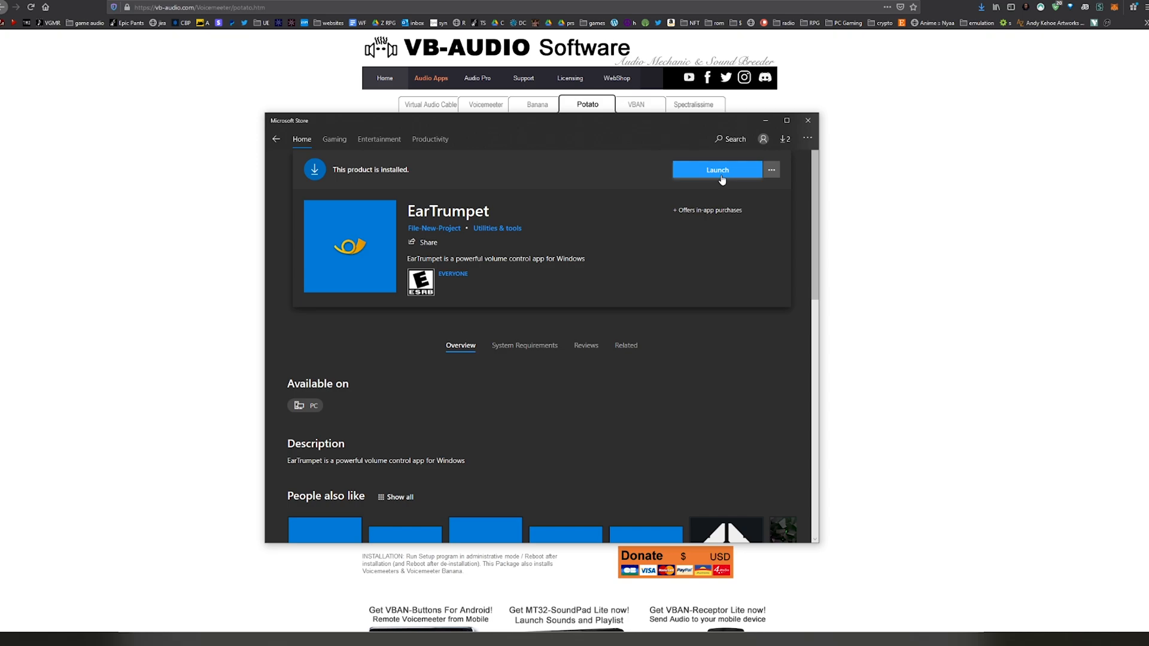
pyautogui.moveTo(762, 139)
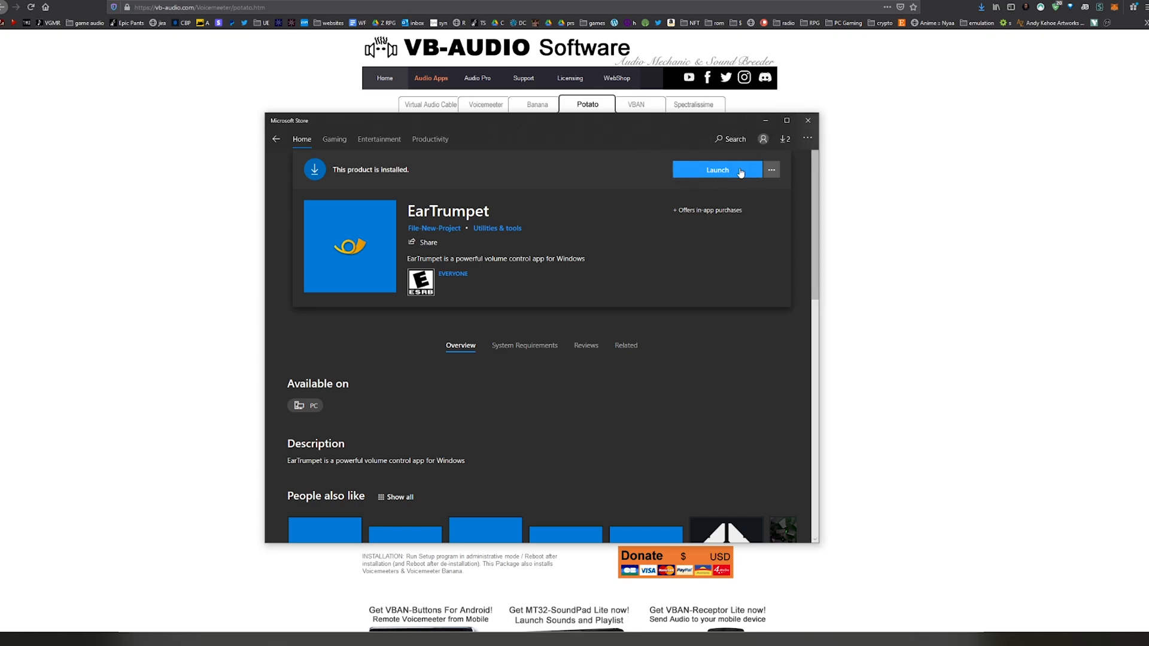
pyautogui.moveTo(731, 177)
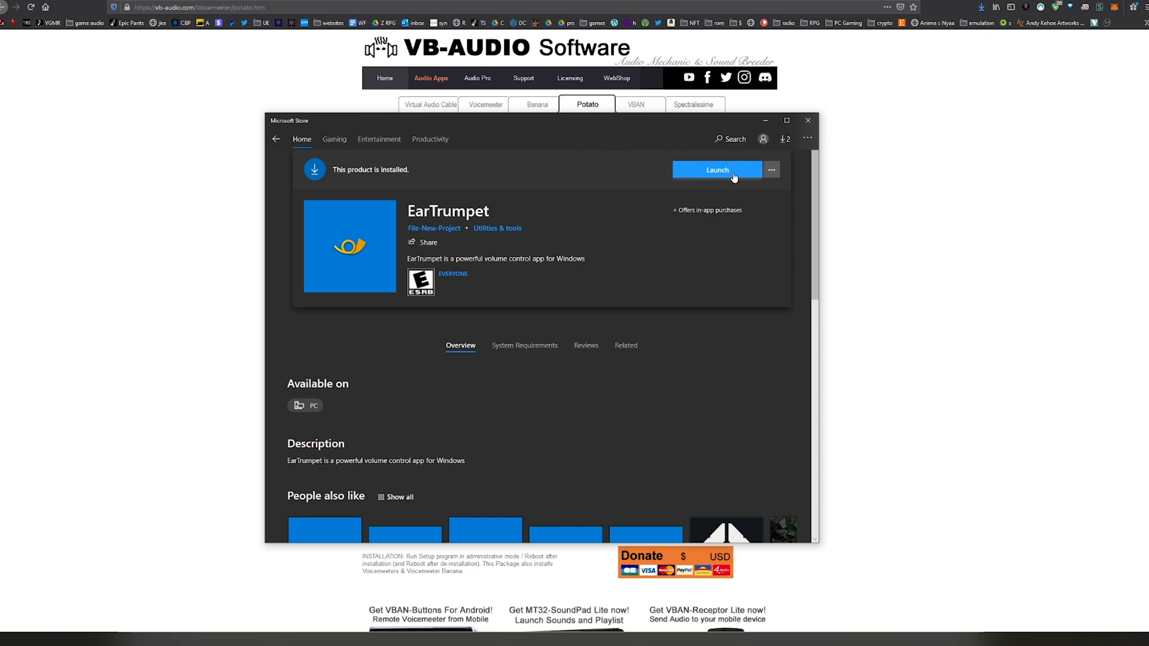
pyautogui.moveTo(808, 120)
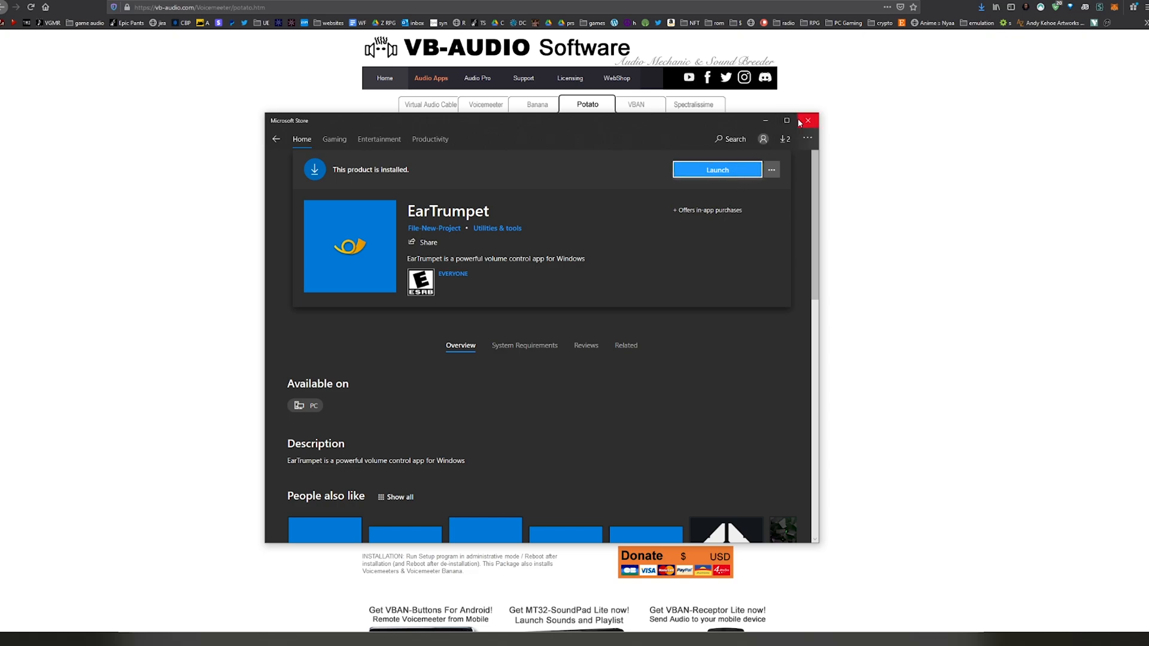
# Close the Microsoft Store and expand the taskbar's hidden tray icons.
pyautogui.click(808, 121)
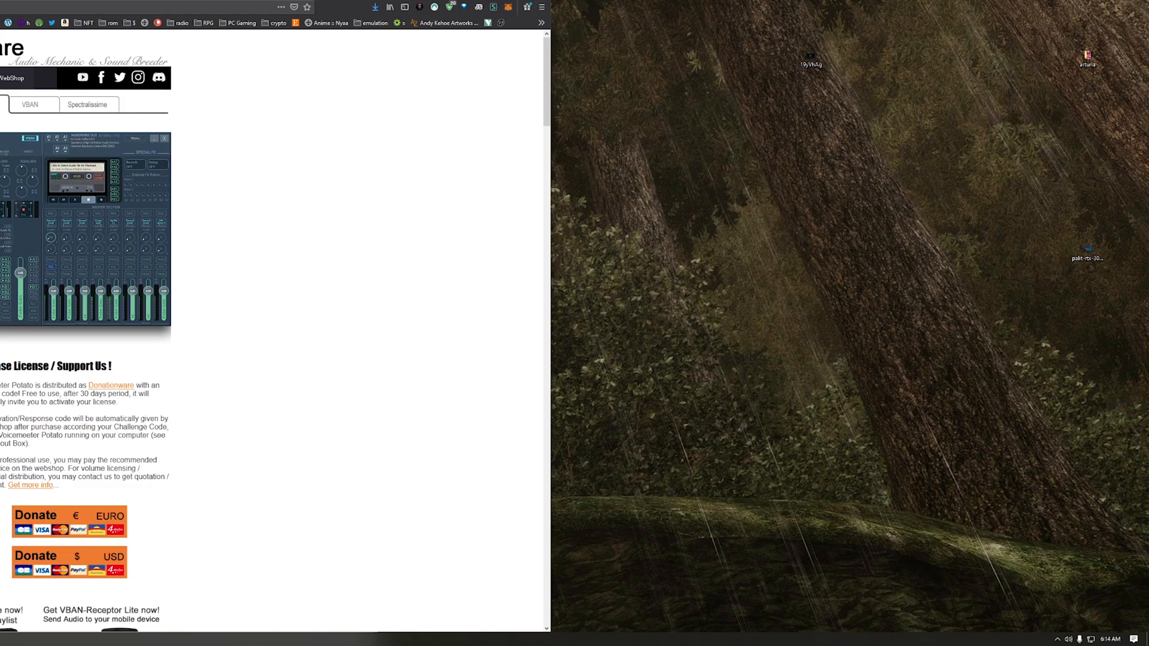
pyautogui.click(1055, 639)
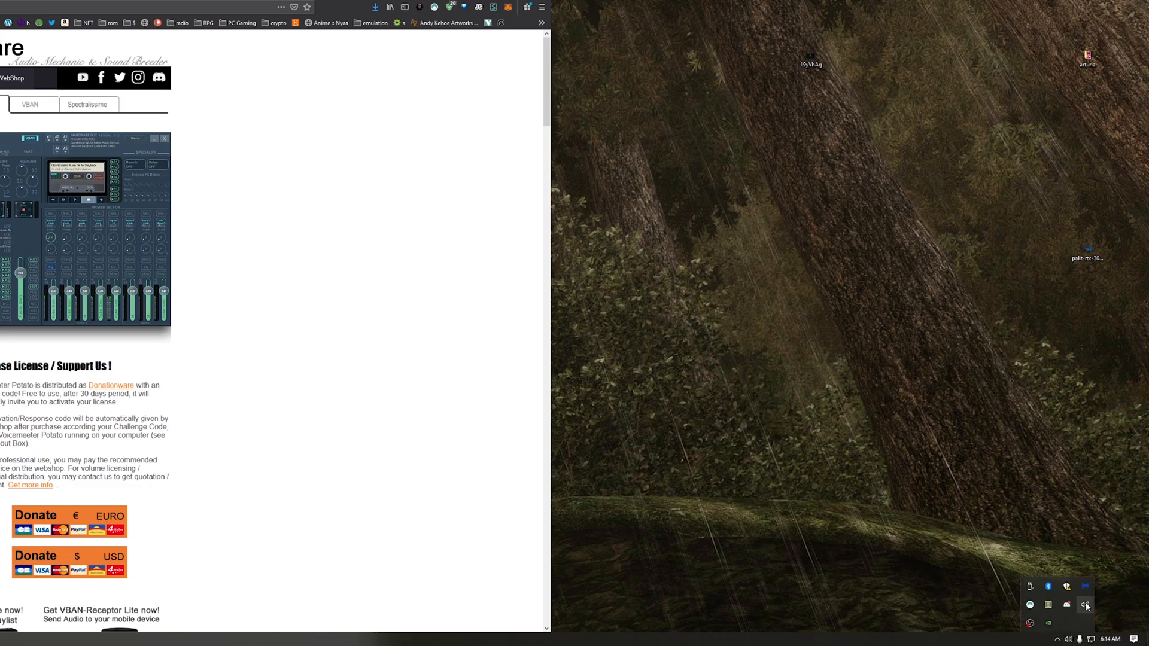
pyautogui.moveTo(1085, 606)
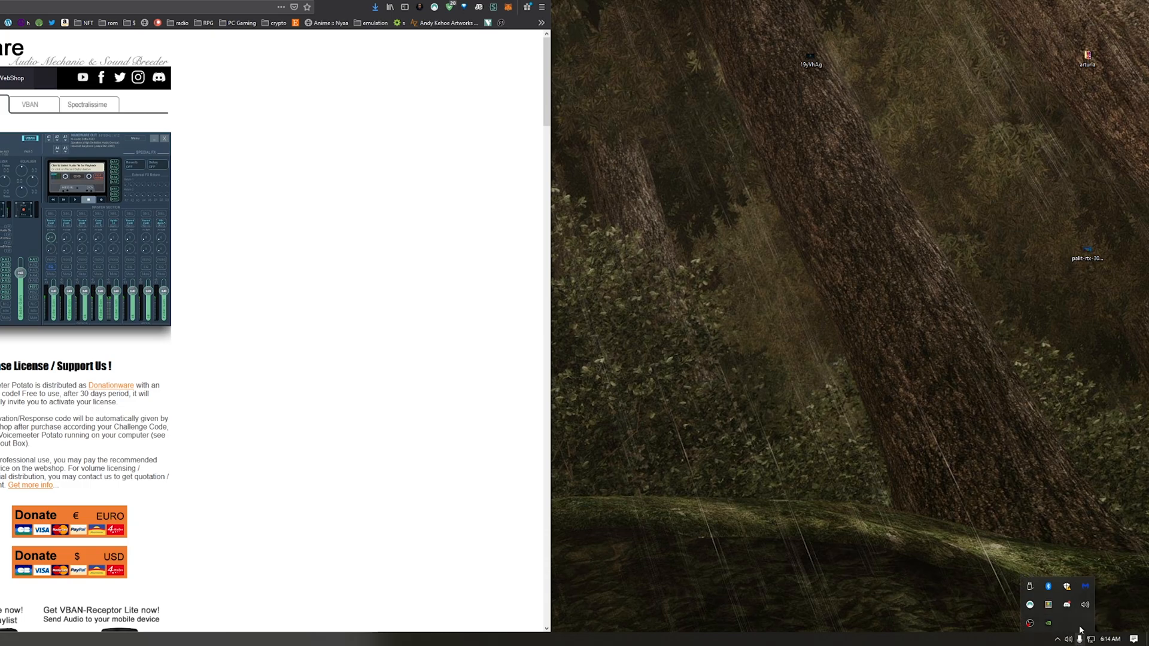
pyautogui.moveTo(1086, 604)
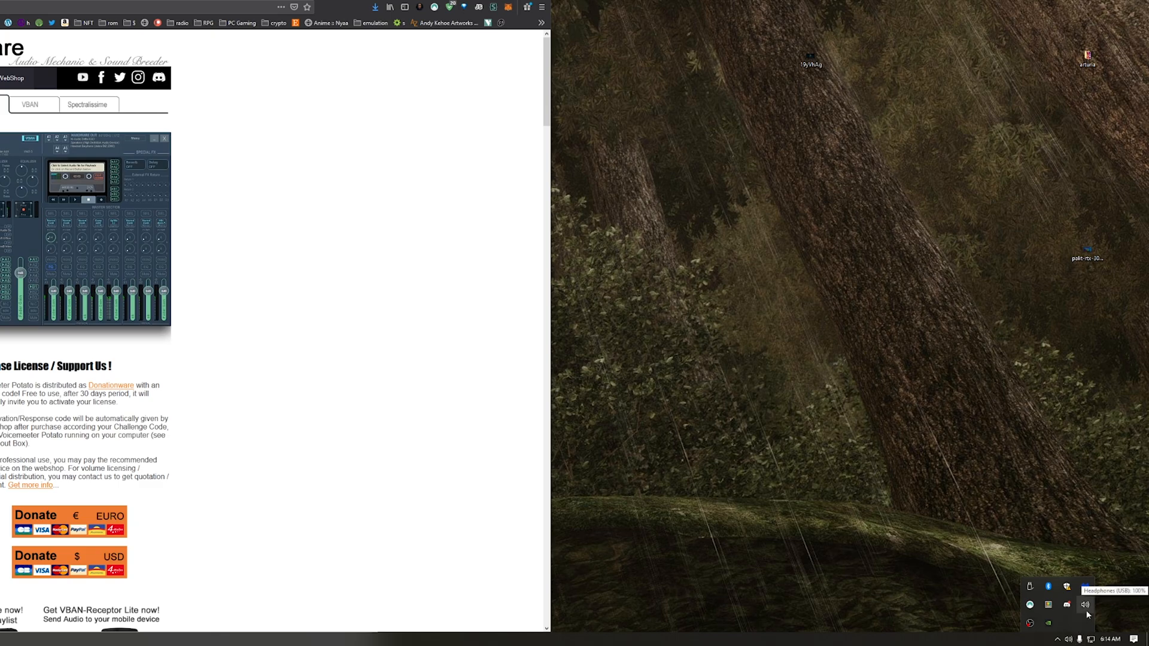
pyautogui.click(1067, 639)
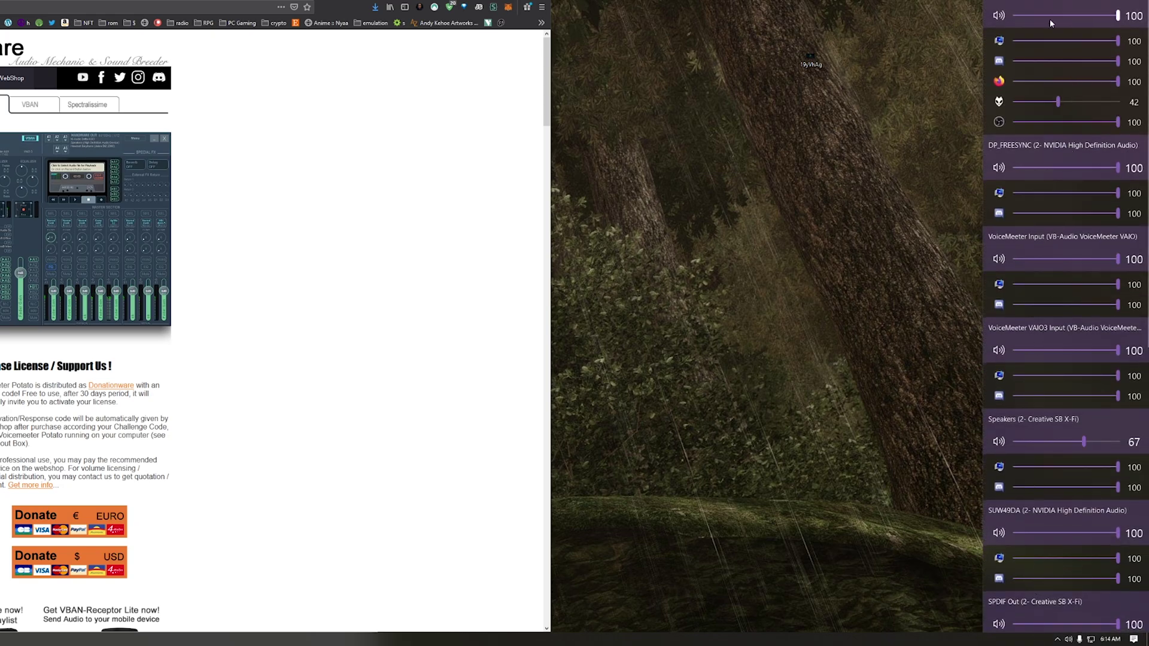
pyautogui.moveTo(1026, 2)
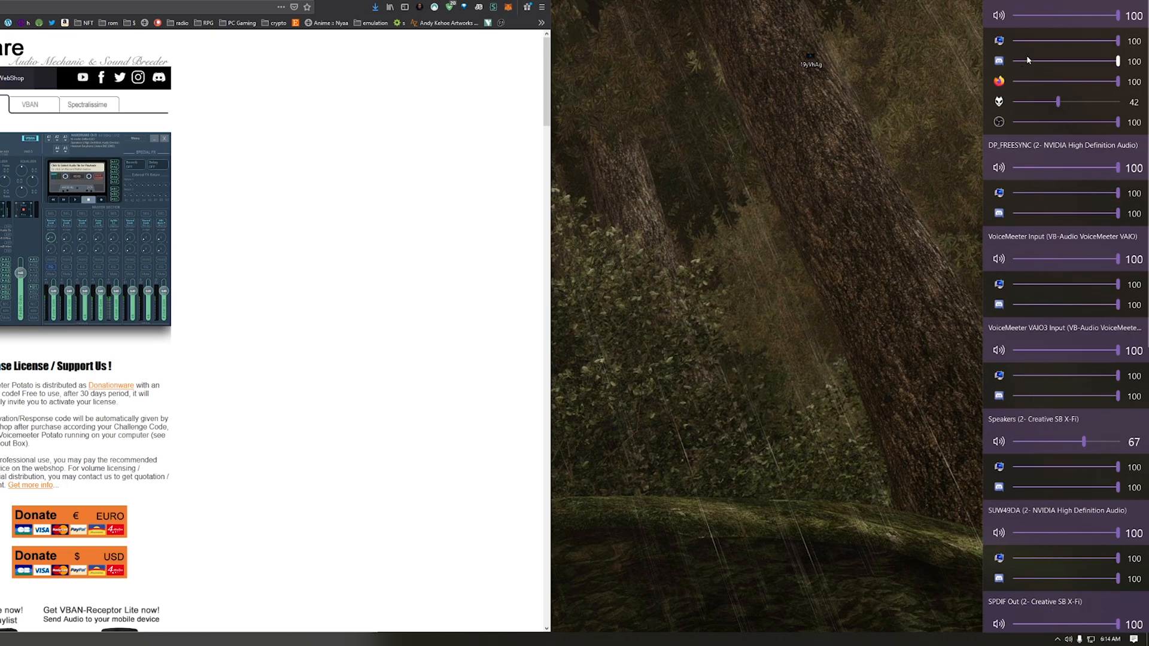
pyautogui.moveTo(1008, 87)
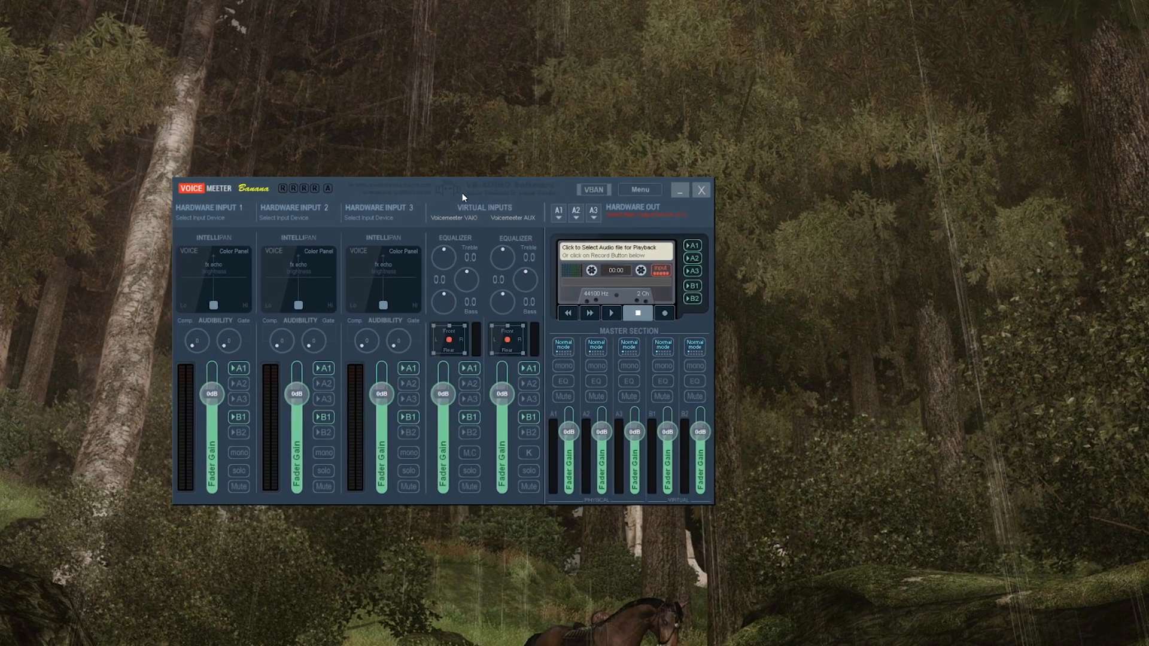
pyautogui.moveTo(487, 224)
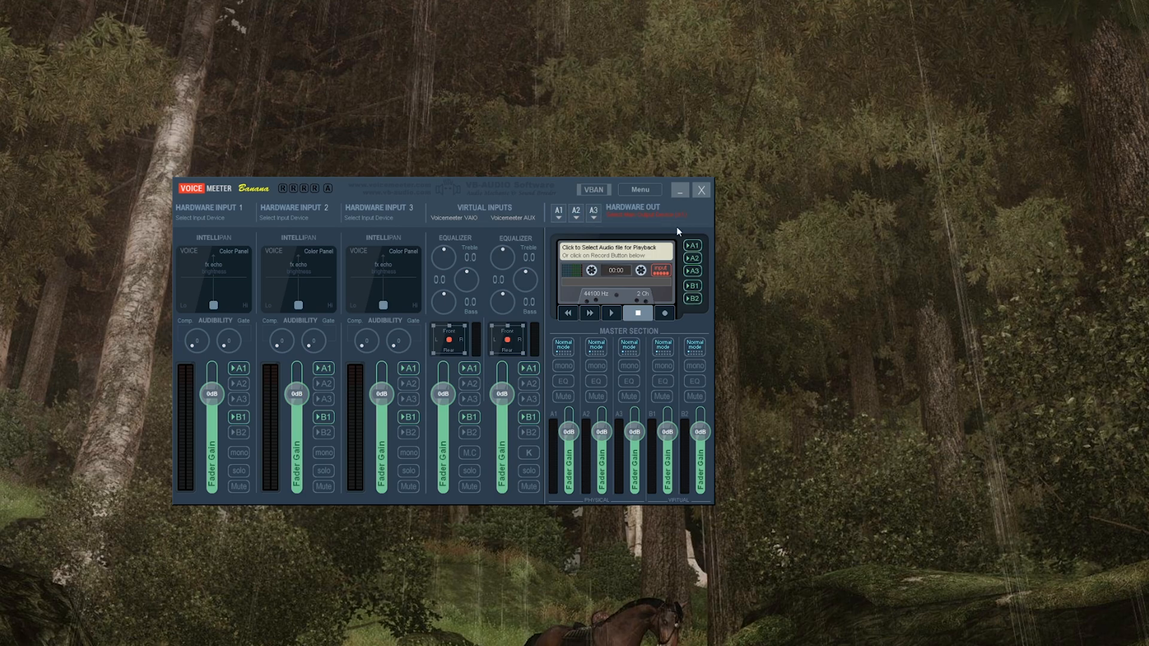
pyautogui.moveTo(676, 230)
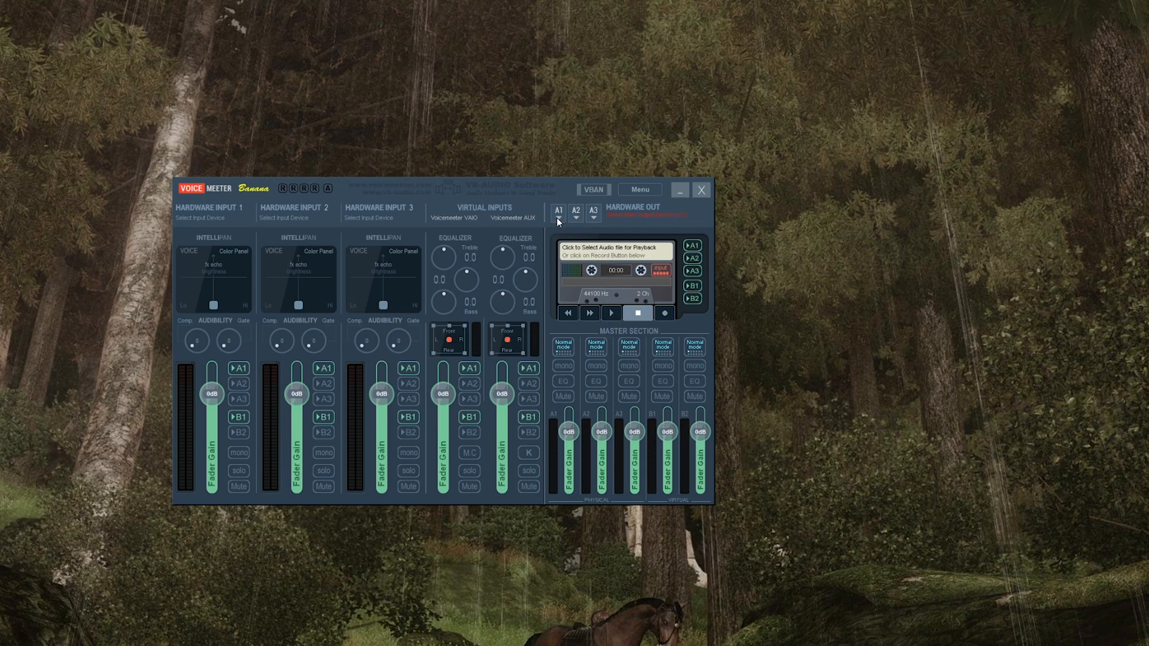
# Drop down the A1 Hardware Out device list.
pyautogui.click(559, 210)
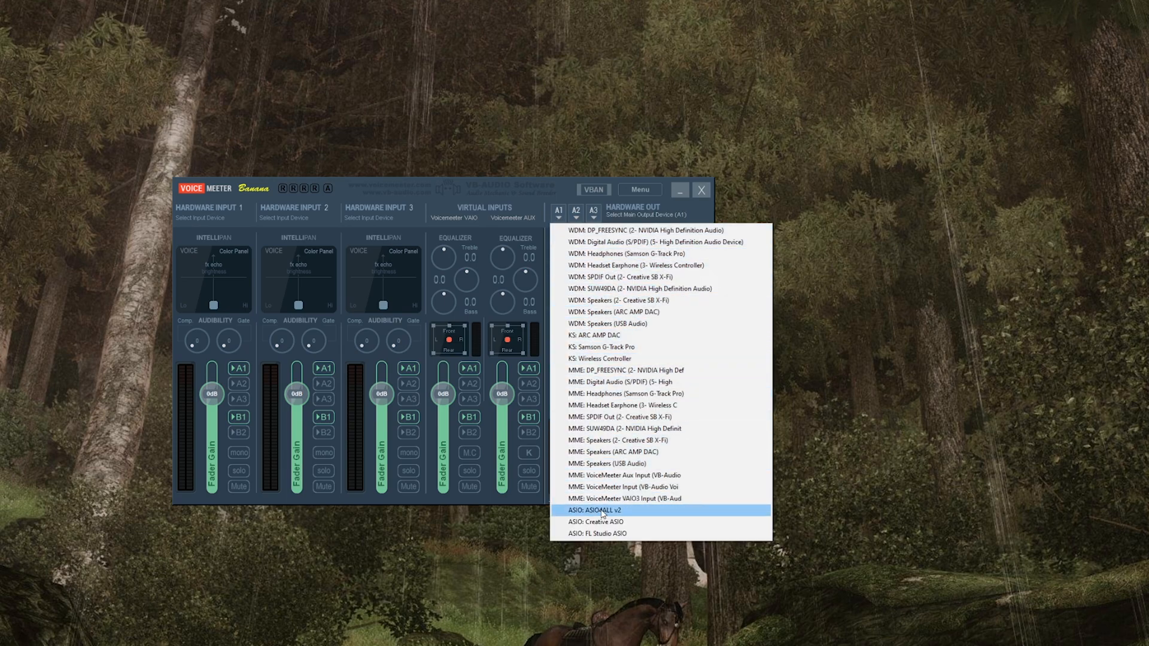
pyautogui.moveTo(626, 324)
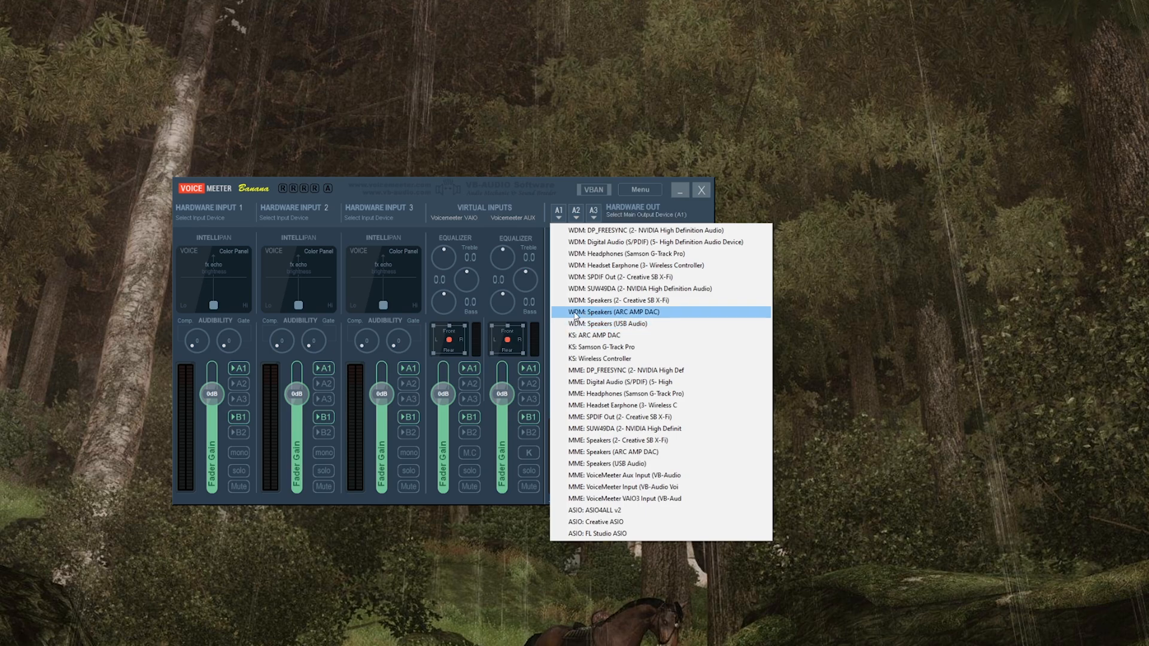
pyautogui.moveTo(614, 318)
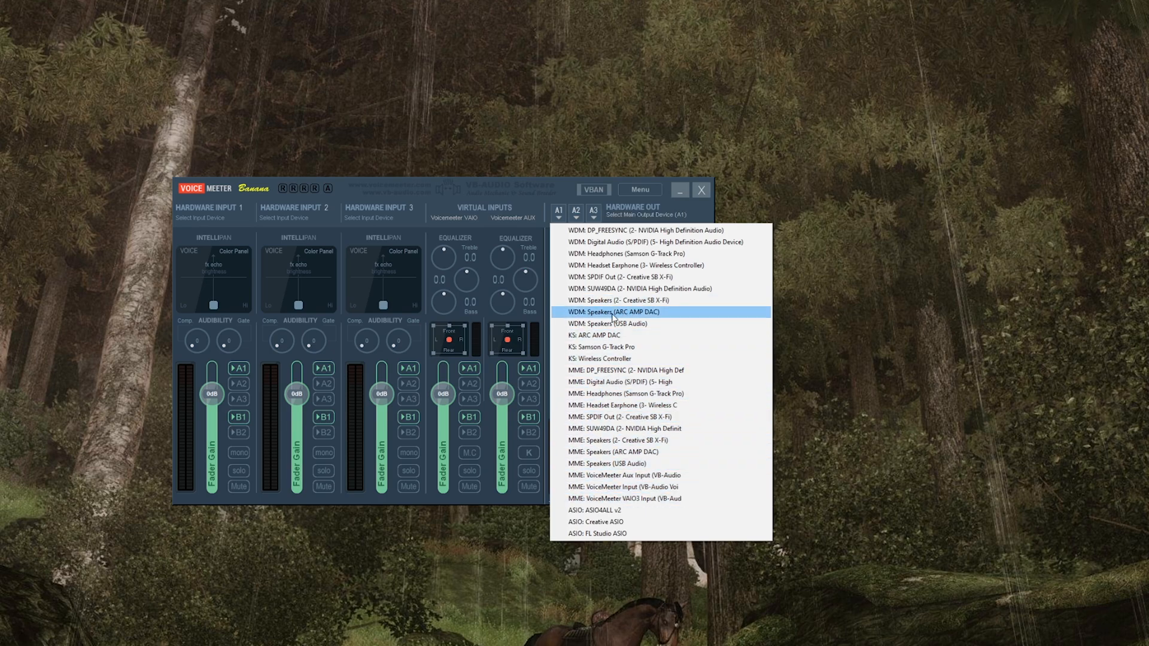
pyautogui.moveTo(608, 324)
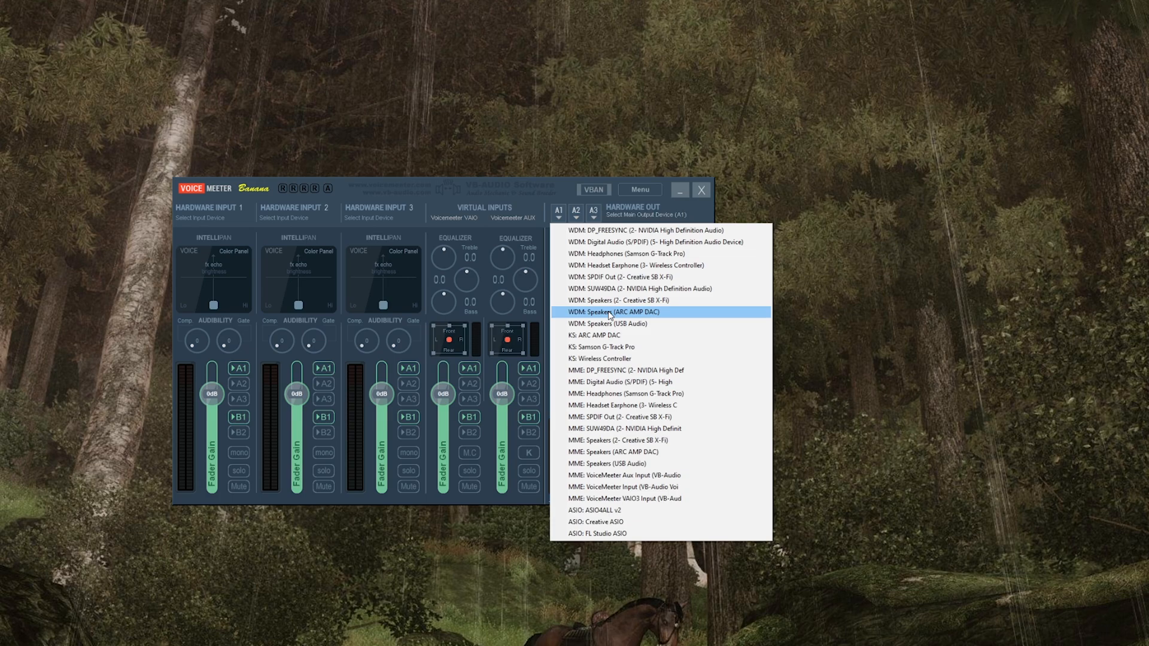
pyautogui.moveTo(618, 300)
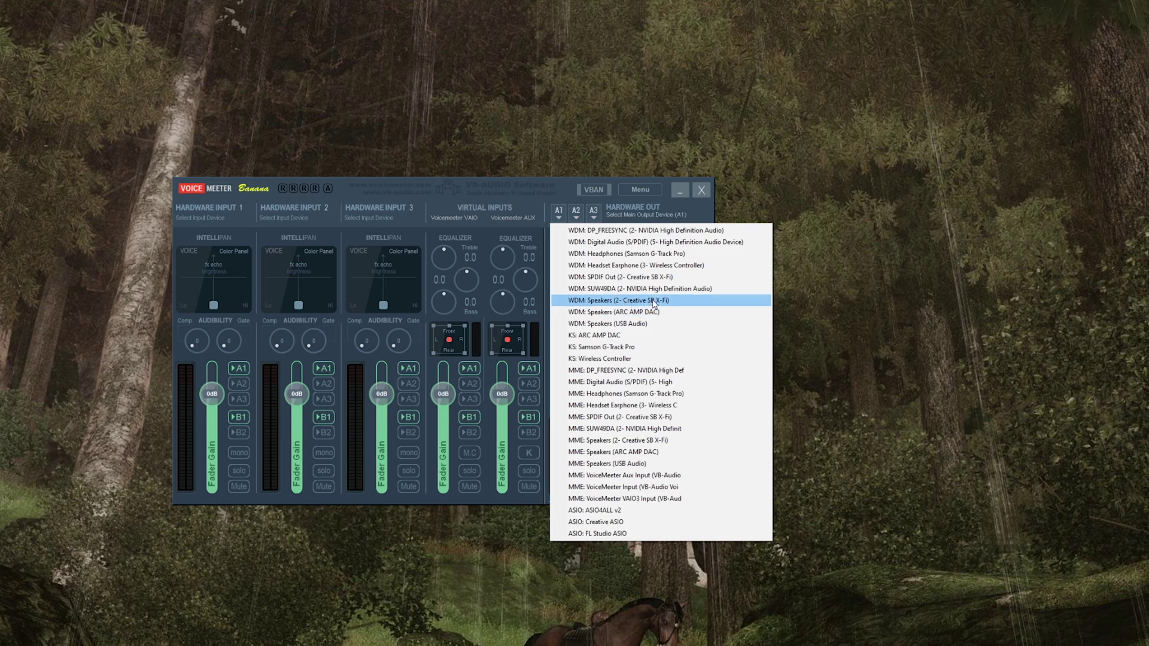
pyautogui.moveTo(672, 306)
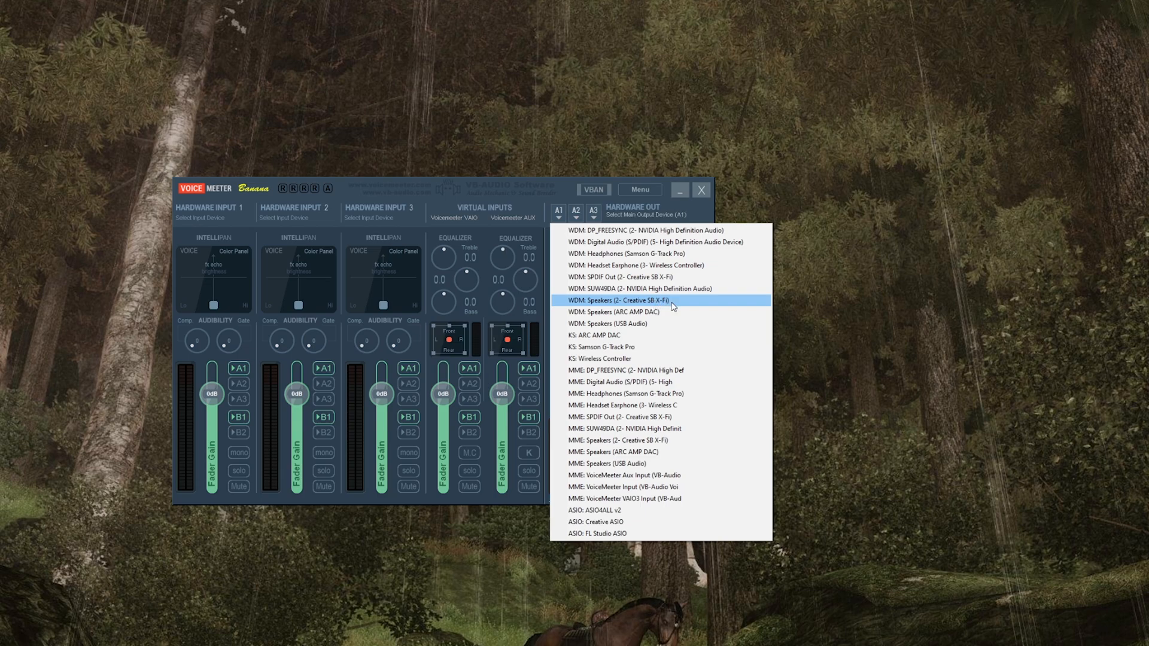
pyautogui.moveTo(593, 324)
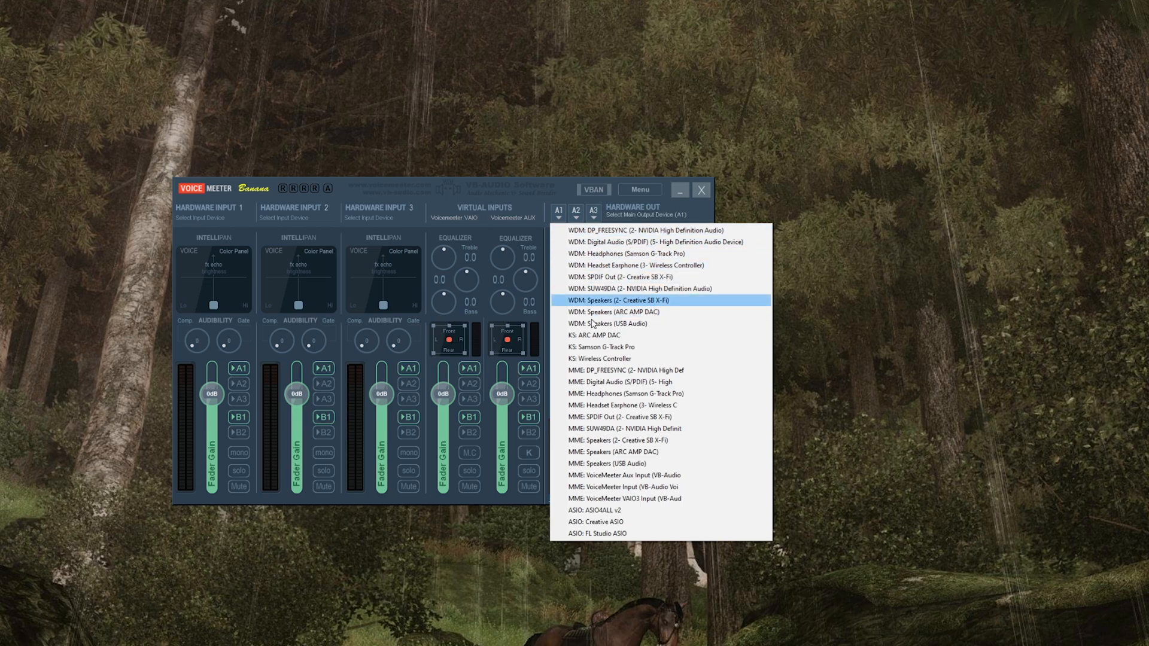
pyautogui.moveTo(614, 311)
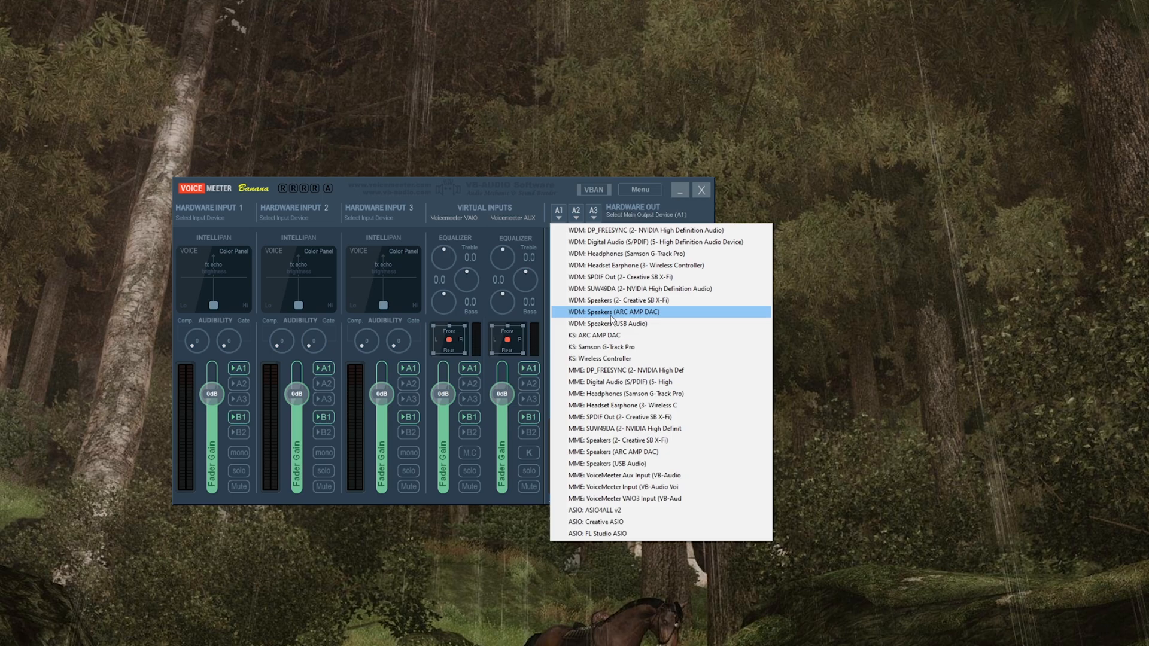
# Choose WDM: Speakers (ARC AMP DAC) as the A1 output device.
pyautogui.click(615, 311)
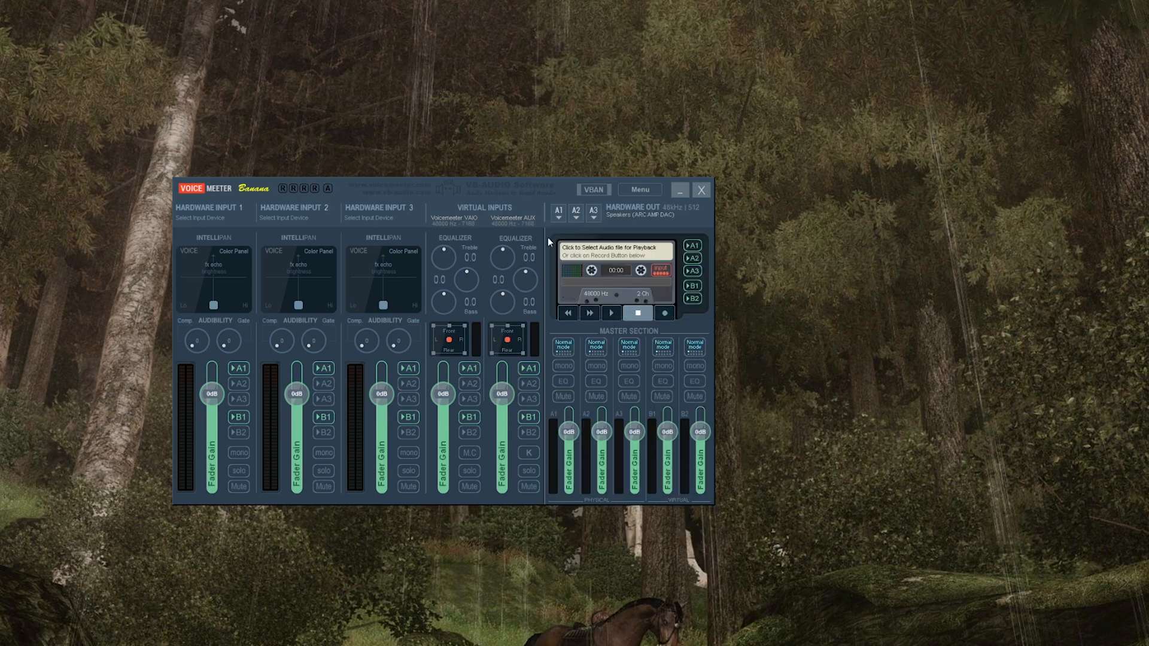
pyautogui.moveTo(345, 213)
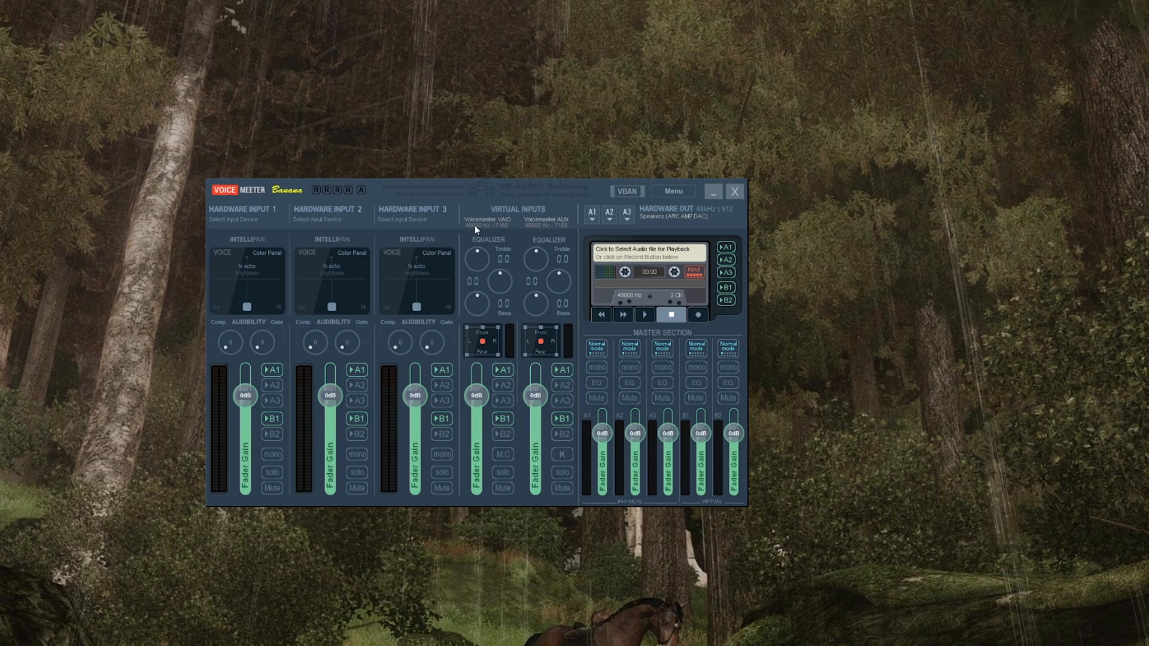
pyautogui.moveTo(517, 229)
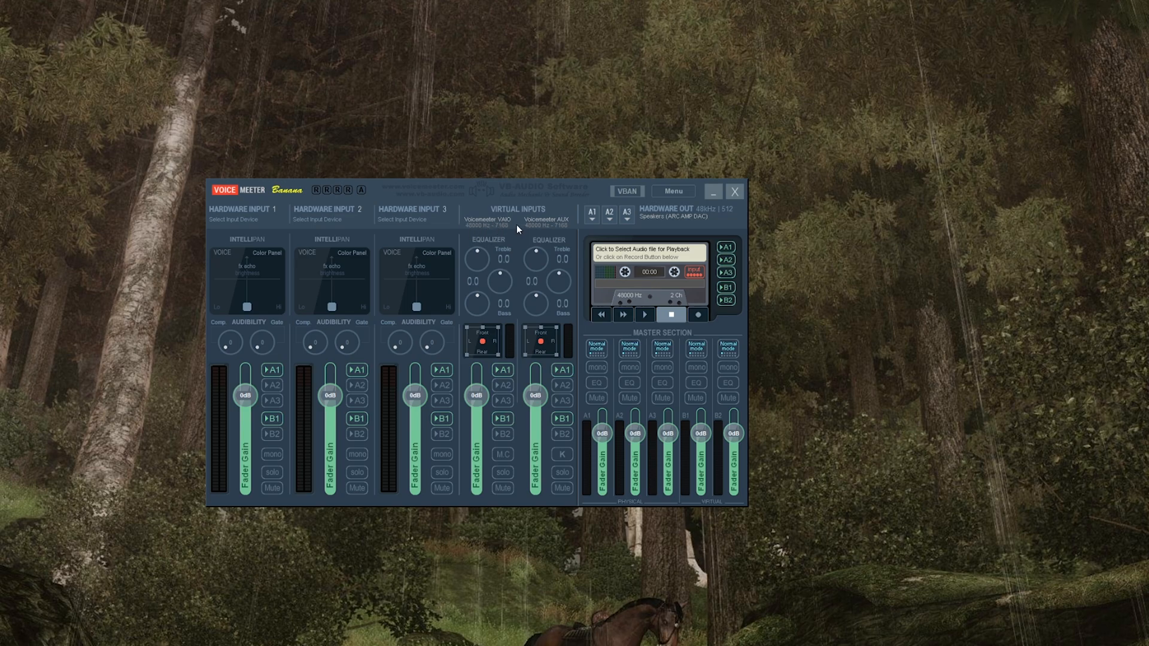
pyautogui.moveTo(490, 241)
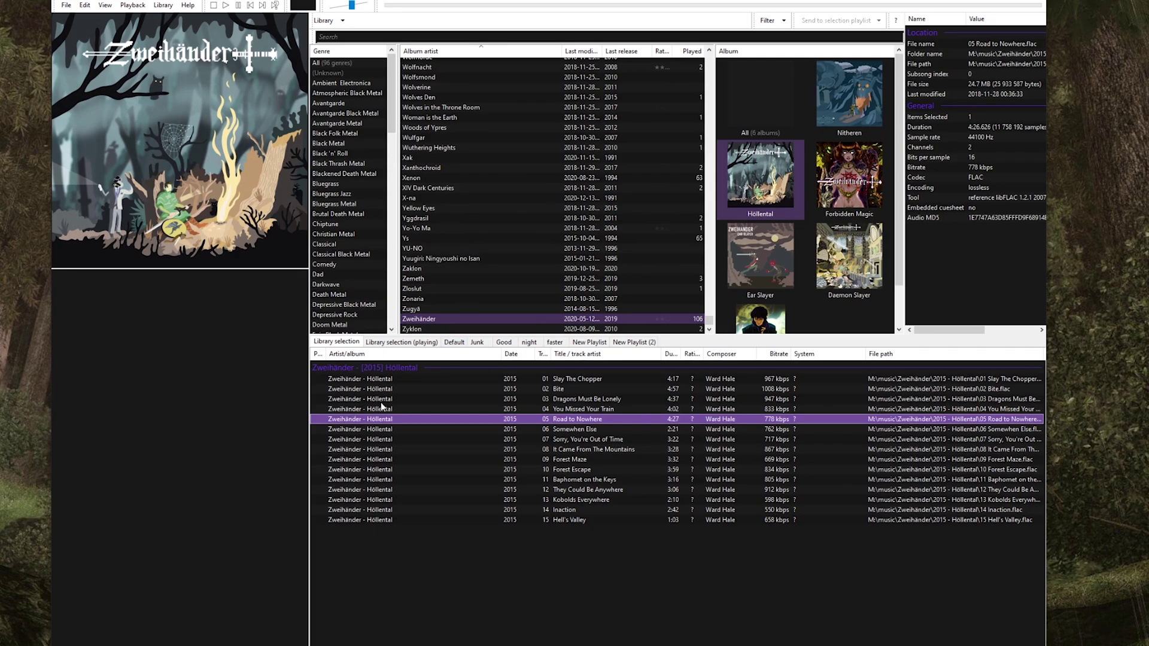
# Play a track from Zweihänder's Höllental album in the foobar2000 playlist.
pyautogui.doubleClick(587, 398)
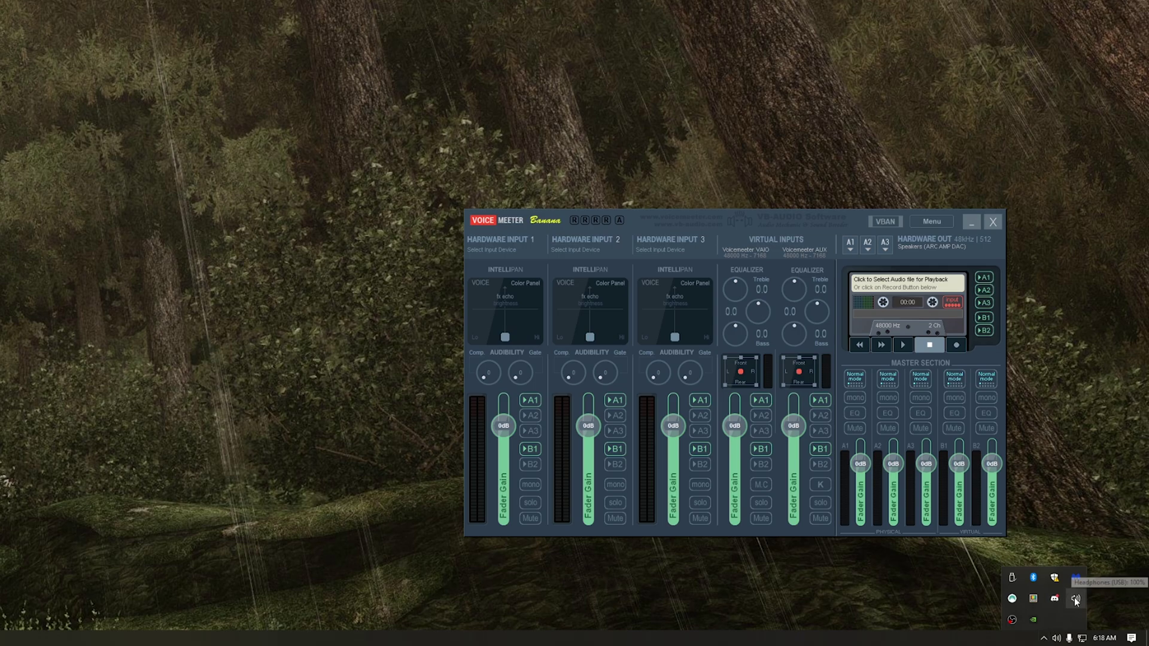
# Make VoiceMeeter Input (VB-Audio VoiceMeeter VAIO) the default Windows playback device from the tray flyout.
pyautogui.rightClick(1075, 599)
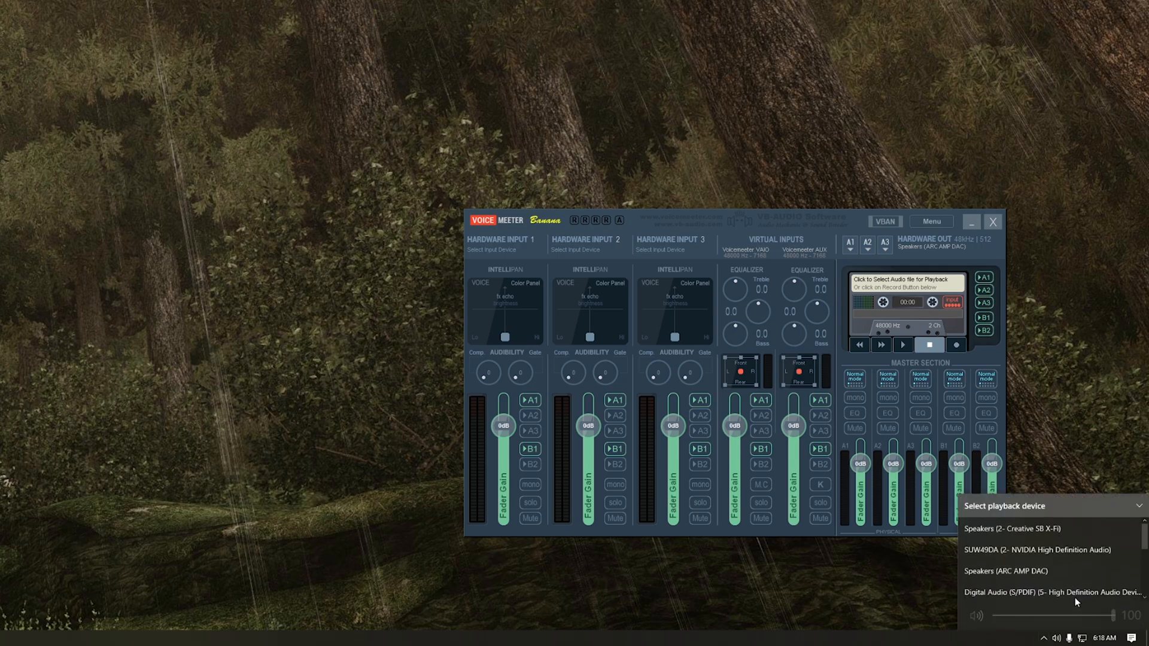
pyautogui.scroll(-3)
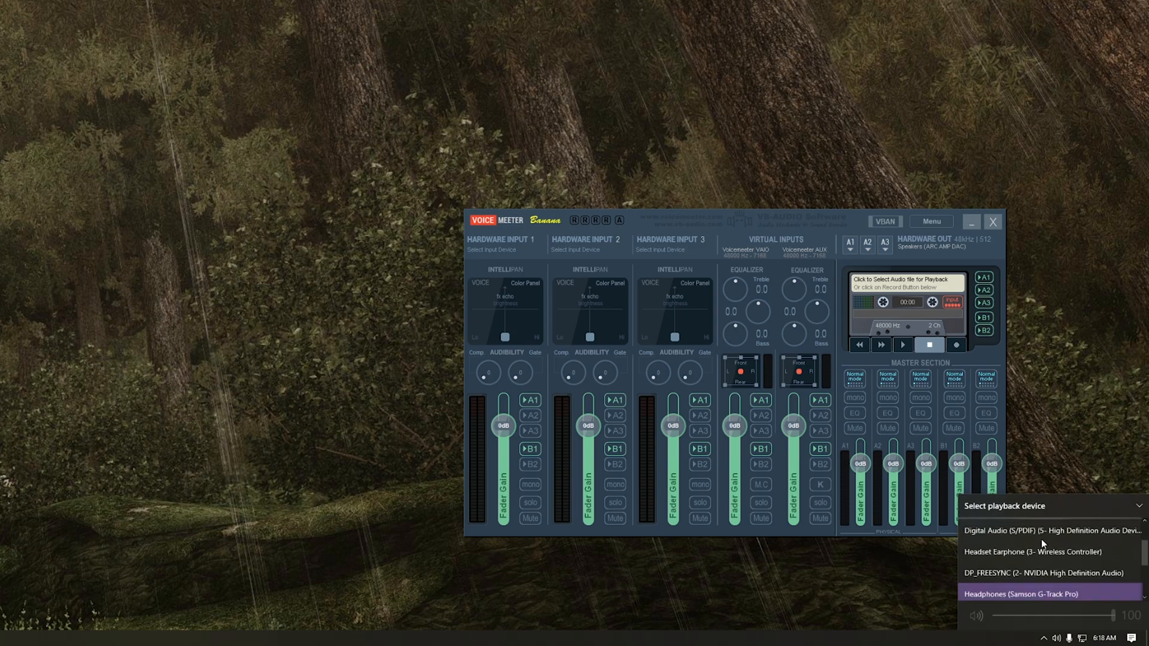
pyautogui.scroll(-3)
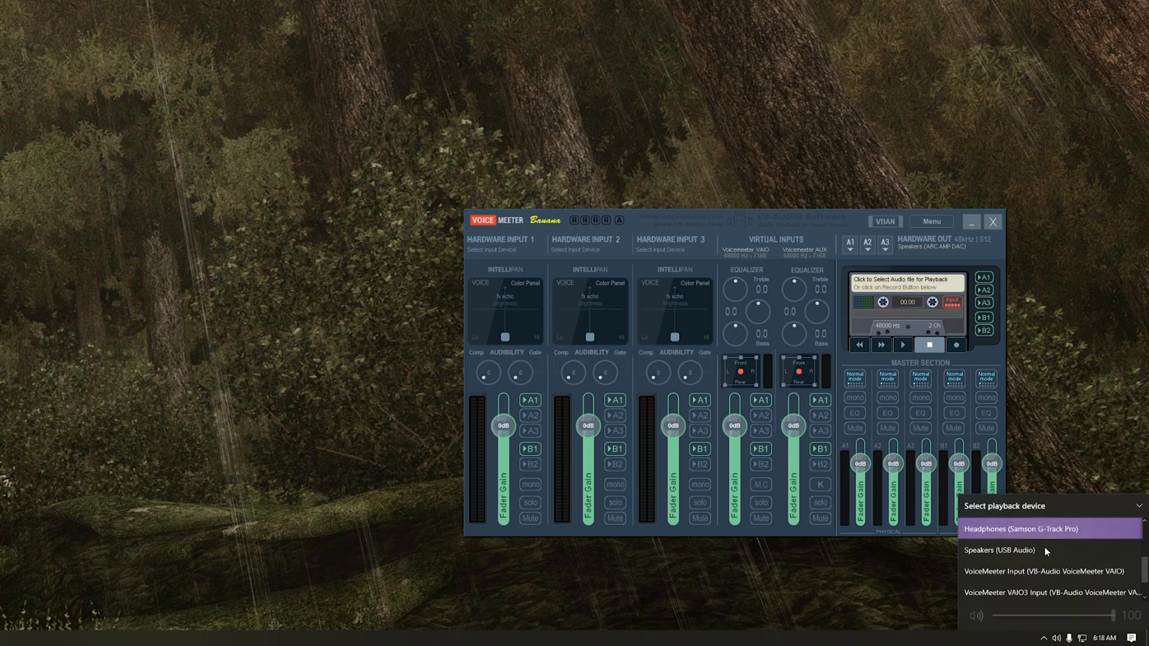
pyautogui.scroll(-3)
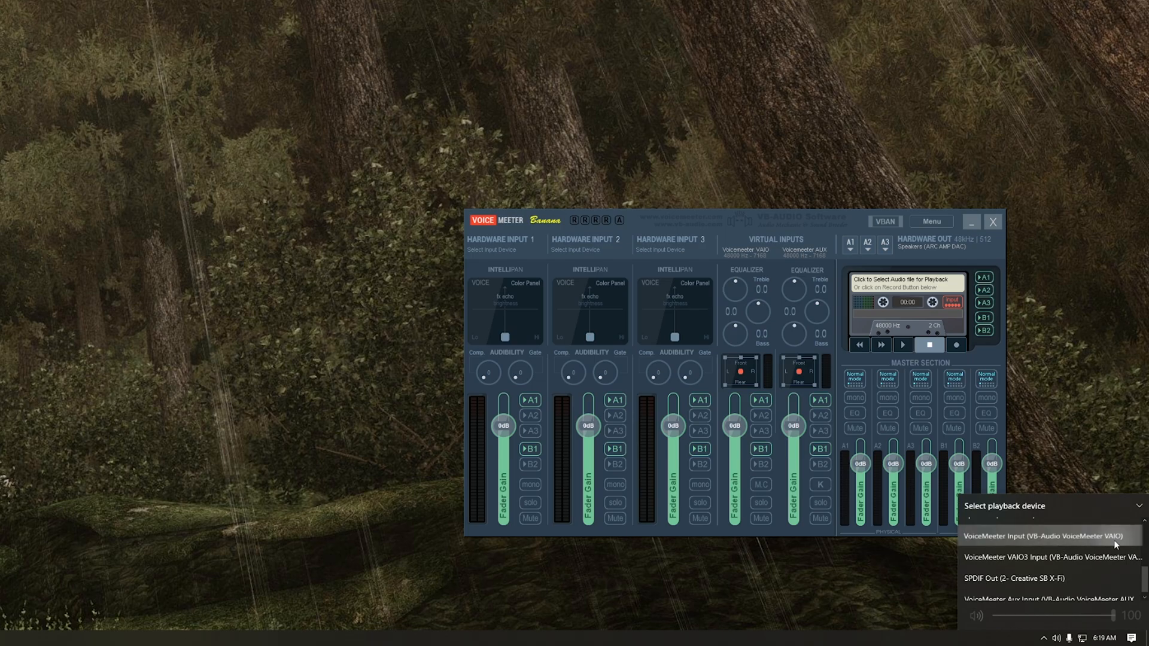
pyautogui.click(1043, 535)
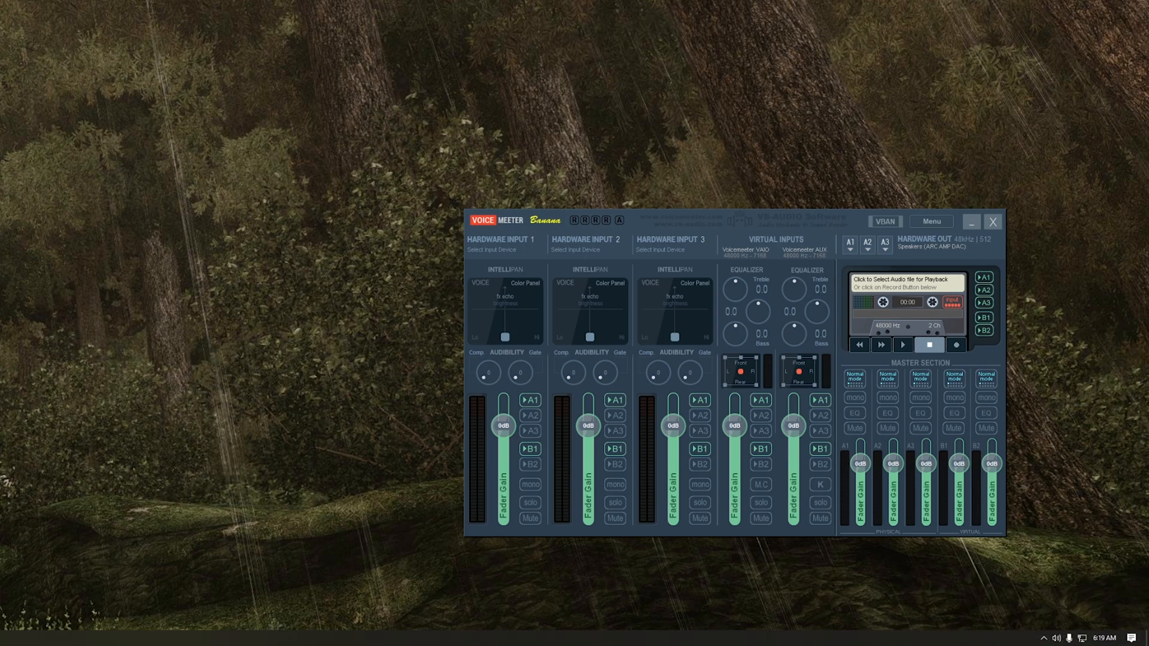
pyautogui.moveTo(1075, 633)
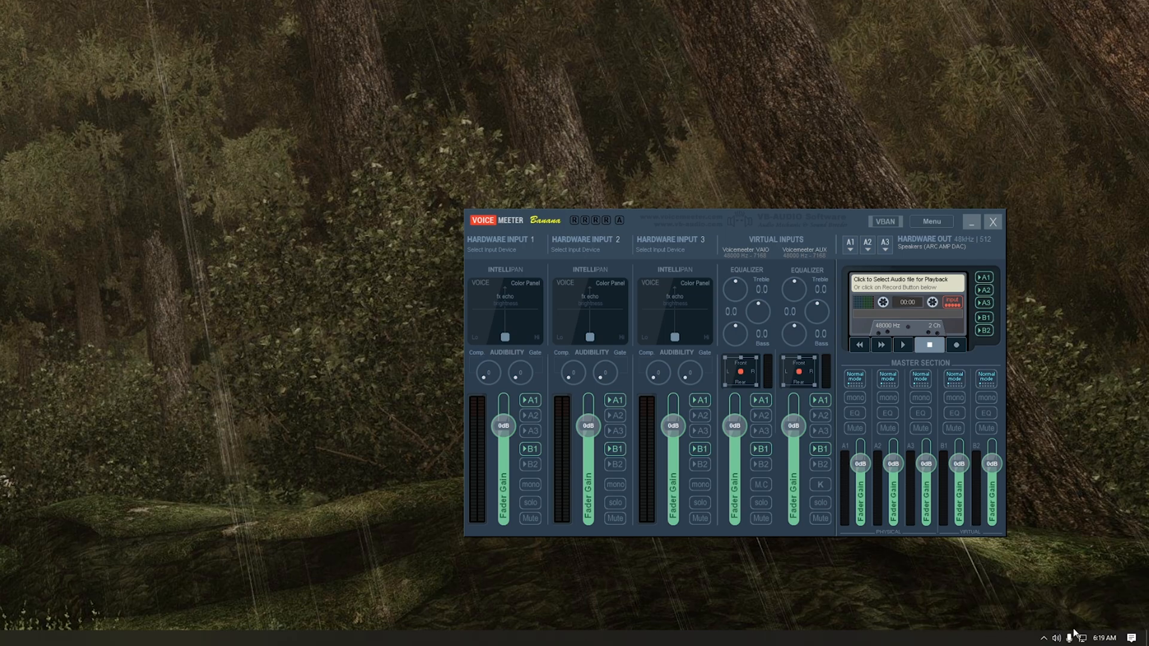
# Route foobar2000's playback to a VoiceMeeter virtual input in the EarTrumpet flyout.
pyautogui.click(1070, 638)
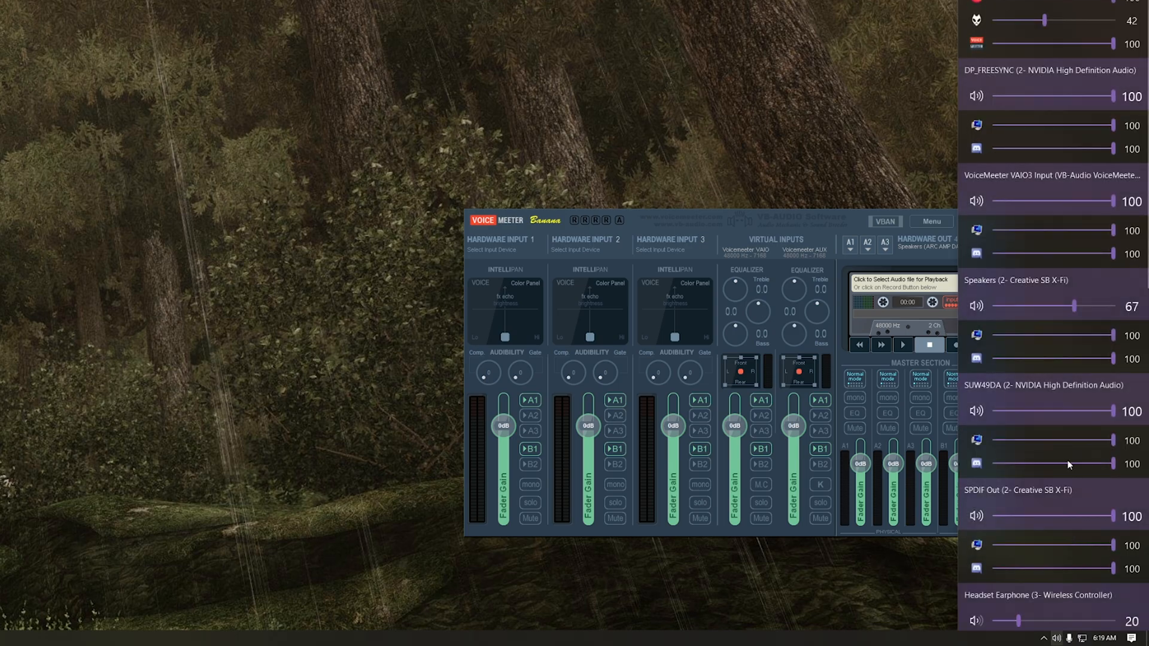
pyautogui.moveTo(976, 24)
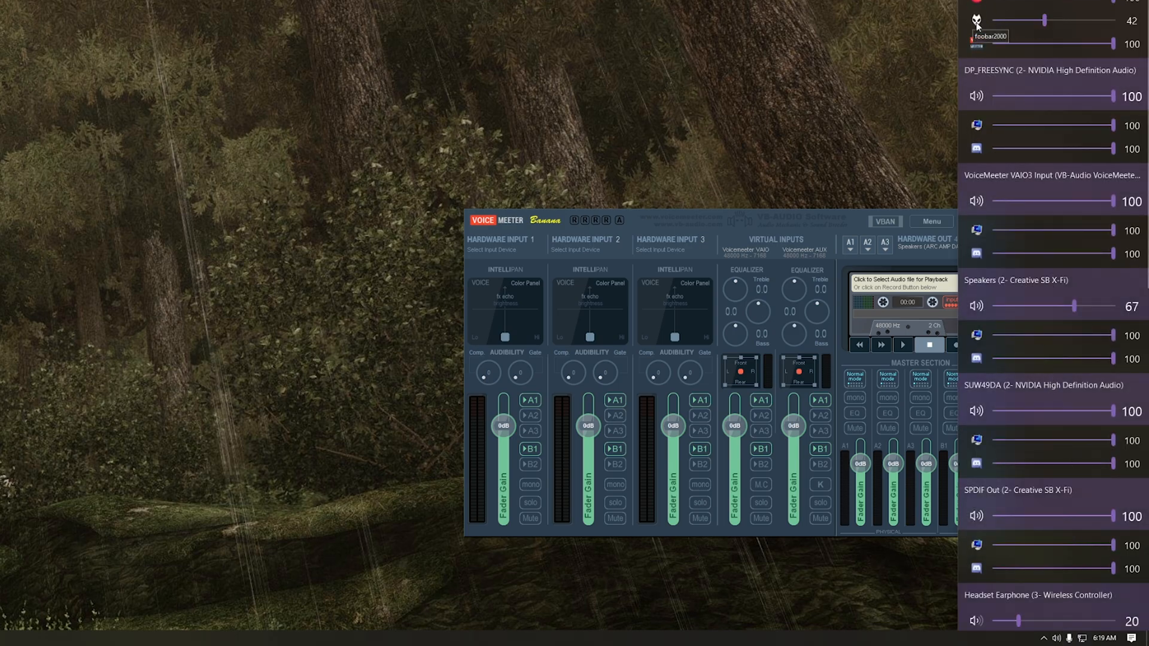
pyautogui.moveTo(984, 178)
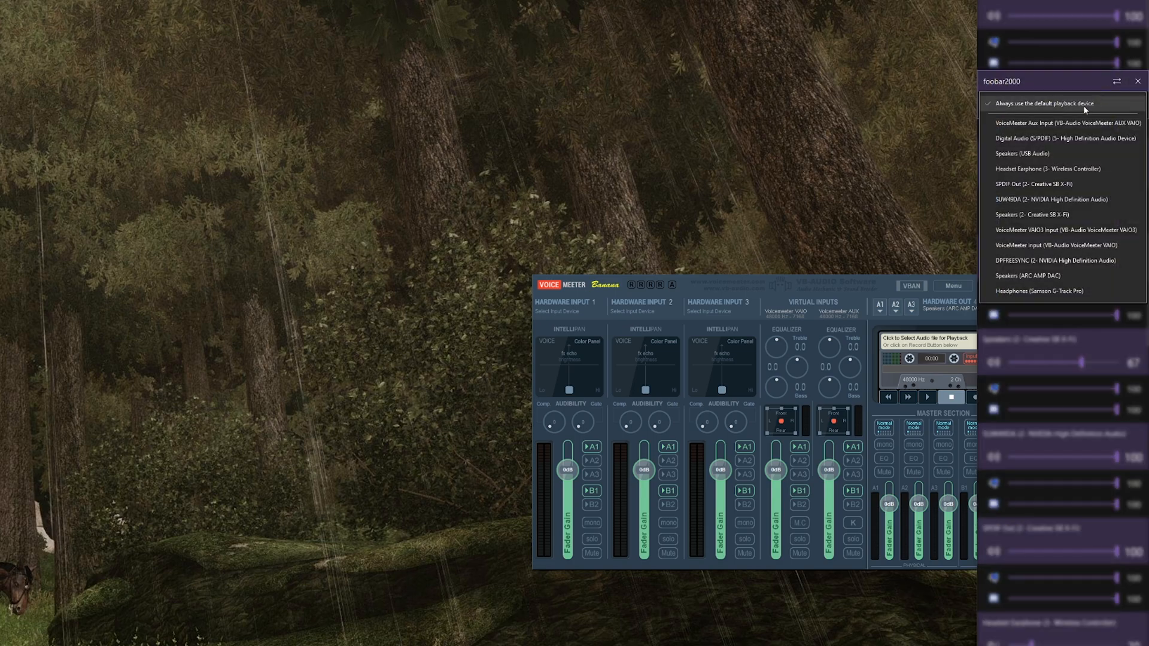
pyautogui.moveTo(1064, 122)
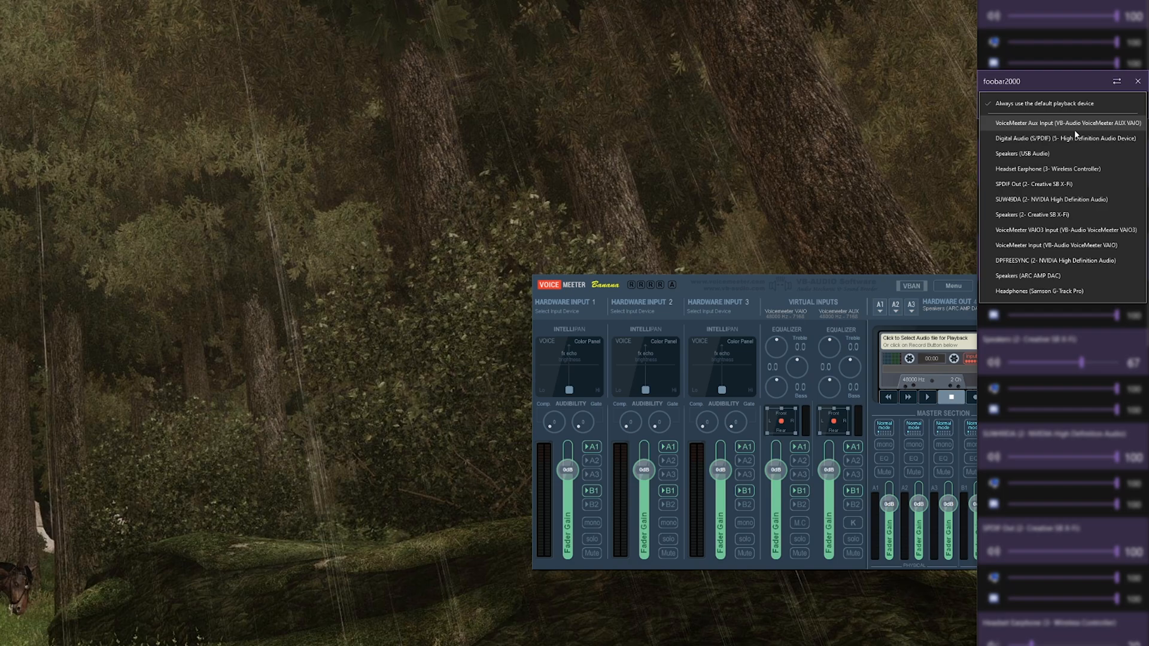
pyautogui.moveTo(1056, 244)
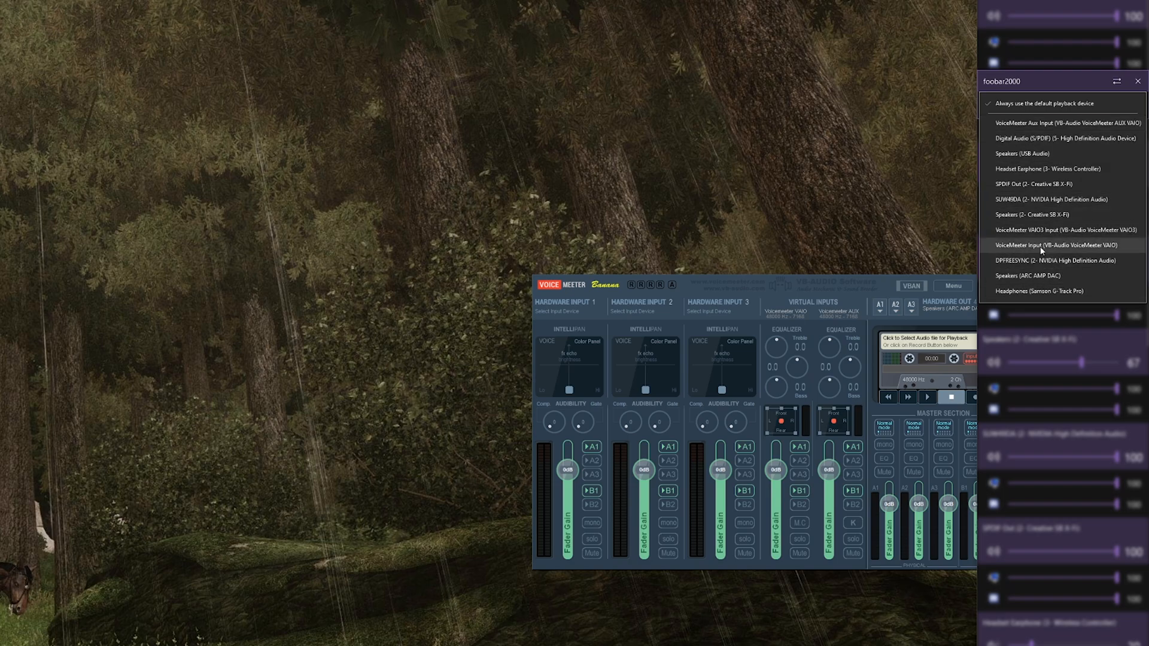
pyautogui.moveTo(1068, 123)
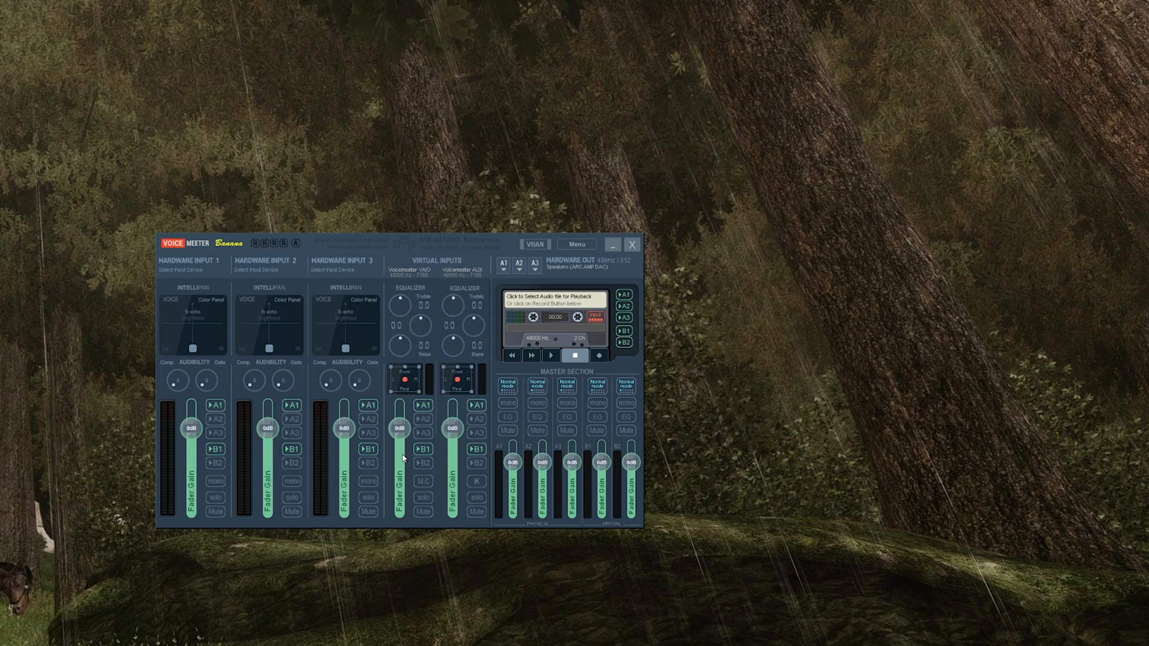
pyautogui.moveTo(468, 289)
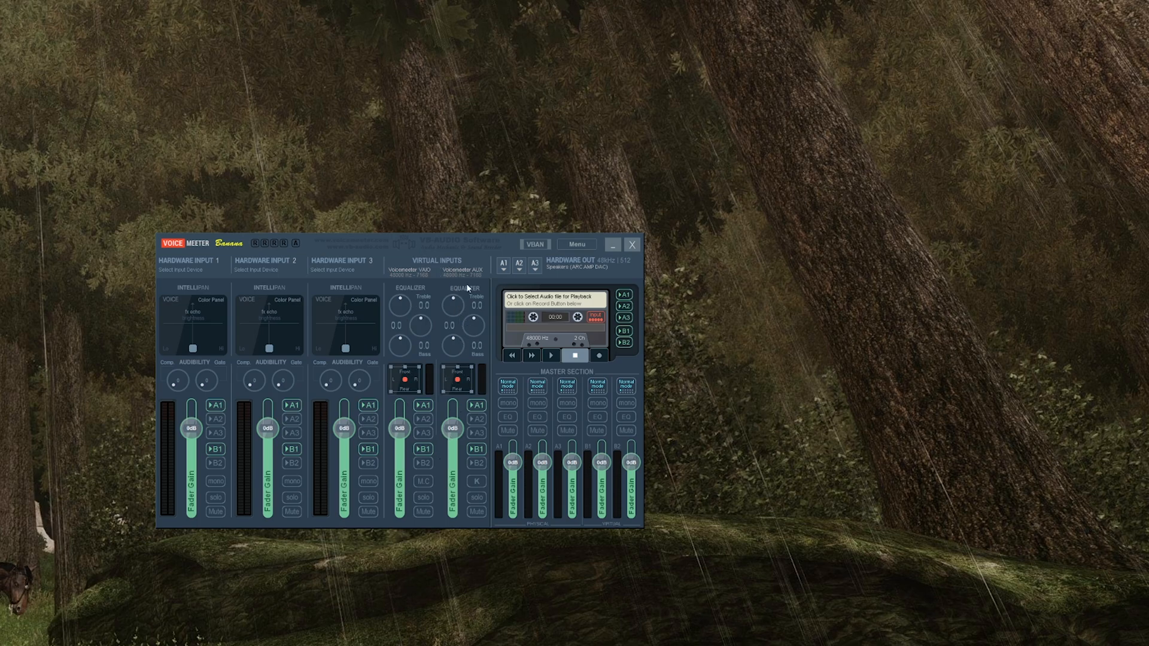
pyautogui.moveTo(476, 392)
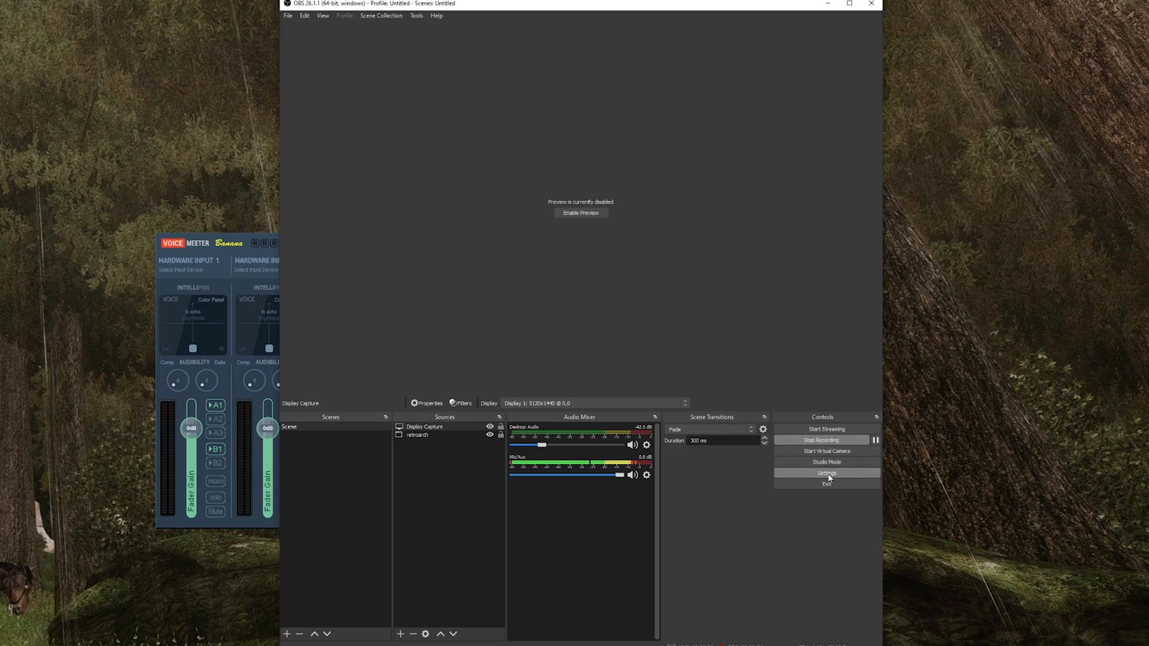
# Set Desktop Audio to VoiceMeeter Input and Desktop Audio 2 to VoiceMeeter Aux Input, and save.
pyautogui.click(826, 472)
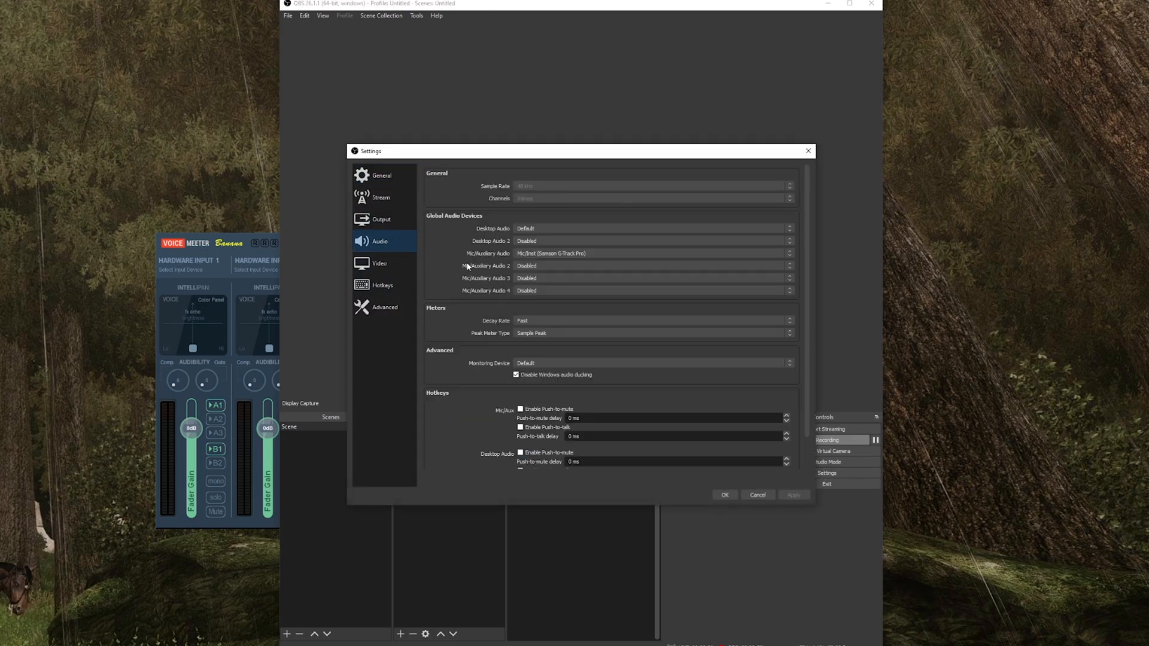
pyautogui.moveTo(541, 294)
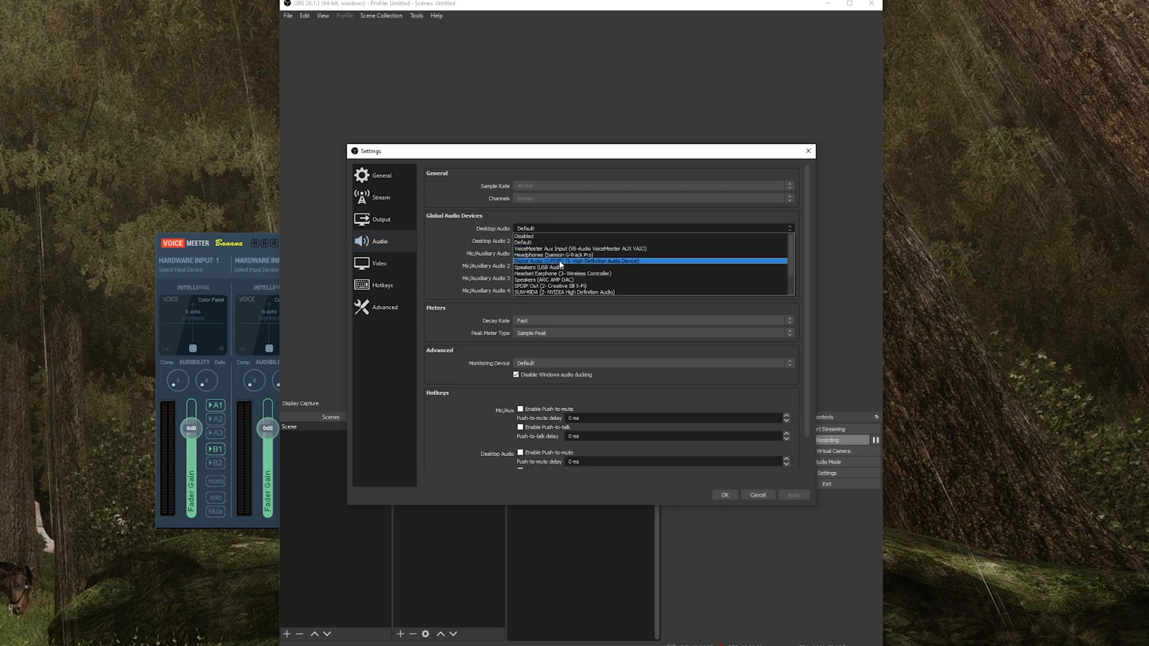
pyautogui.scroll(-3)
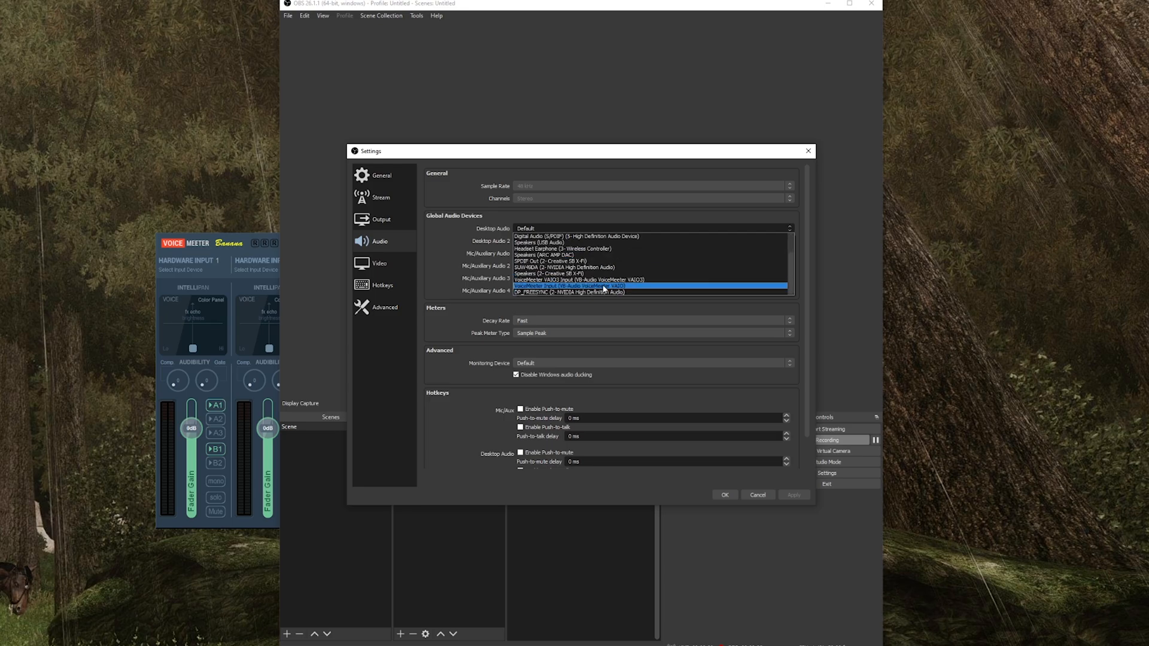
pyautogui.moveTo(560, 292)
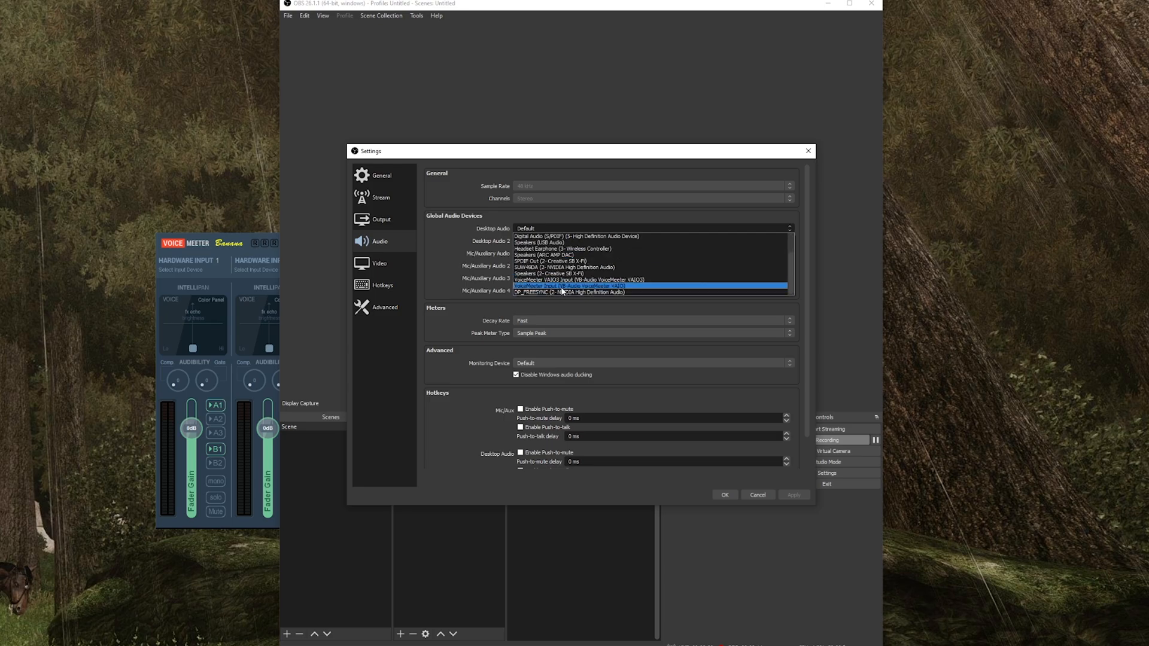
pyautogui.click(571, 285)
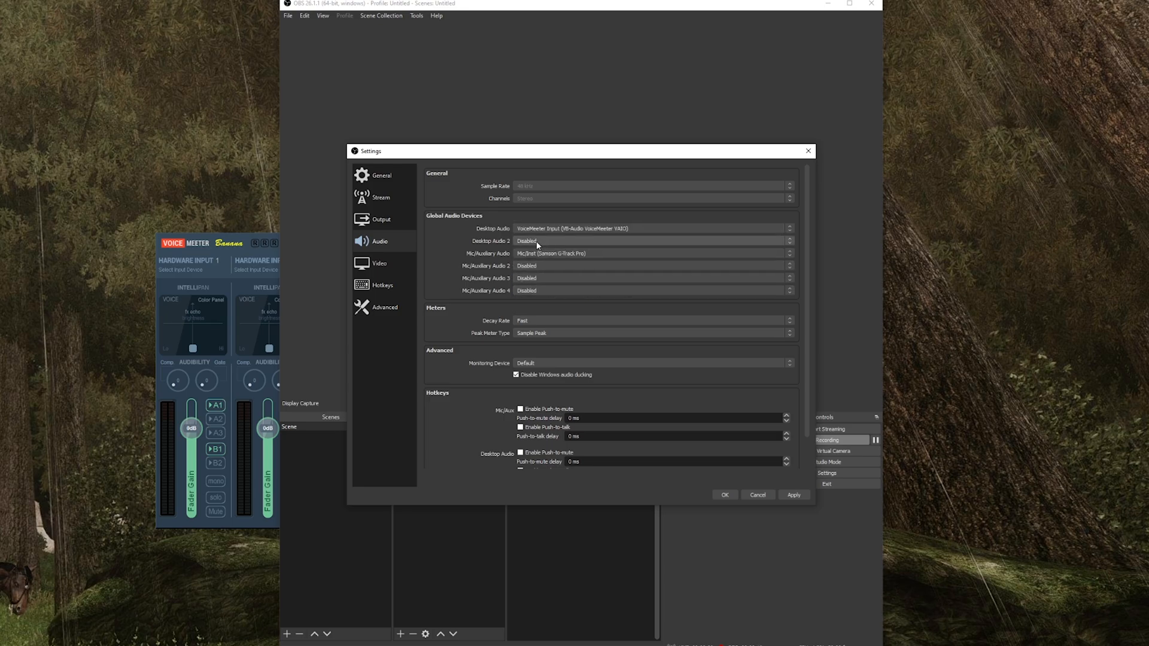
pyautogui.click(788, 241)
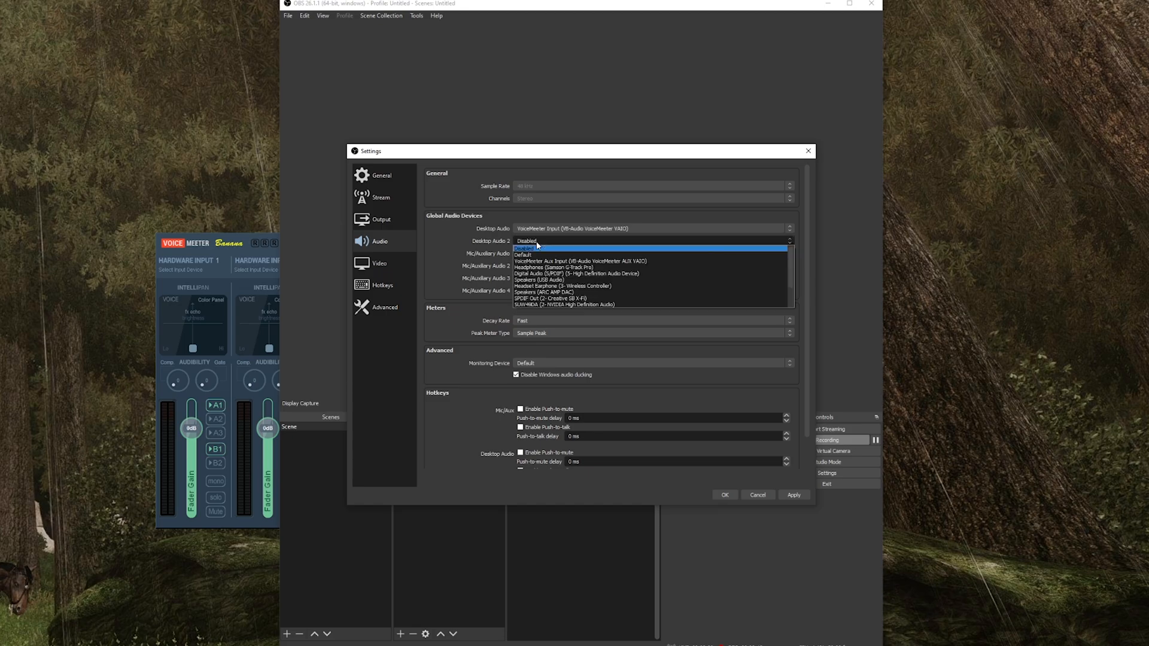
pyautogui.moveTo(618, 261)
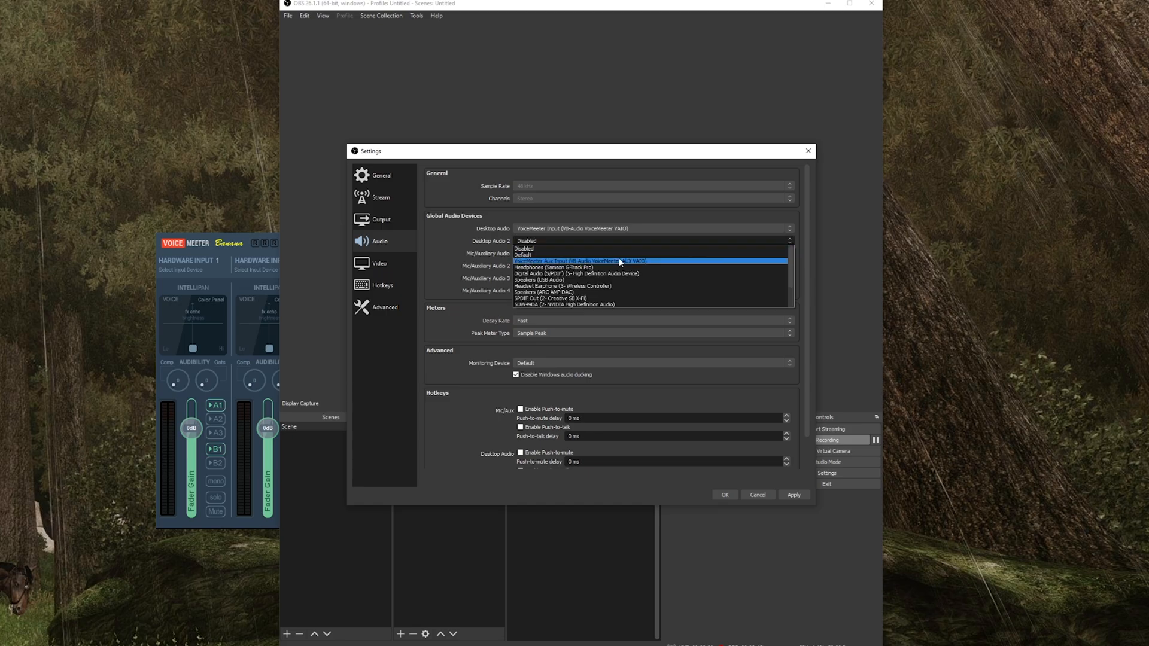
pyautogui.click(579, 261)
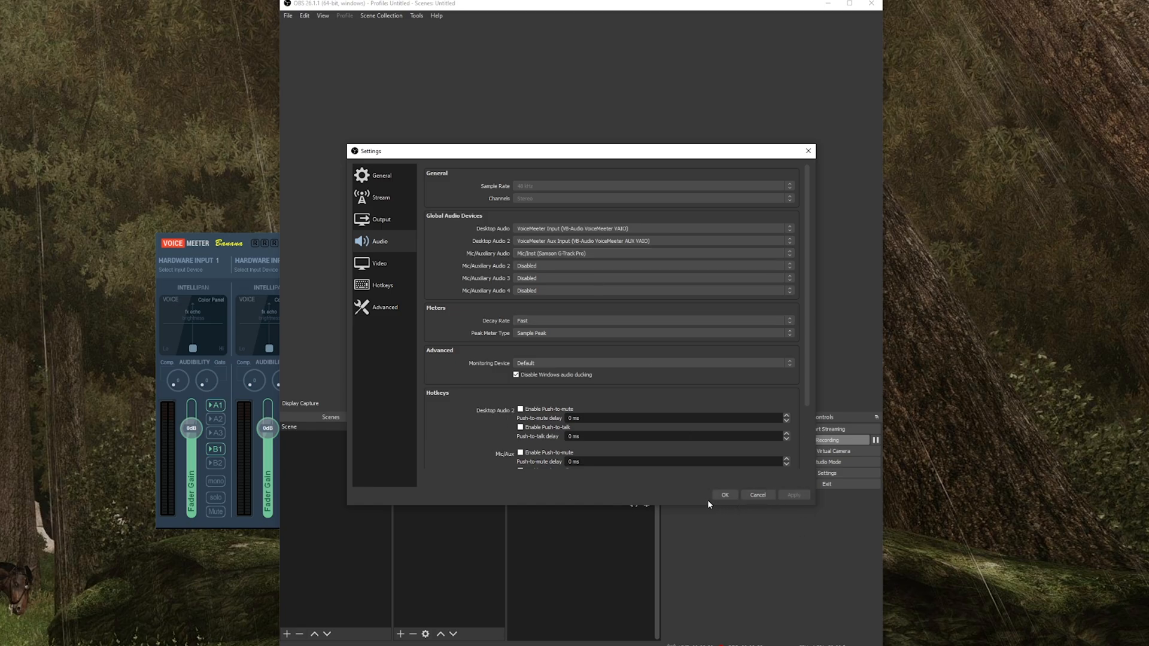
pyautogui.click(722, 494)
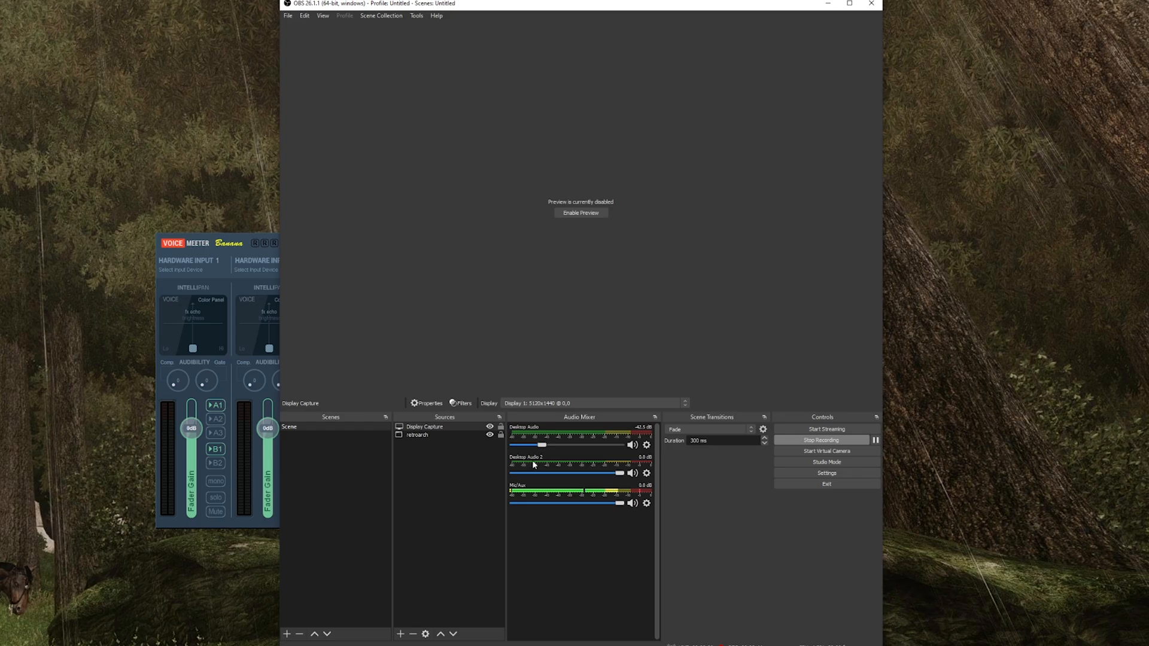
pyautogui.moveTo(567, 547)
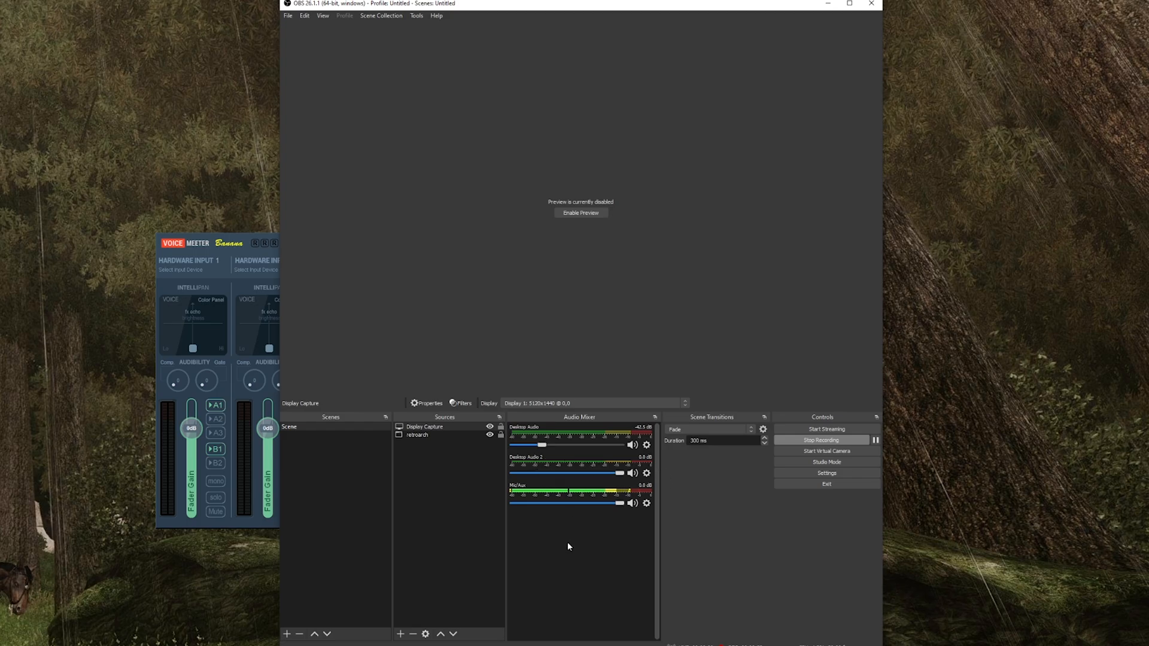
# Bring up Advanced Audio Properties for Desktop Audio, Desktop Audio 2 and Mic/Aux from the mixer.
pyautogui.rightClick(567, 546)
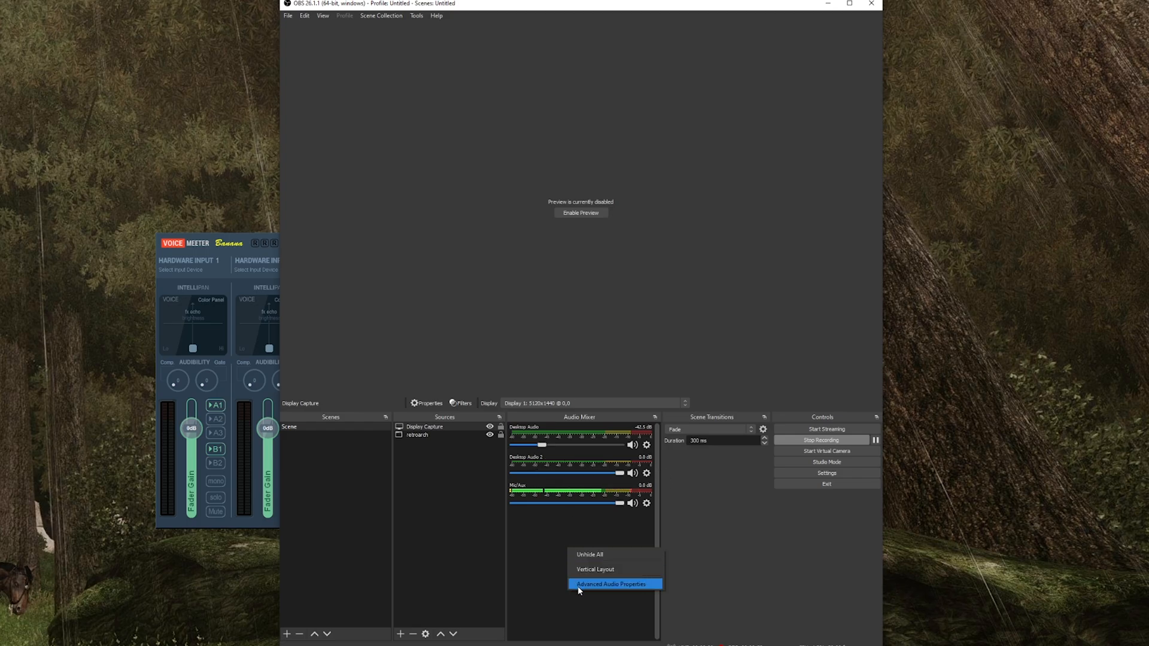
pyautogui.click(610, 583)
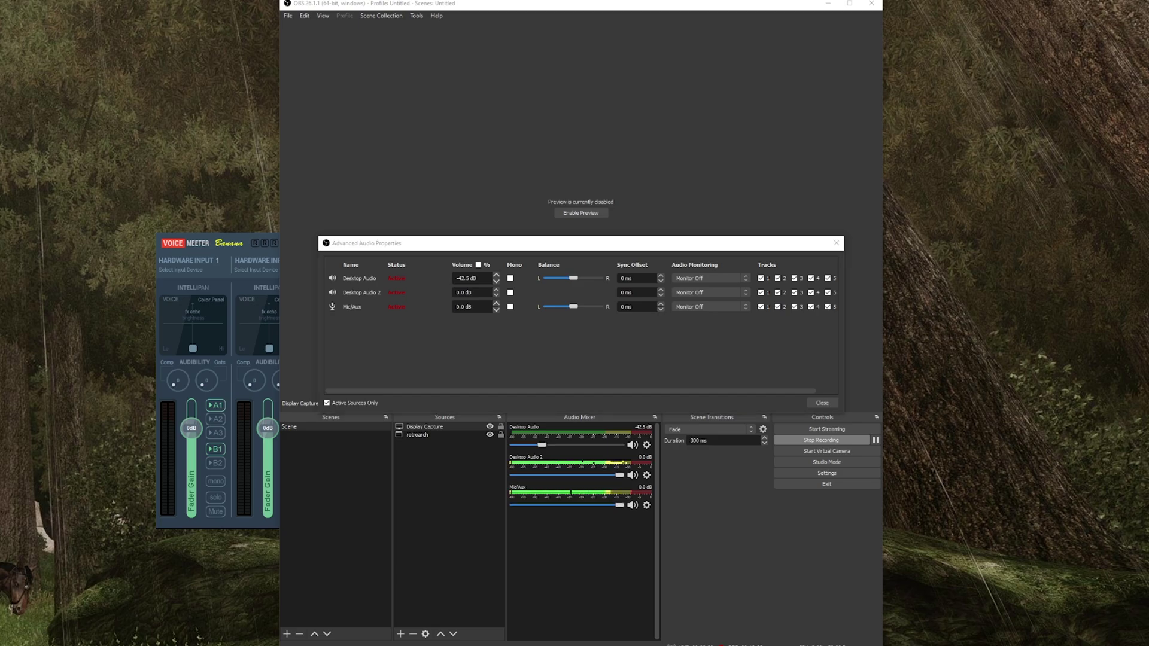
pyautogui.moveTo(876, 220)
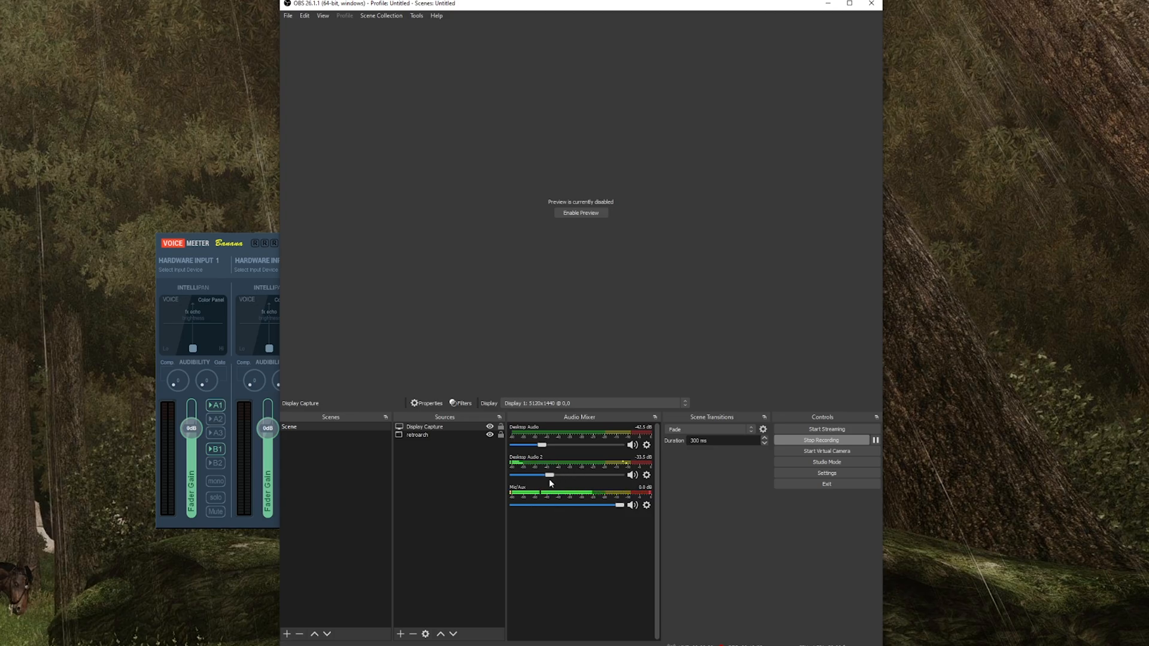
pyautogui.moveTo(222, 251)
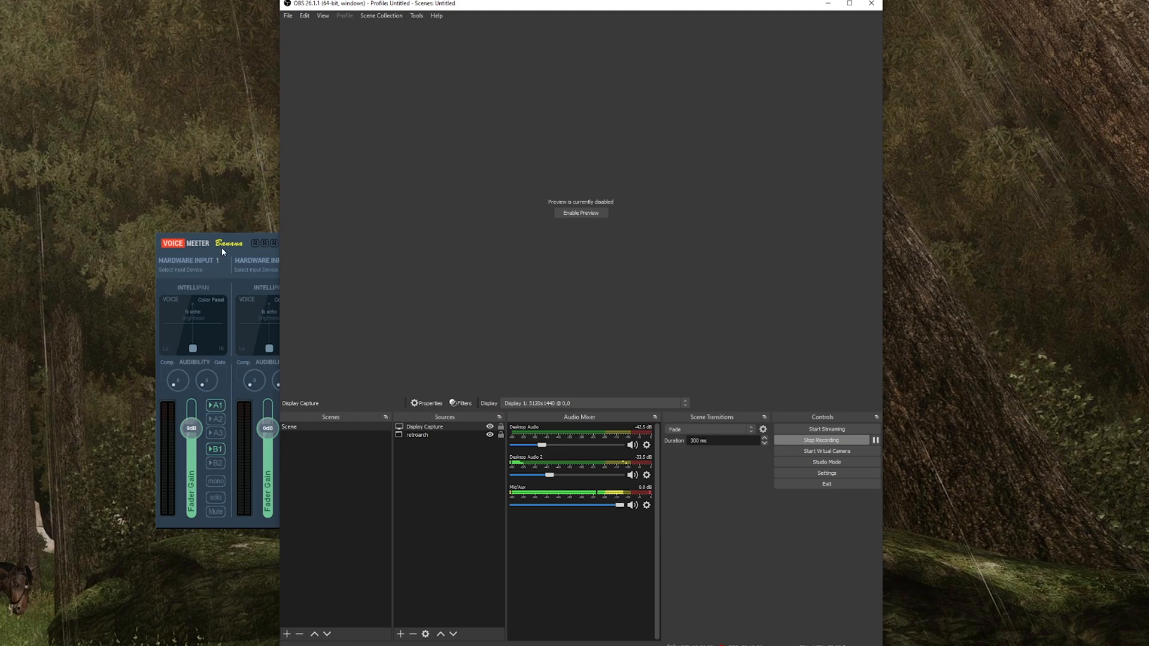
pyautogui.moveTo(248, 240)
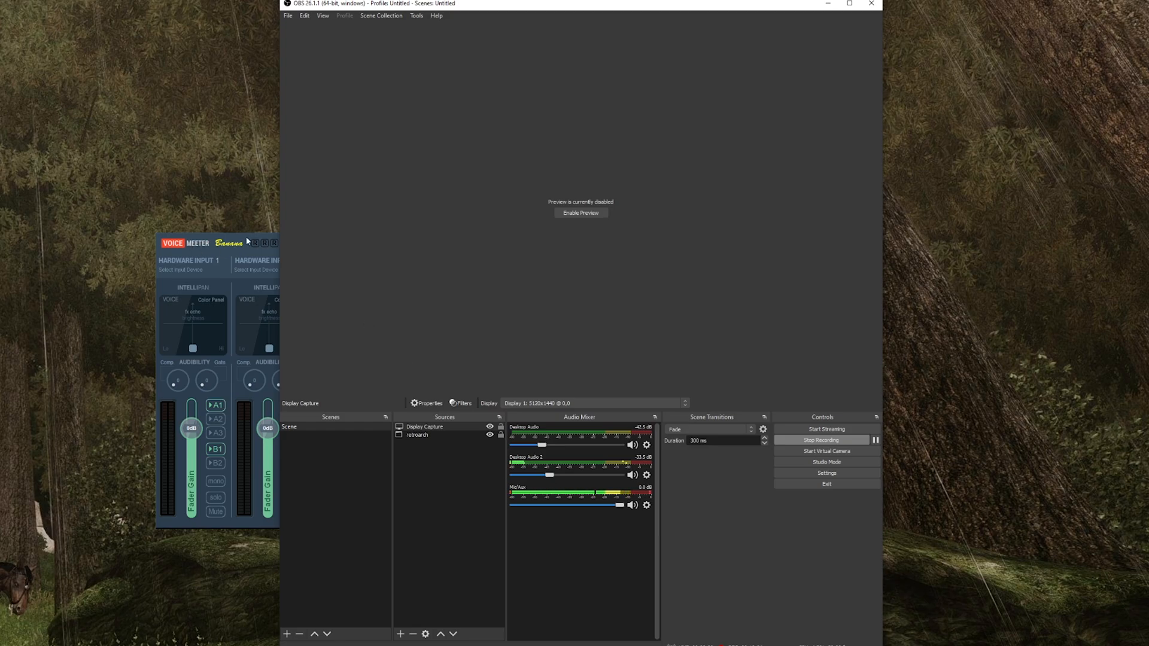
pyautogui.moveTo(562, 440)
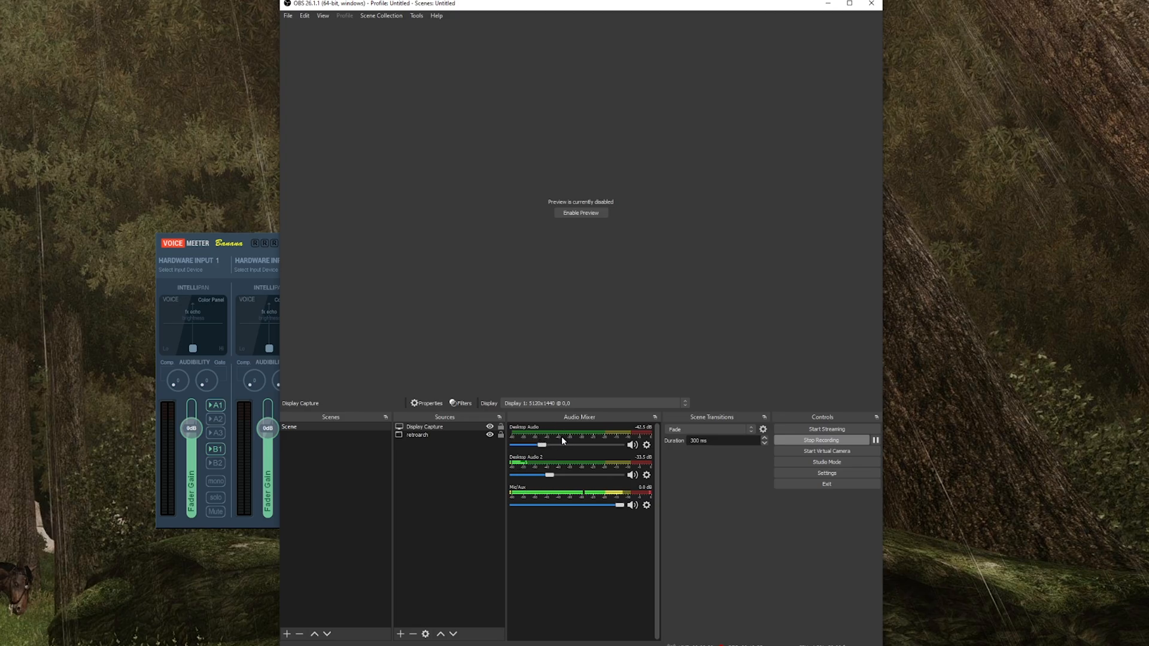
pyautogui.moveTo(563, 439)
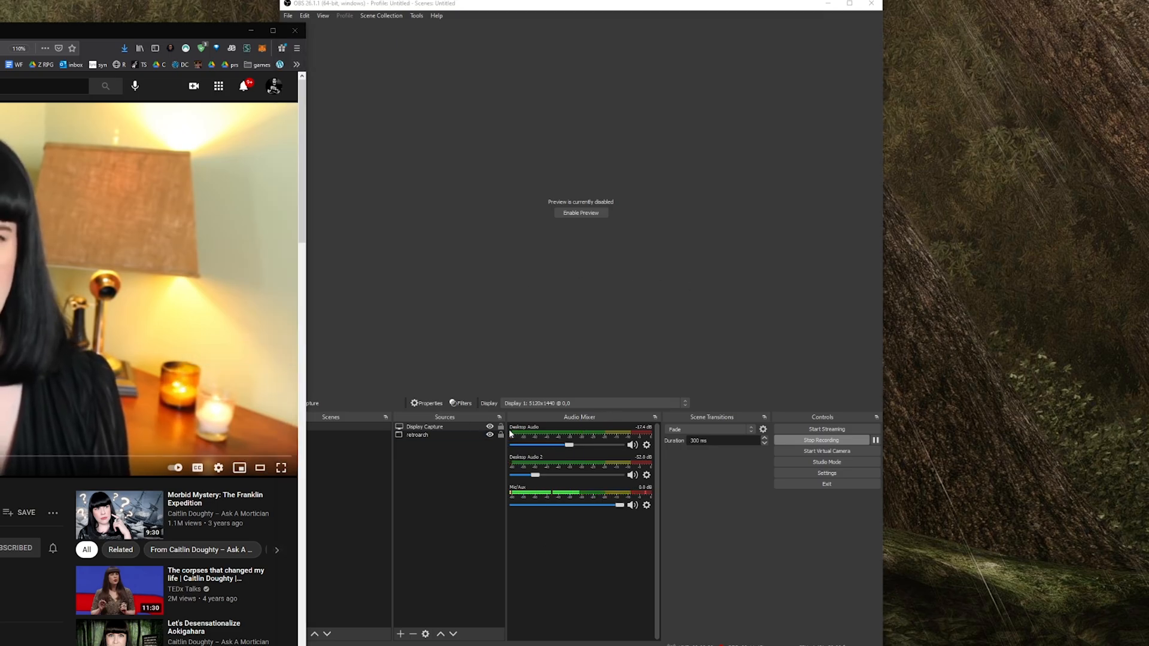
# Rename Desktop Audio to Main Desktop and Desktop Audio 2 to Music Sneaky.
pyautogui.rightClick(556, 439)
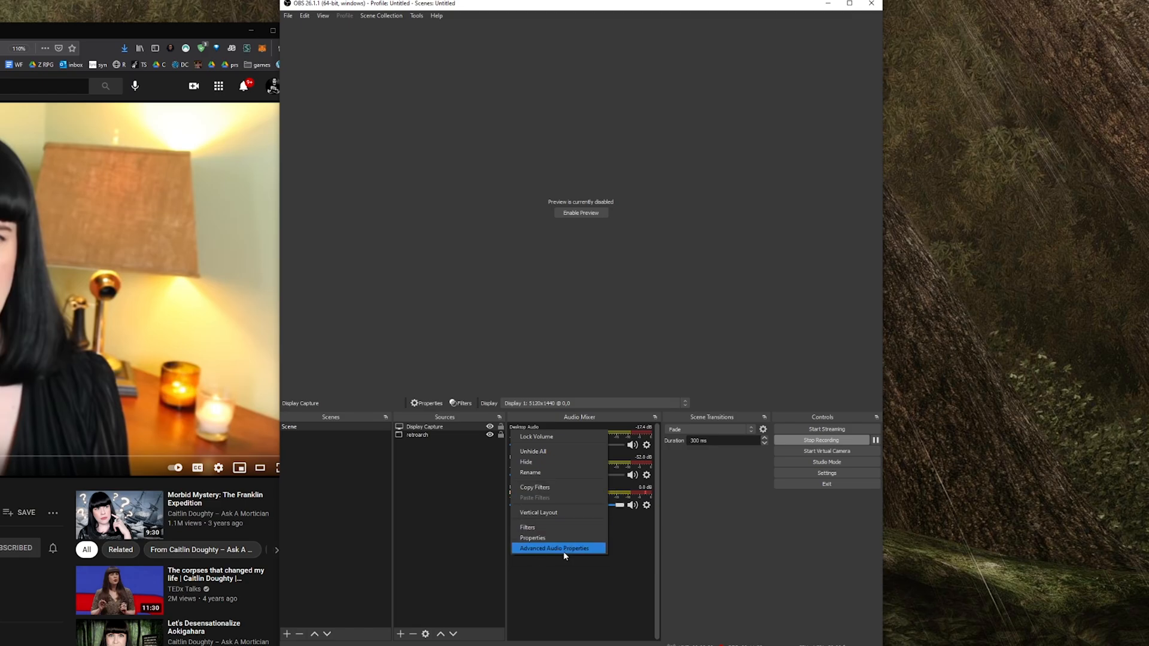
pyautogui.moveTo(561, 538)
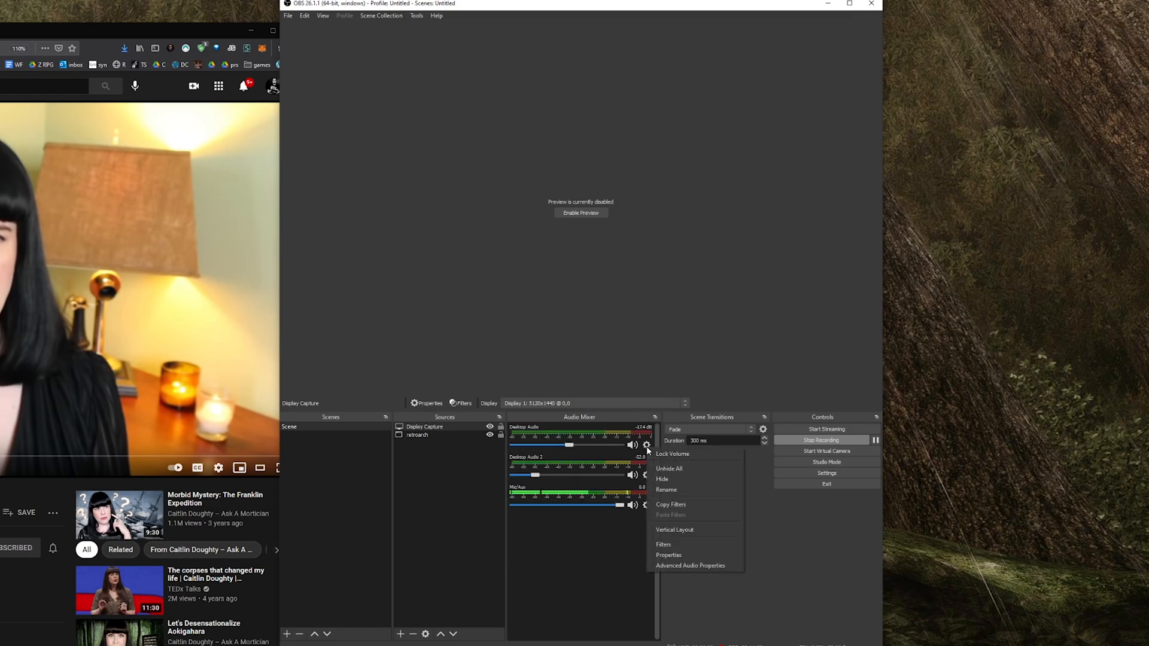
pyautogui.click(666, 489)
pyautogui.write('Main')
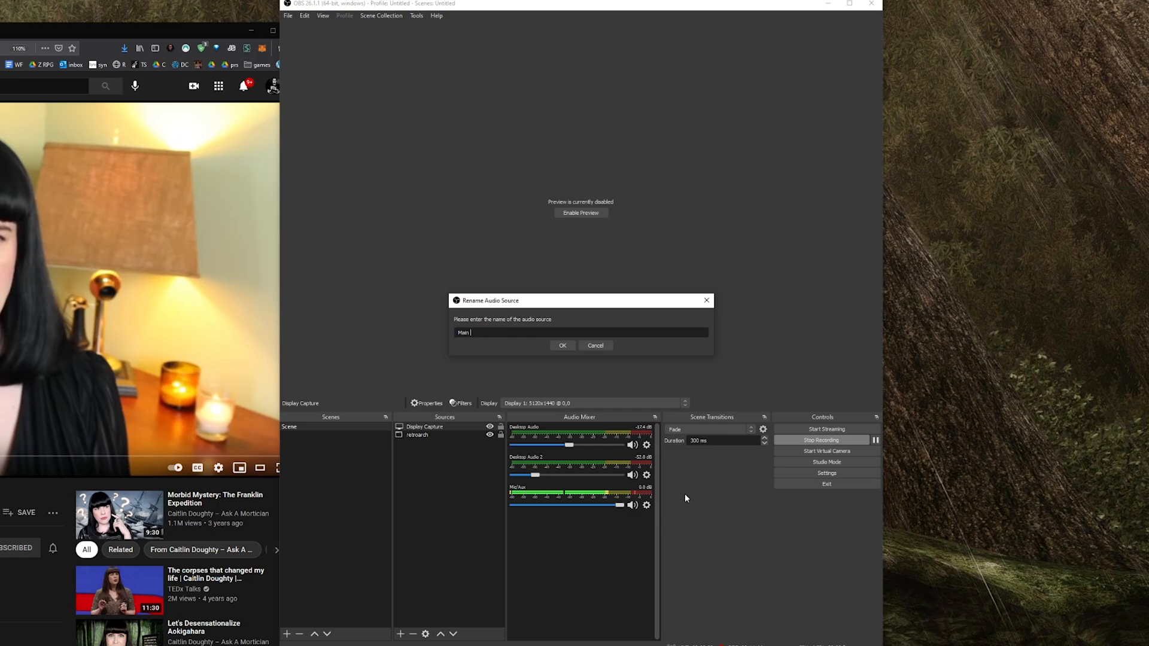
pyautogui.click(562, 345)
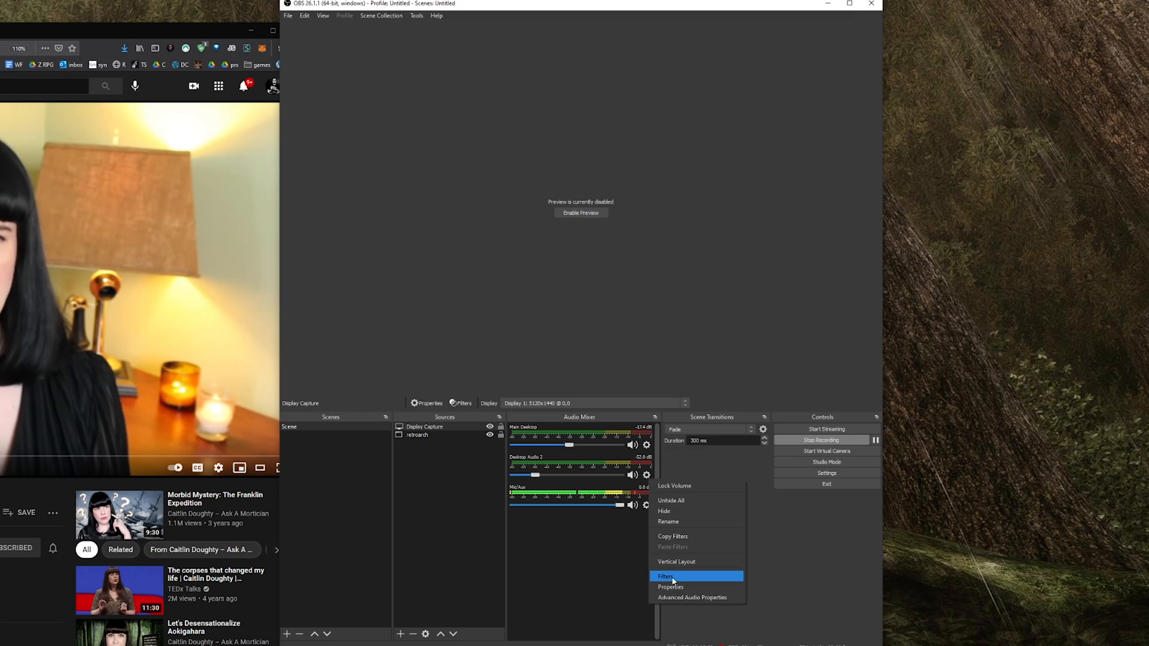
pyautogui.click(668, 521)
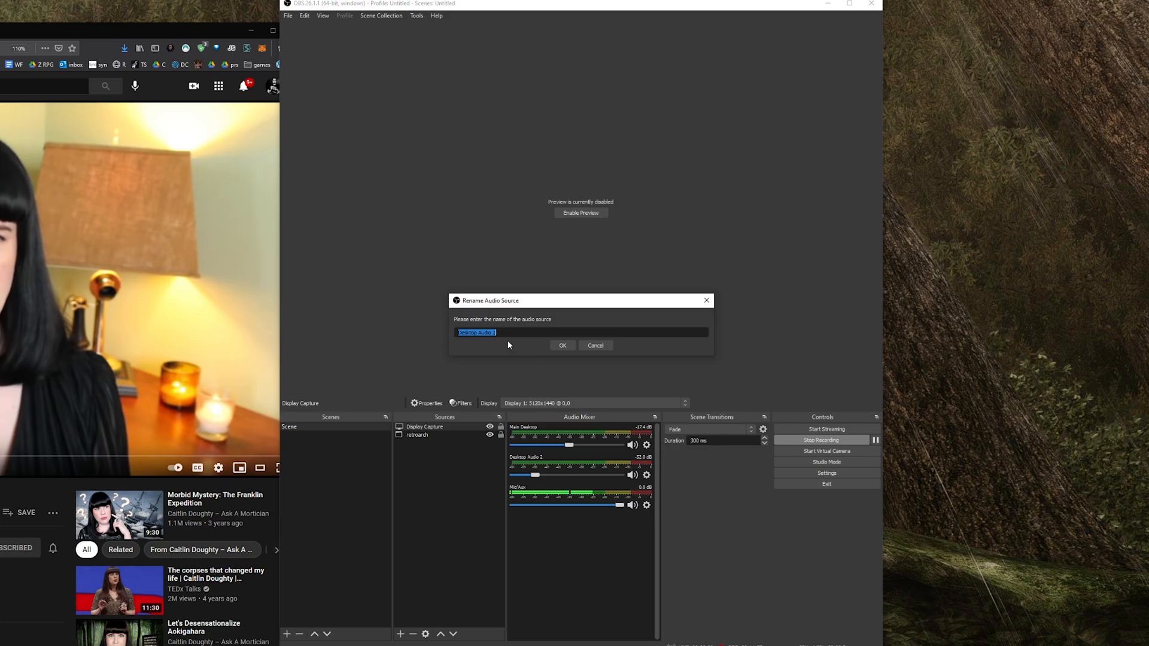
pyautogui.click(562, 344)
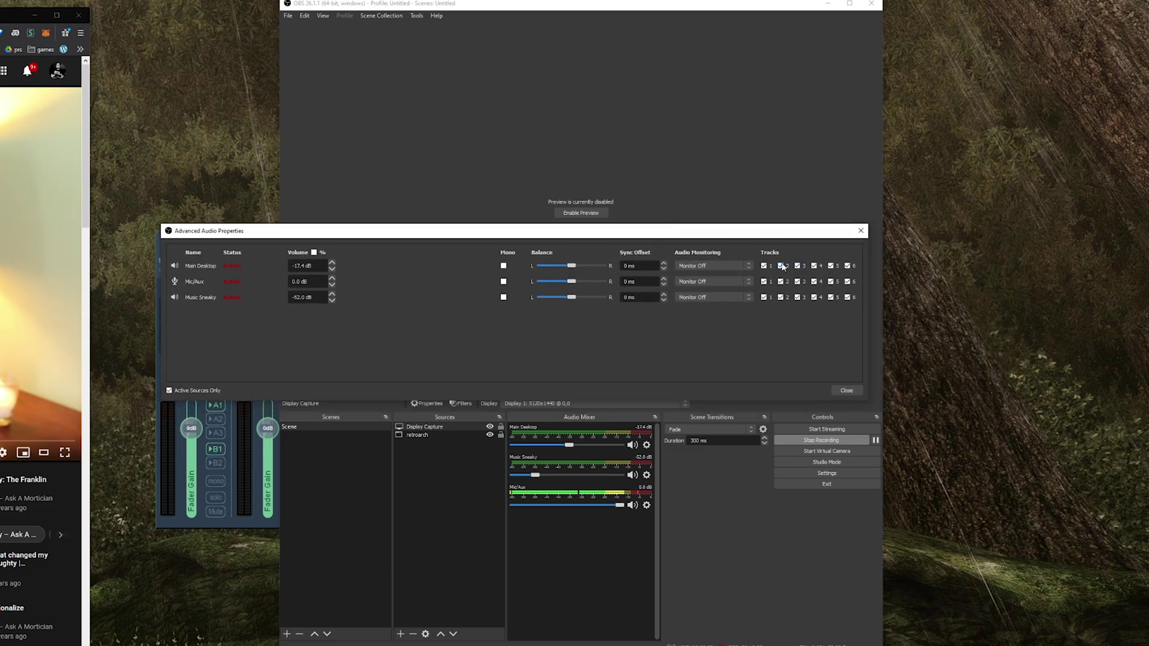
# Uncheck tracks 3–6 for every source and take Music Sneaky off track 2.
pyautogui.click(797, 266)
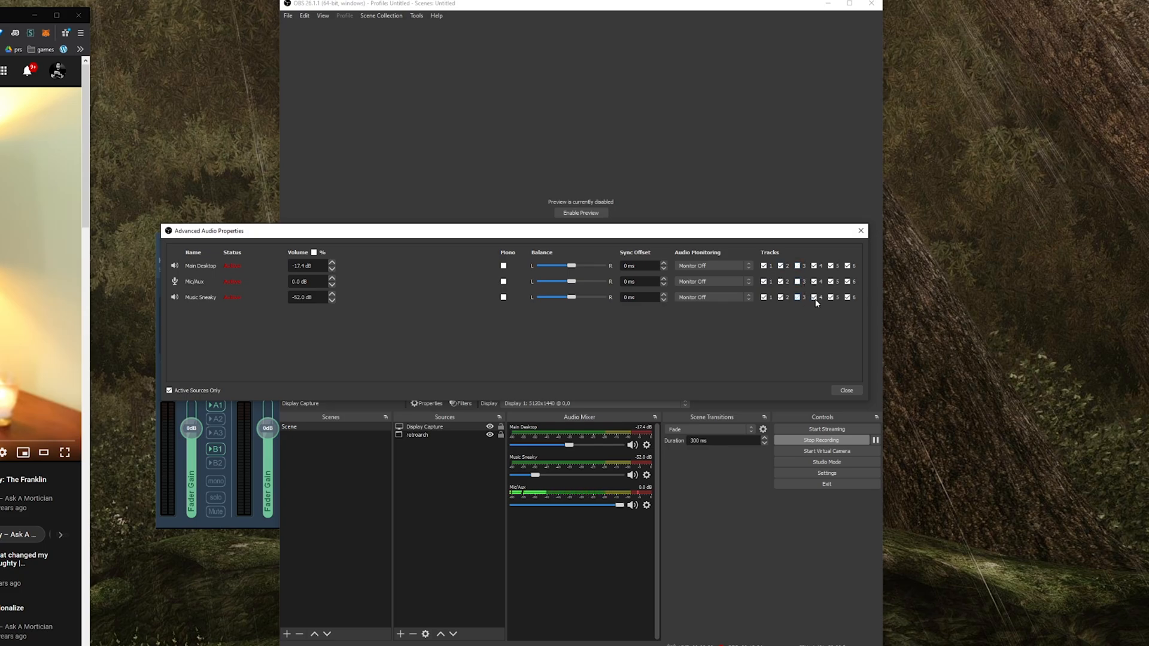
pyautogui.click(830, 265)
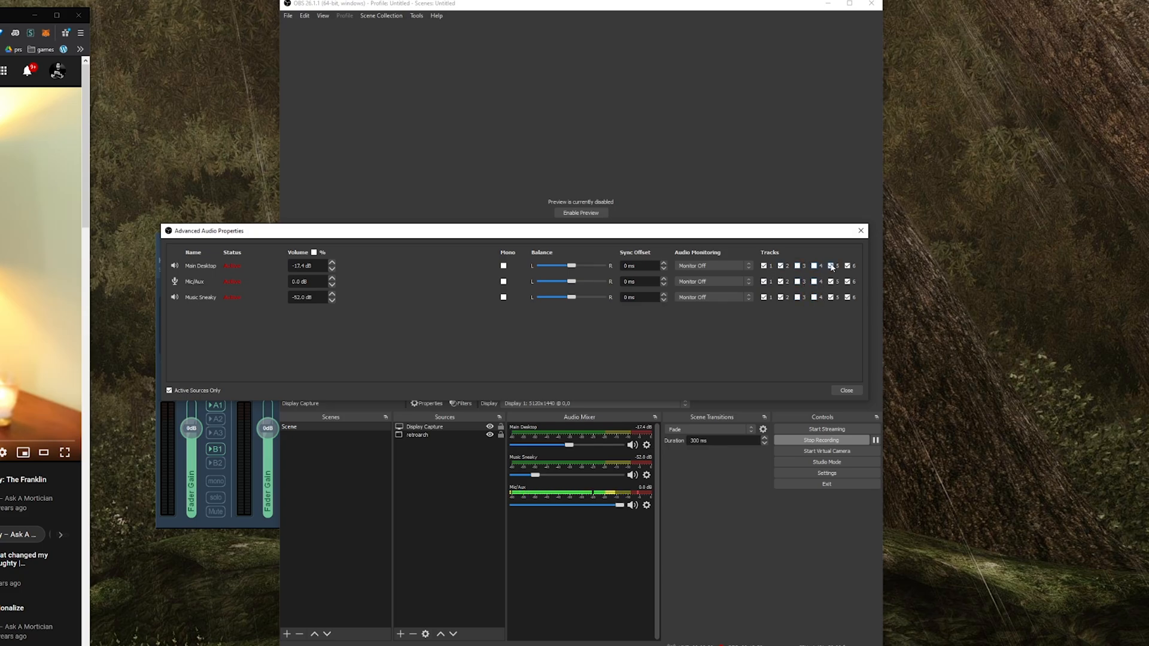
pyautogui.click(830, 266)
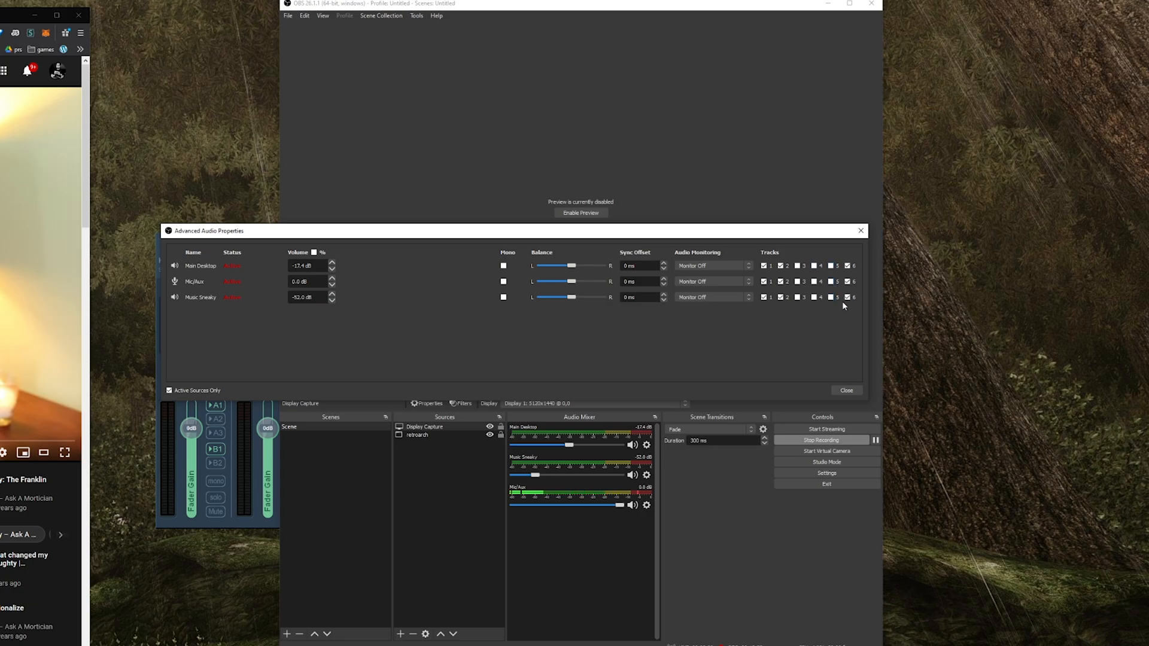
pyautogui.click(847, 265)
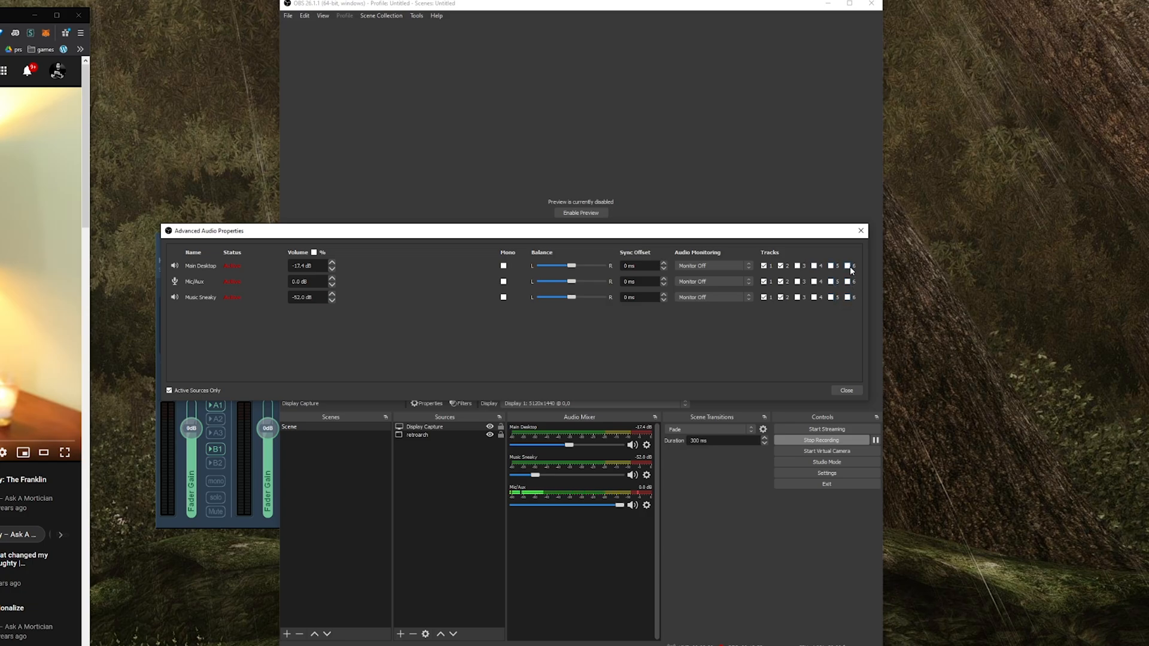
pyautogui.click(765, 281)
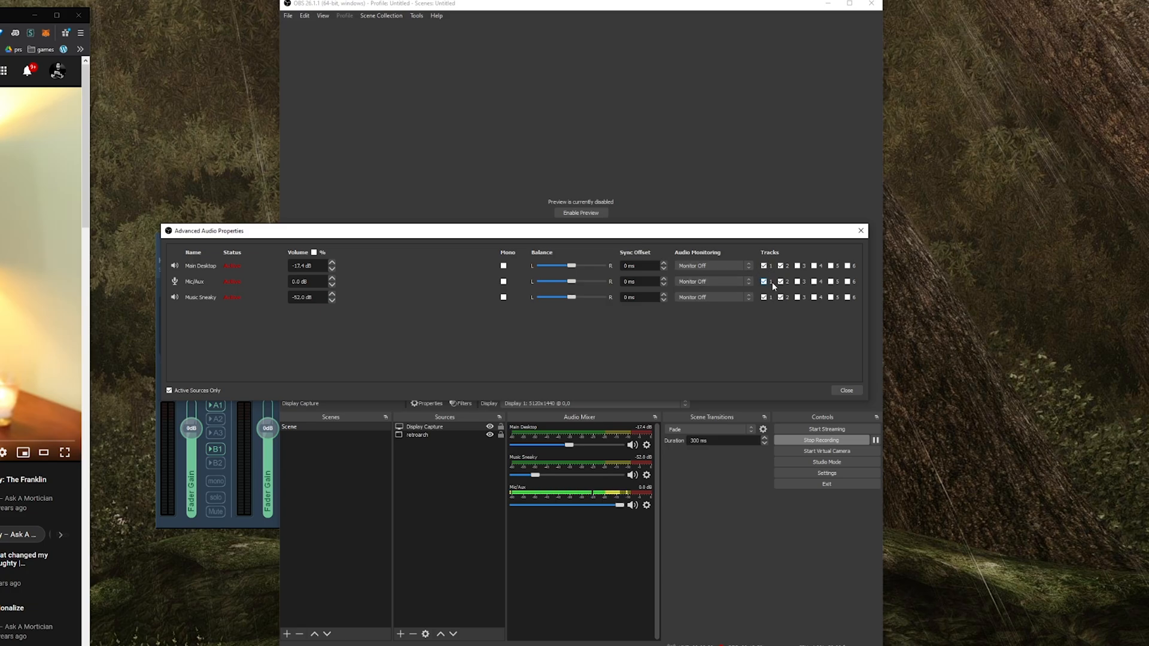
pyautogui.click(778, 281)
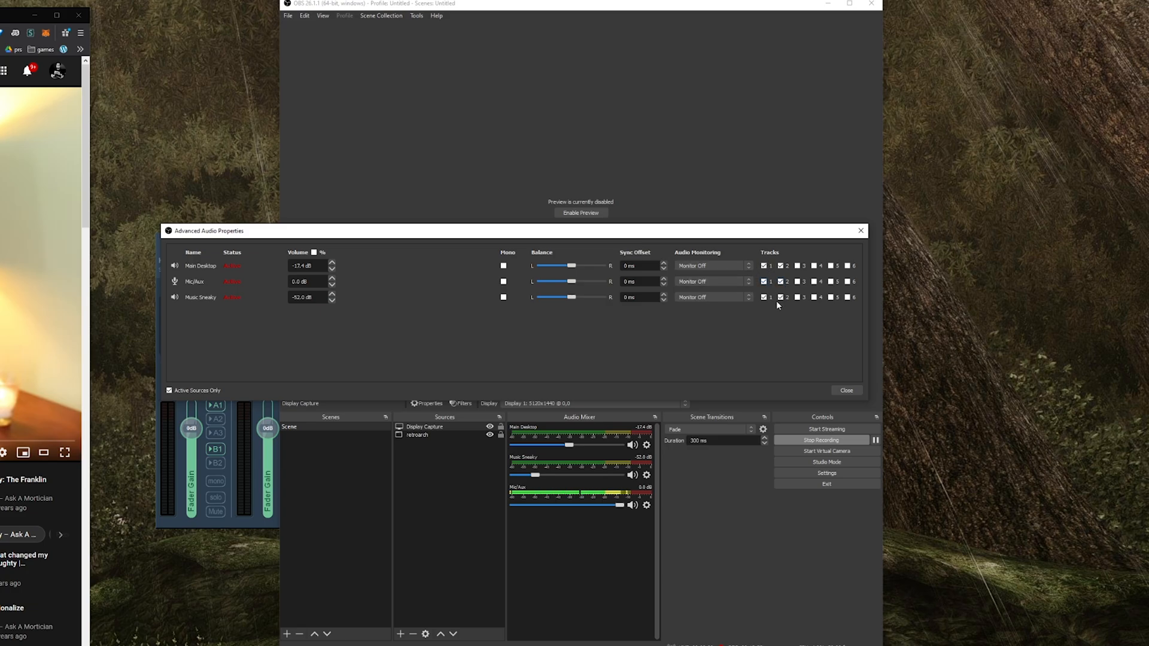
pyautogui.click(764, 265)
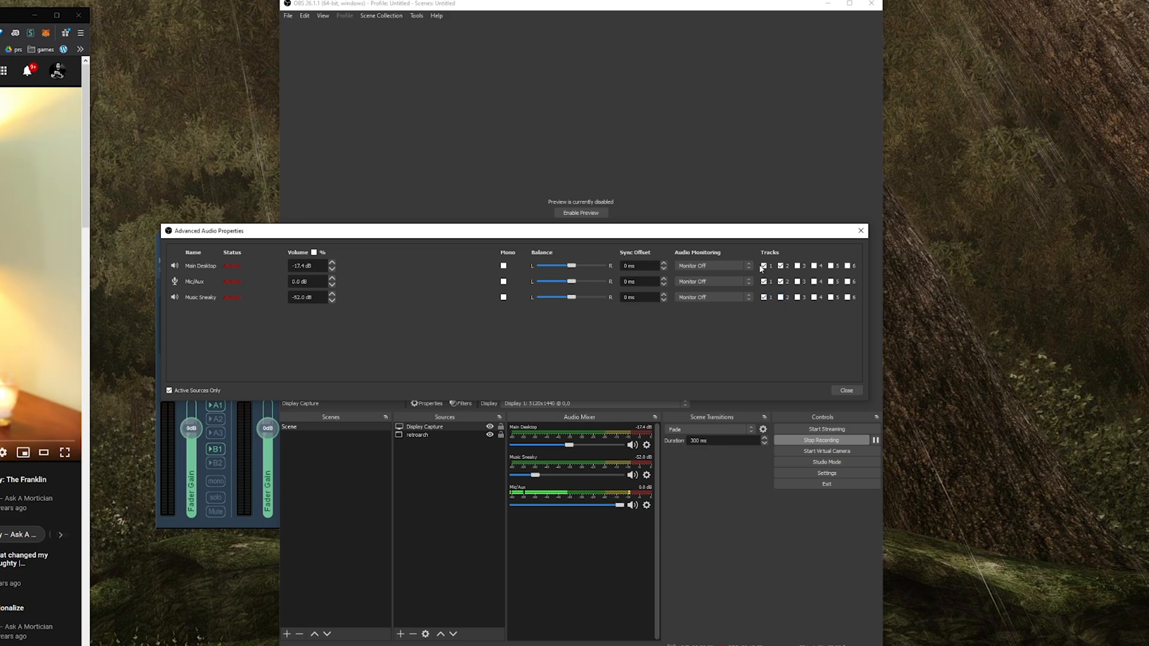
pyautogui.click(765, 280)
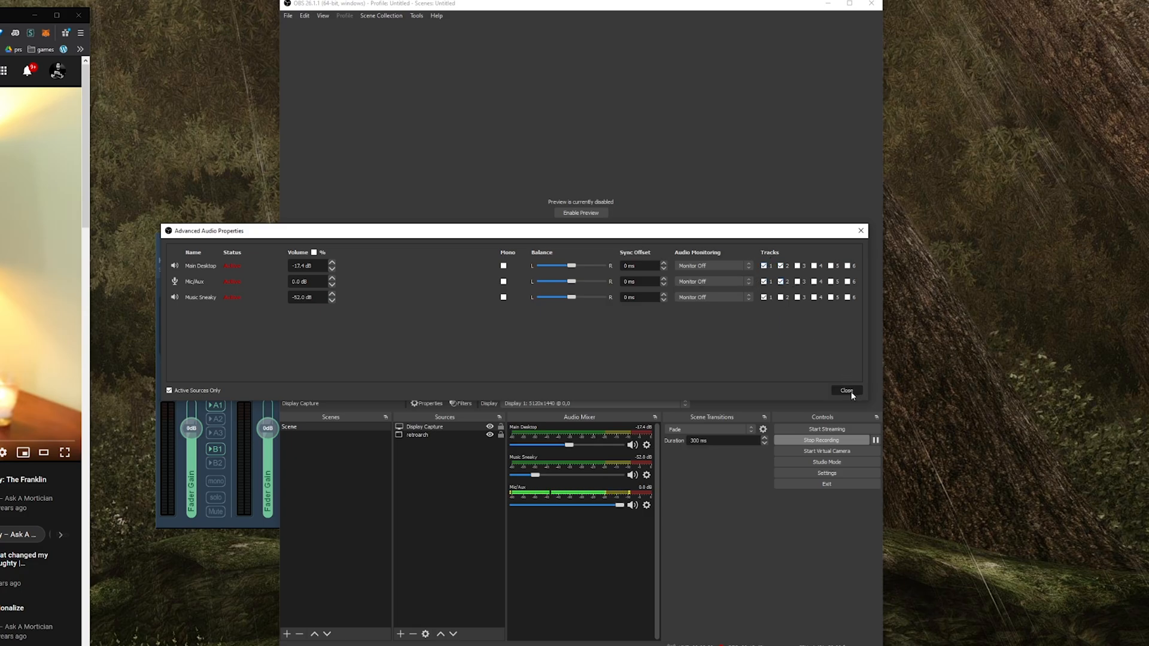
# Check the Twitch VOD track in Output > Streaming settings, then cancel back to the main window.
pyautogui.click(846, 390)
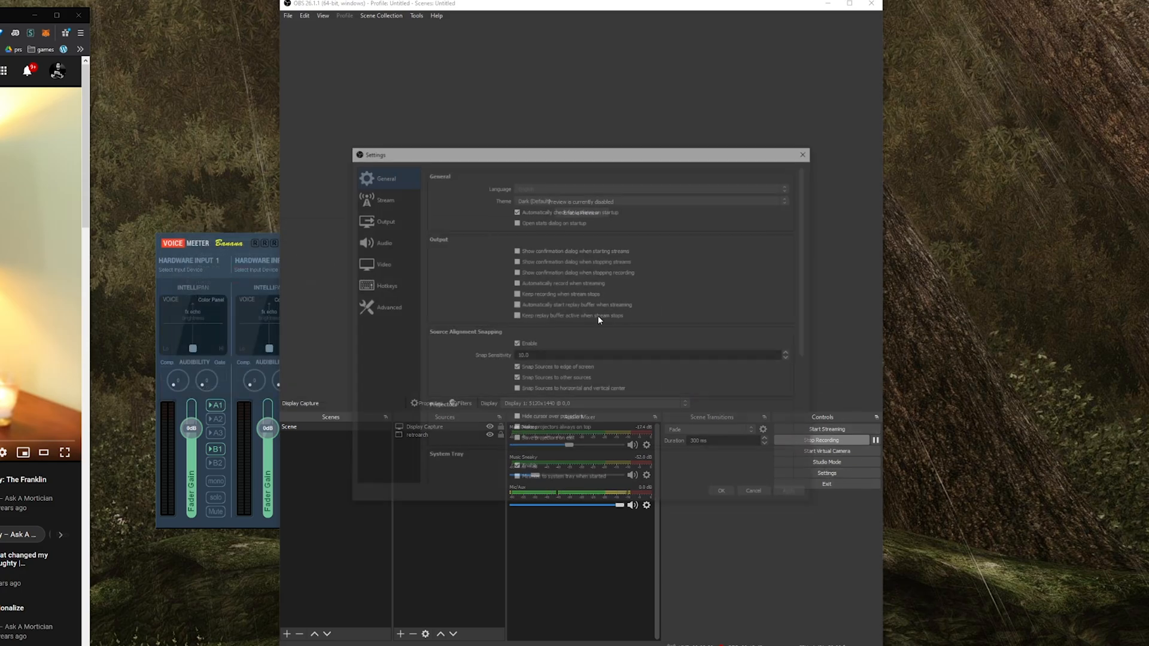
pyautogui.click(381, 221)
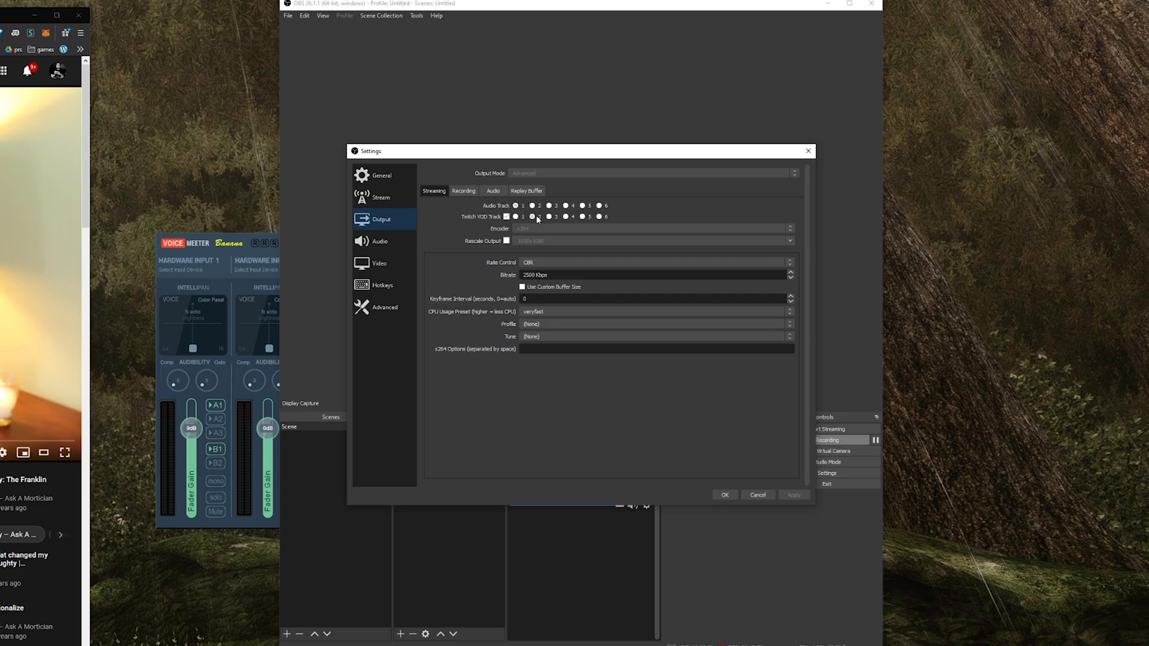
pyautogui.moveTo(517, 210)
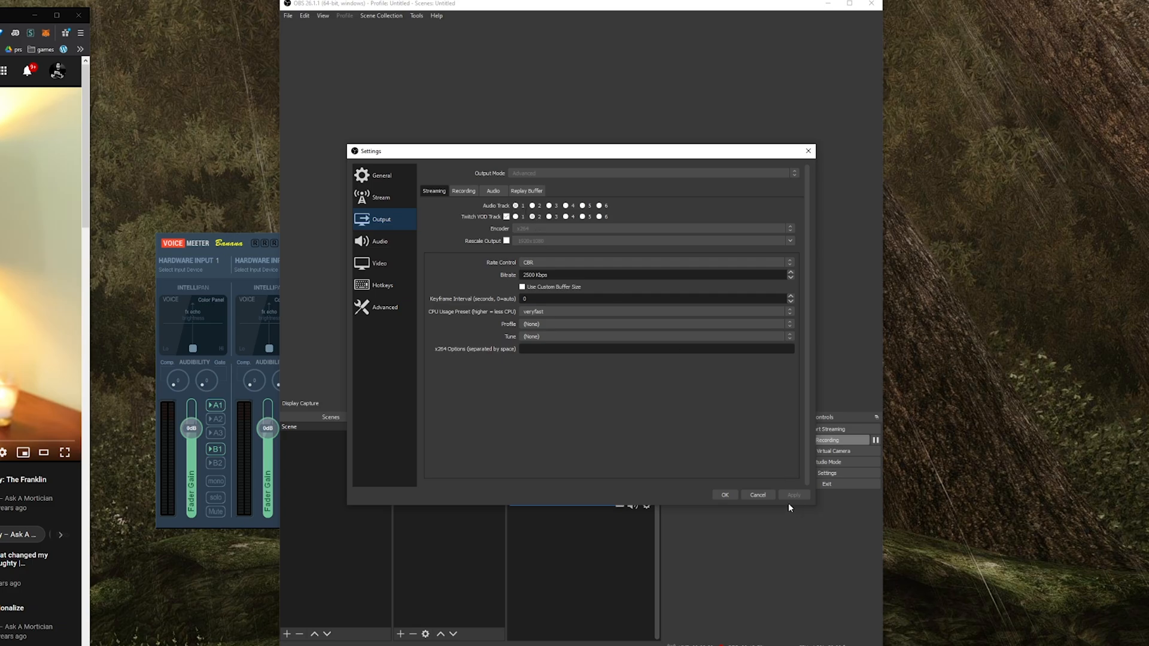
pyautogui.click(724, 494)
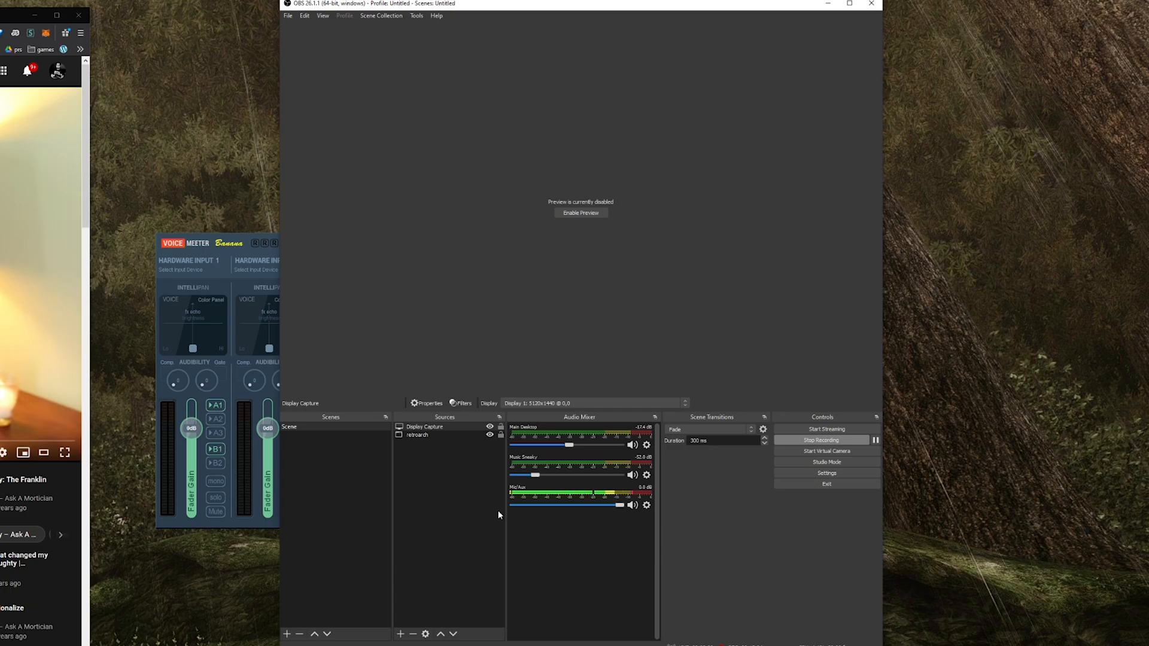
pyautogui.moveTo(586, 507)
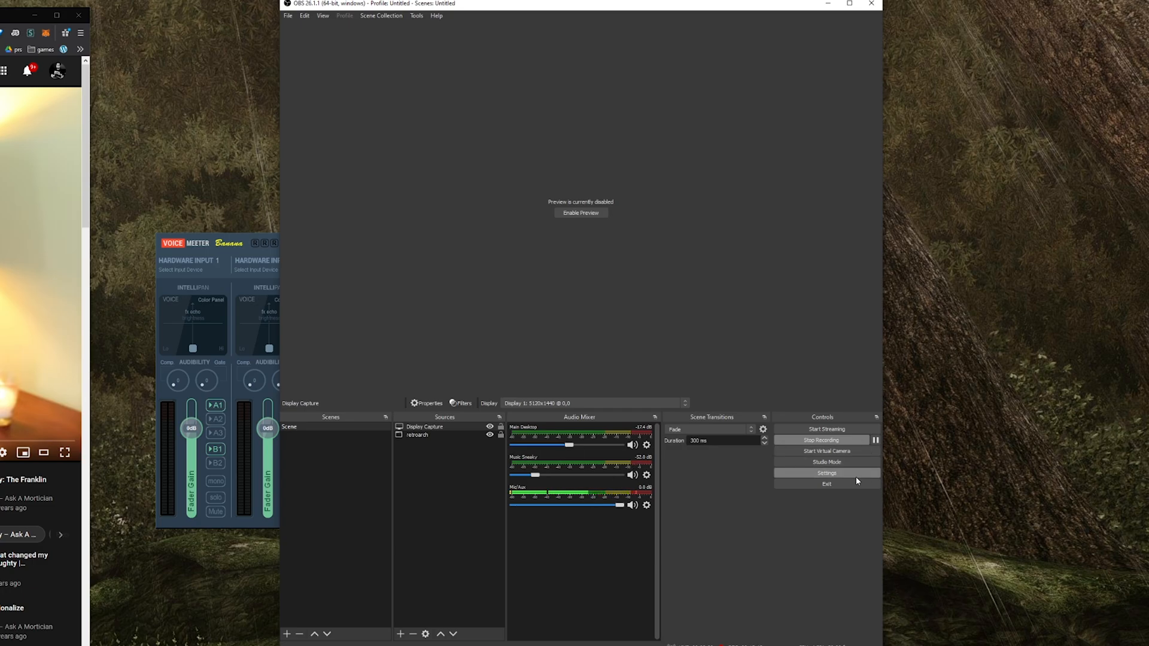
# Set Mic/Auxiliary Audio 2 to VoiceMeeter Aux Output so Mic/Aux 2 appears in the mixer.
pyautogui.click(825, 473)
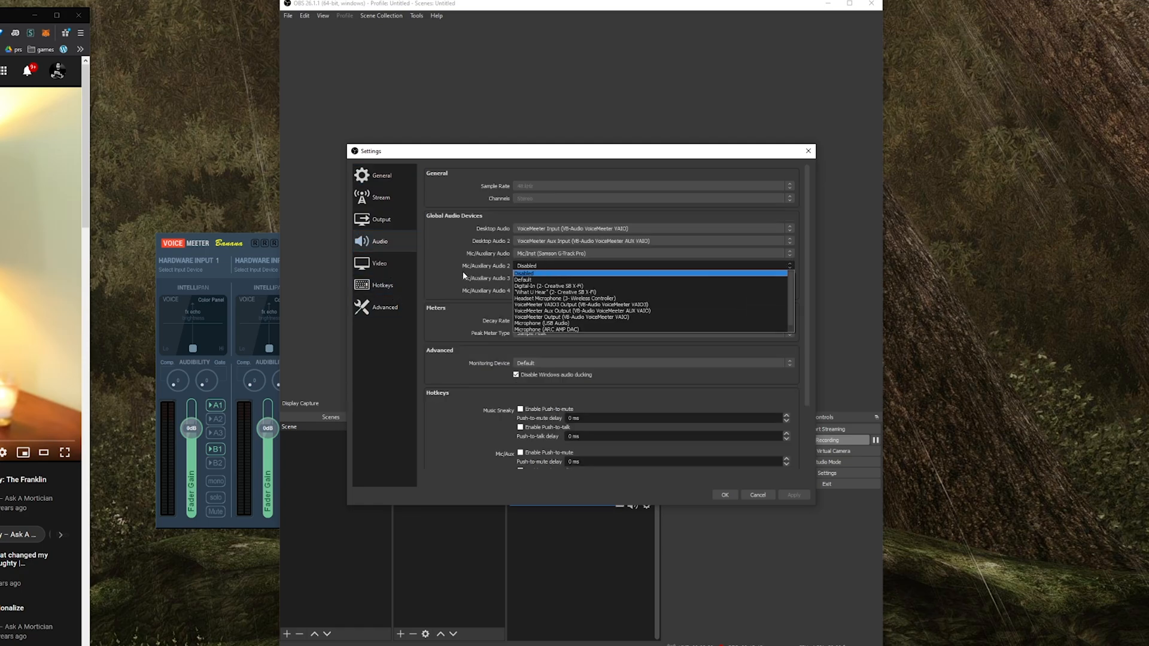
pyautogui.click(522, 273)
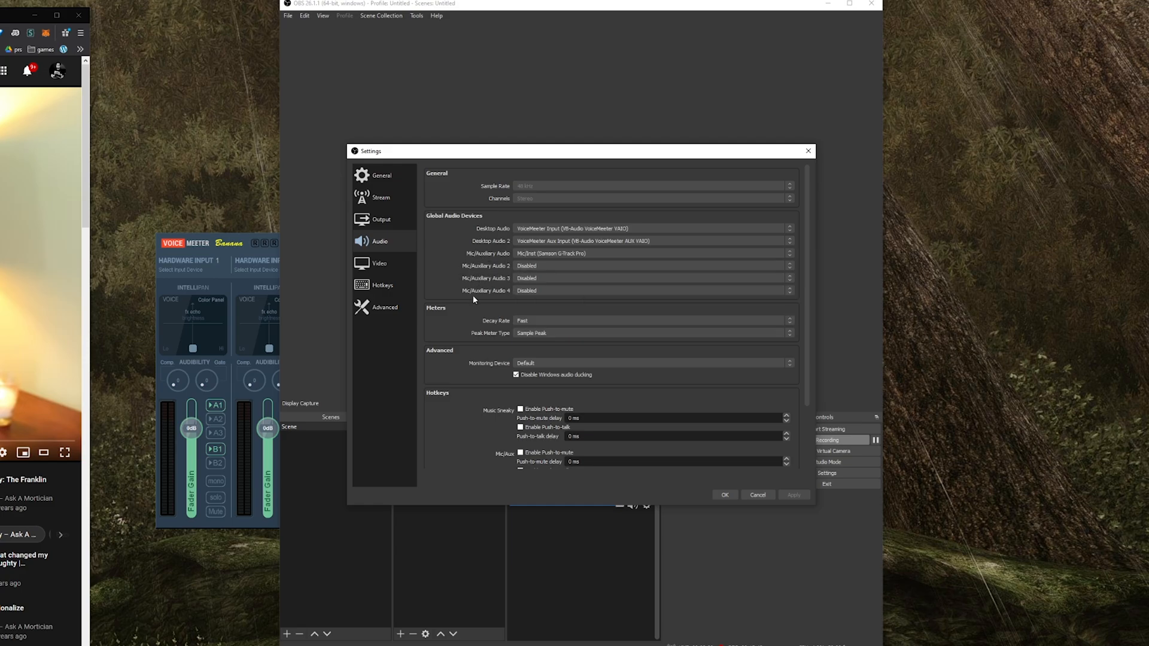
pyautogui.moveTo(503, 269)
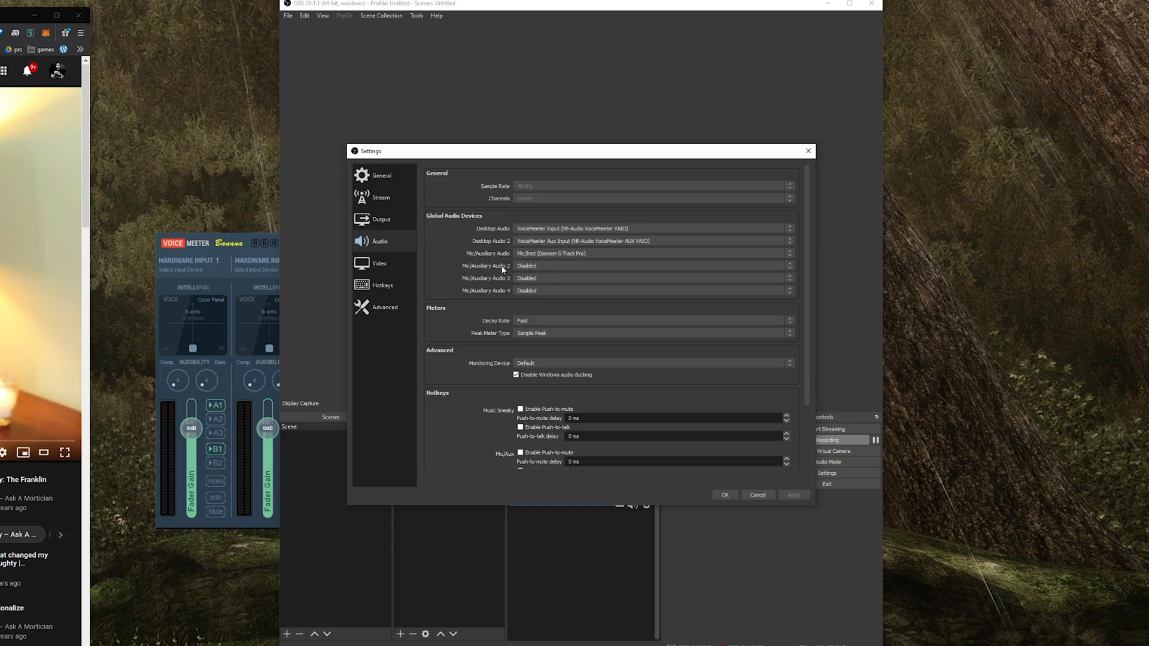
pyautogui.moveTo(556, 266)
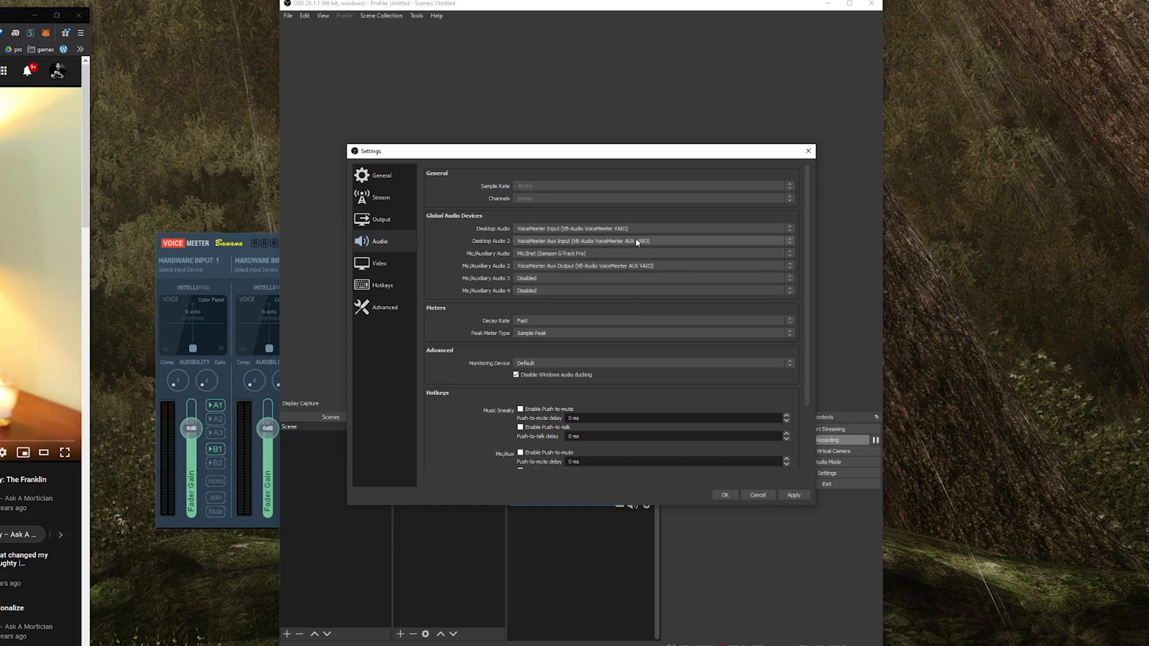
pyautogui.moveTo(638, 252)
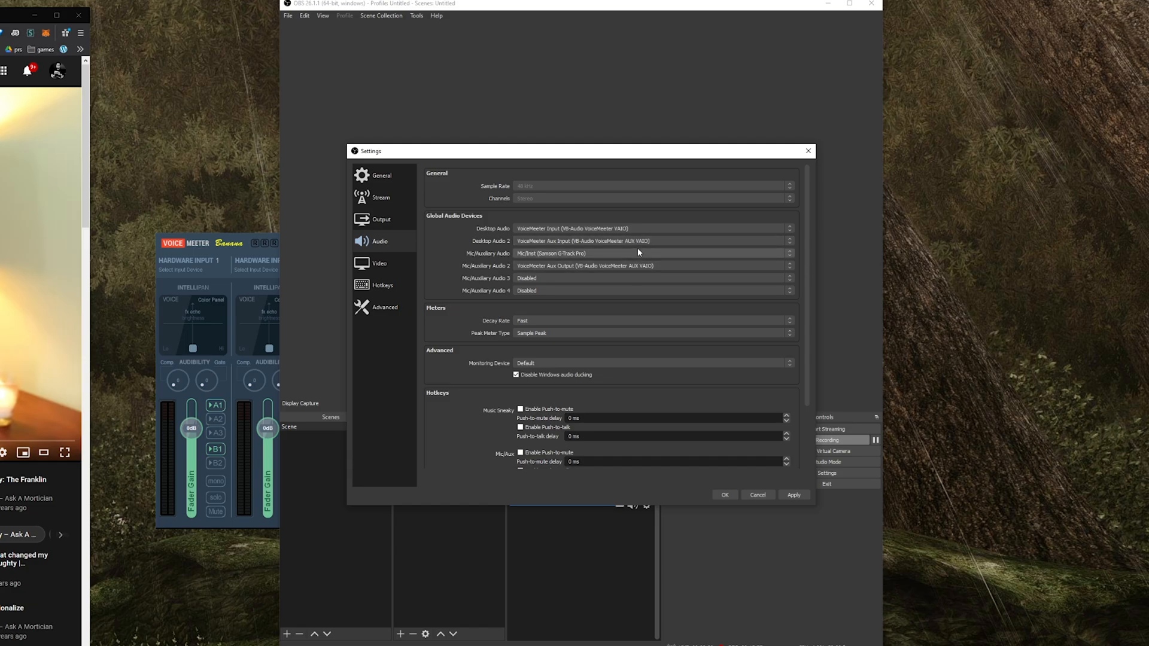
pyautogui.moveTo(794, 495)
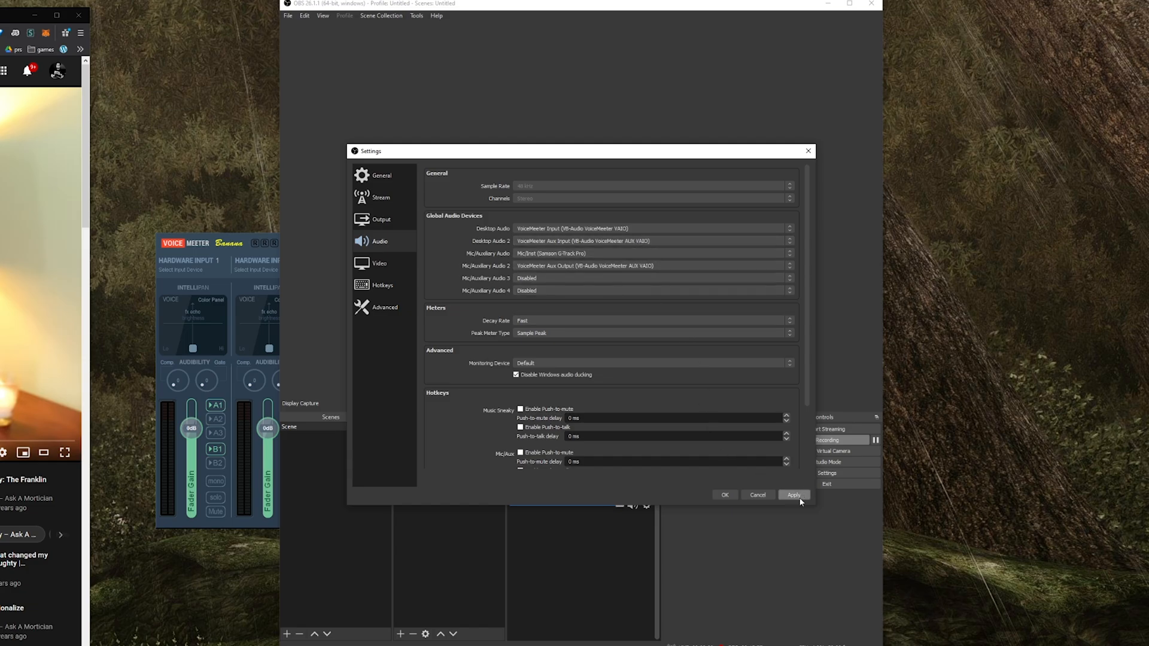
pyautogui.click(793, 494)
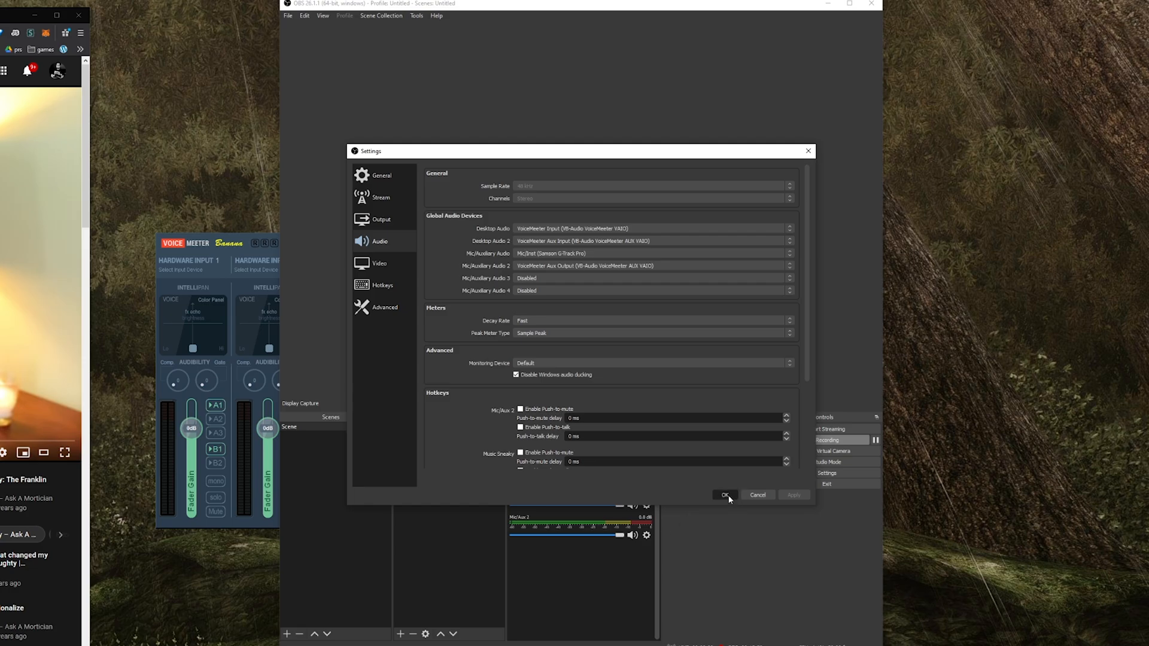
pyautogui.click(725, 494)
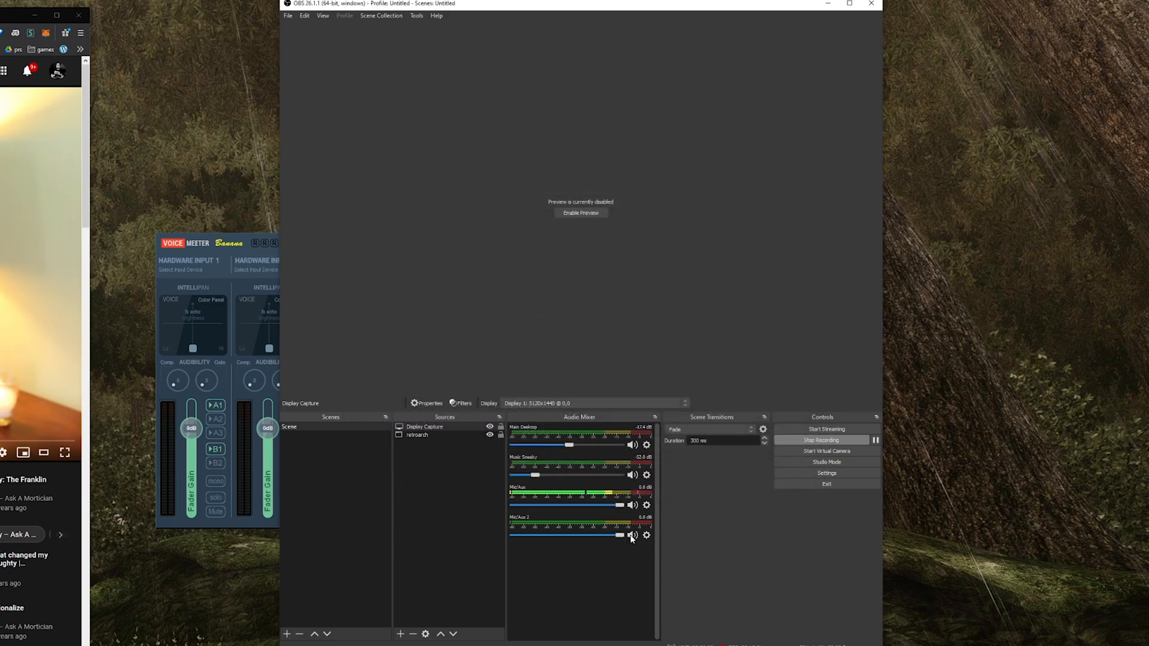
# Mute the new Mic/Aux 2 source and rename it Music DANGER.
pyautogui.click(632, 535)
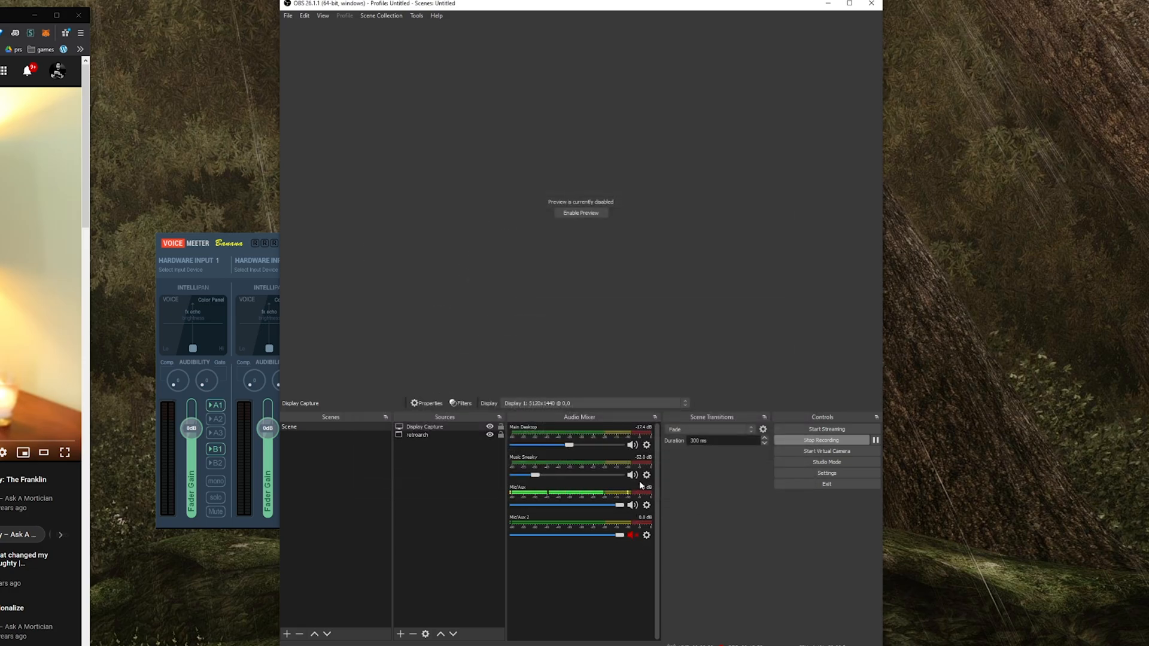
pyautogui.click(632, 475)
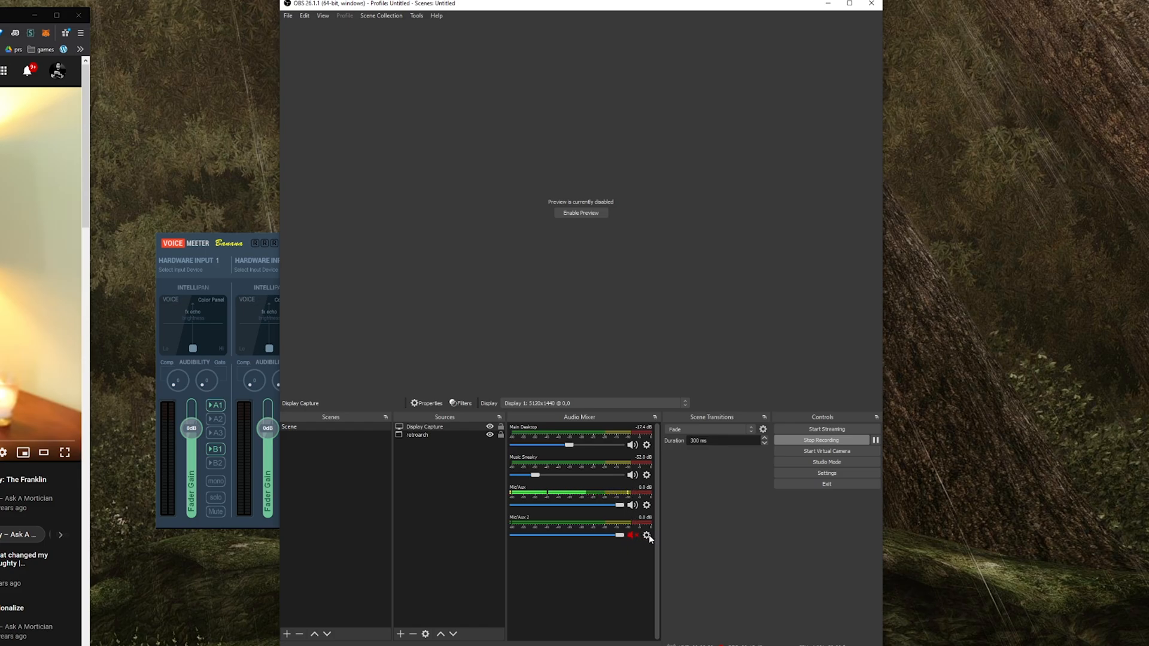
pyautogui.click(648, 536)
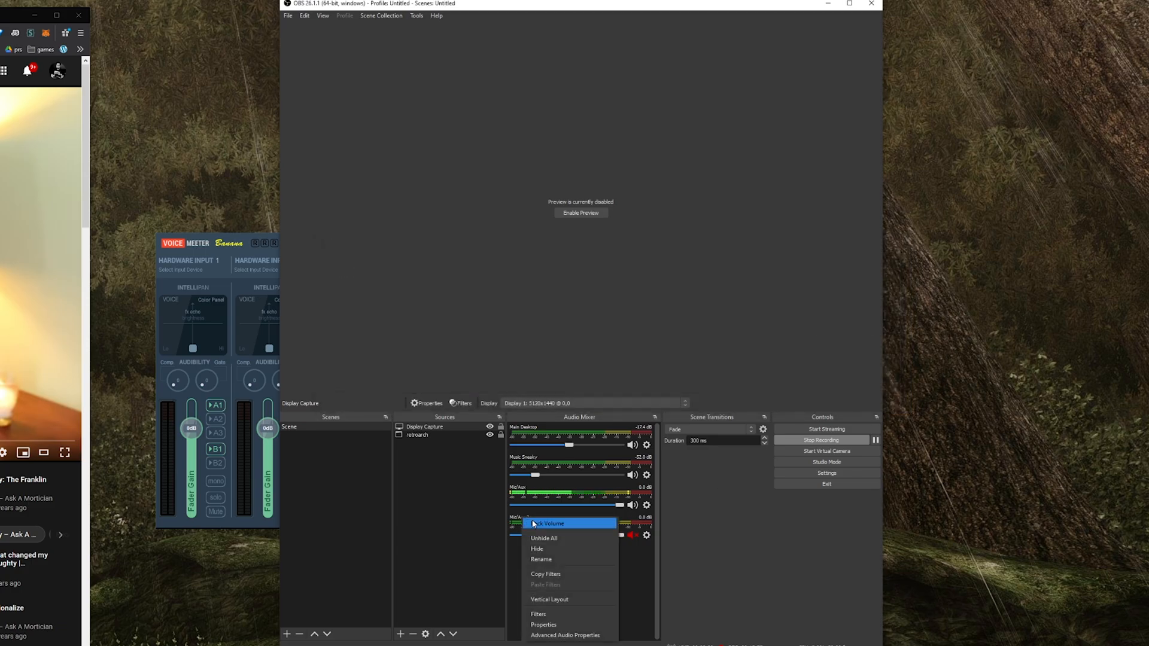
pyautogui.click(540, 558)
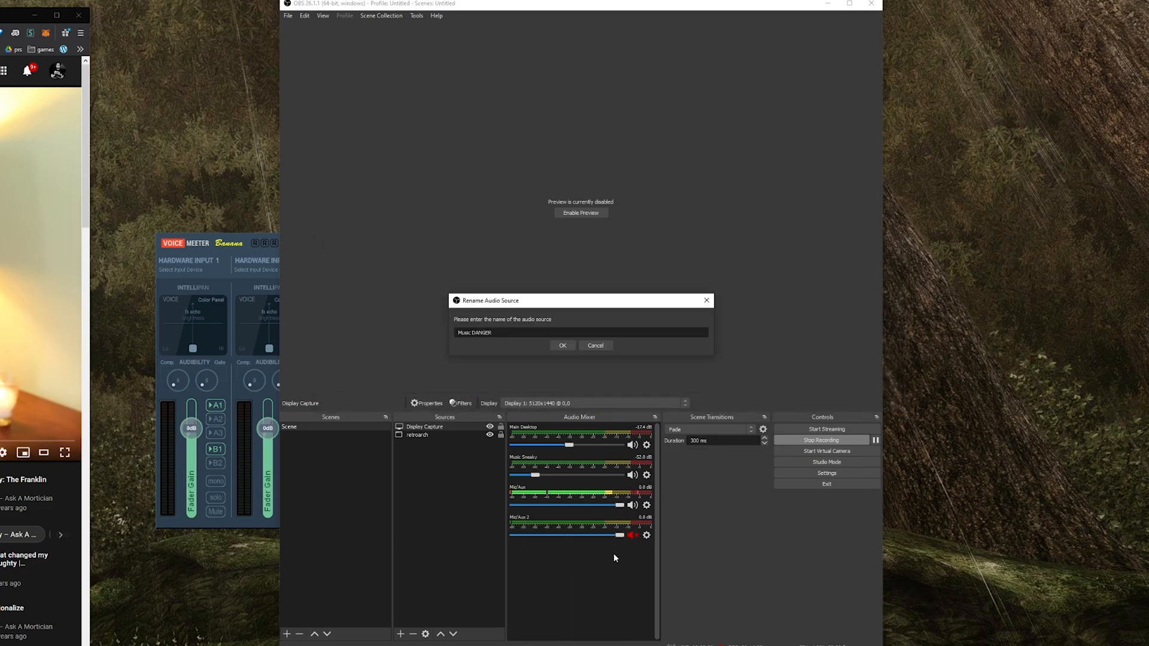
pyautogui.click(562, 345)
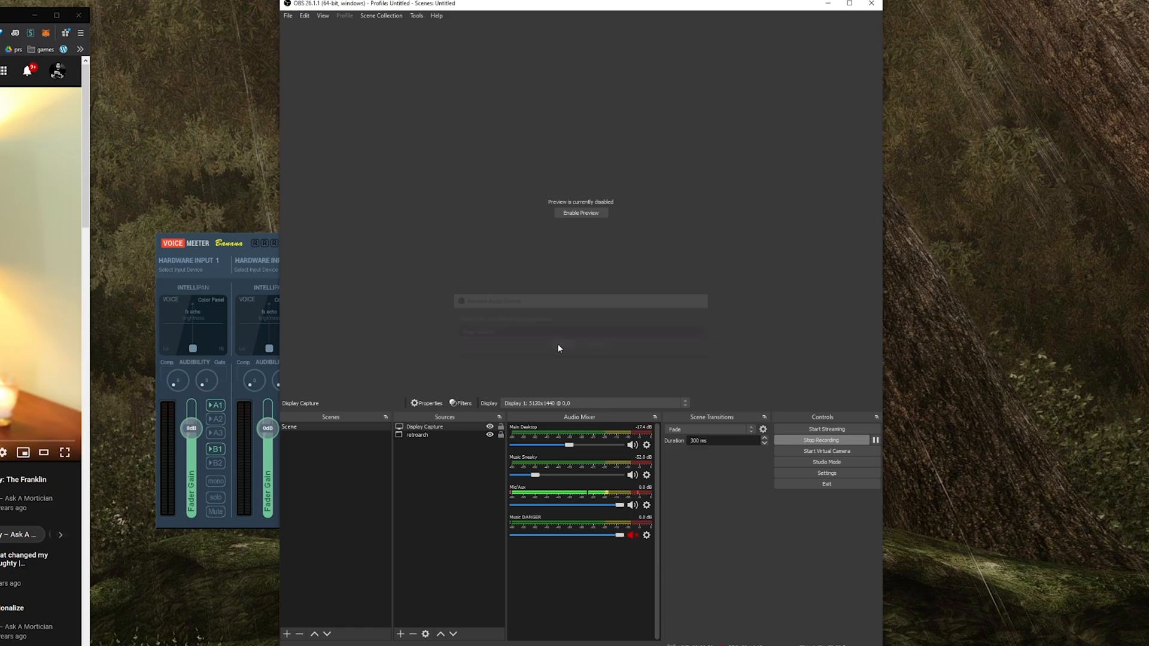